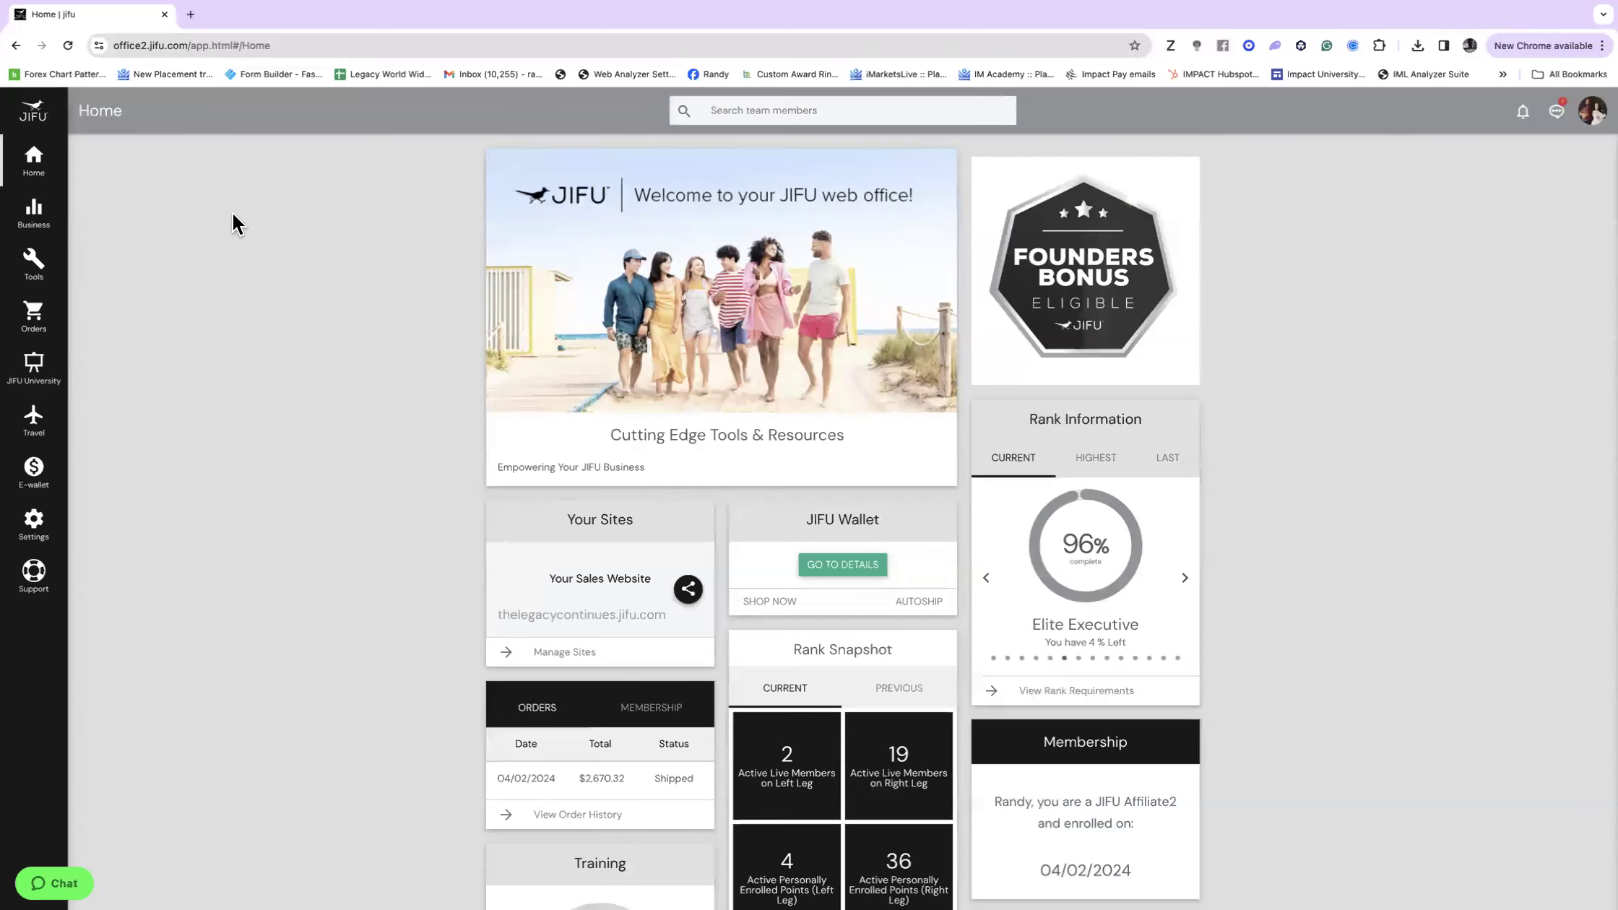
{"action": "mouse_move", "coordinate": [34, 197]}
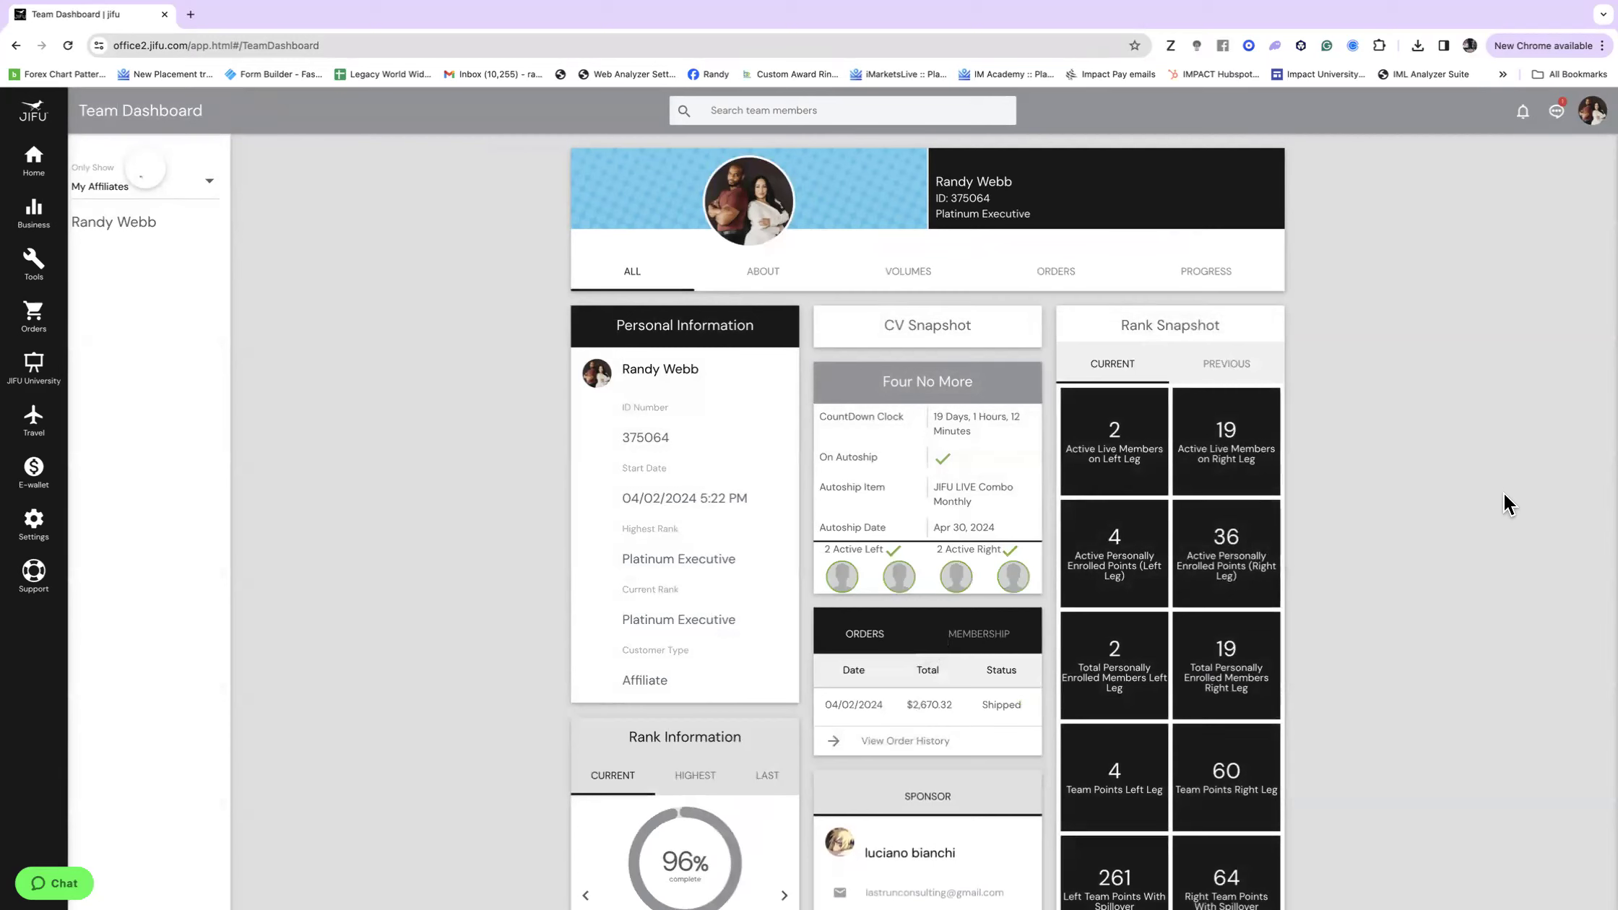
{"action": "left_click", "coordinate": [113, 222]}
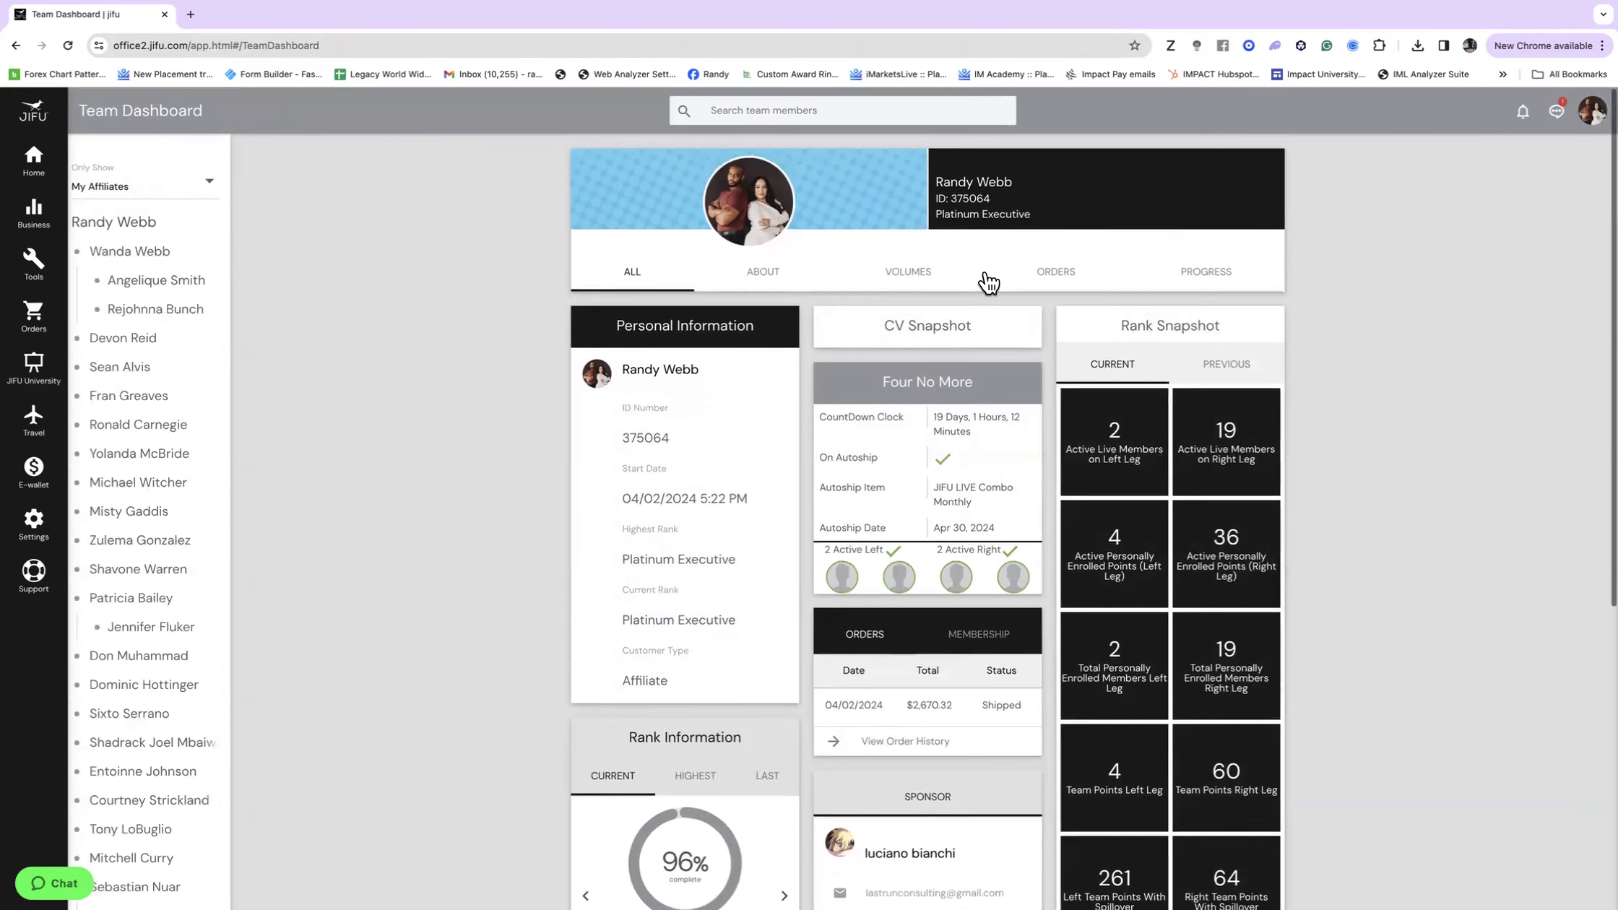
{"action": "mouse_move", "coordinate": [783, 180]}
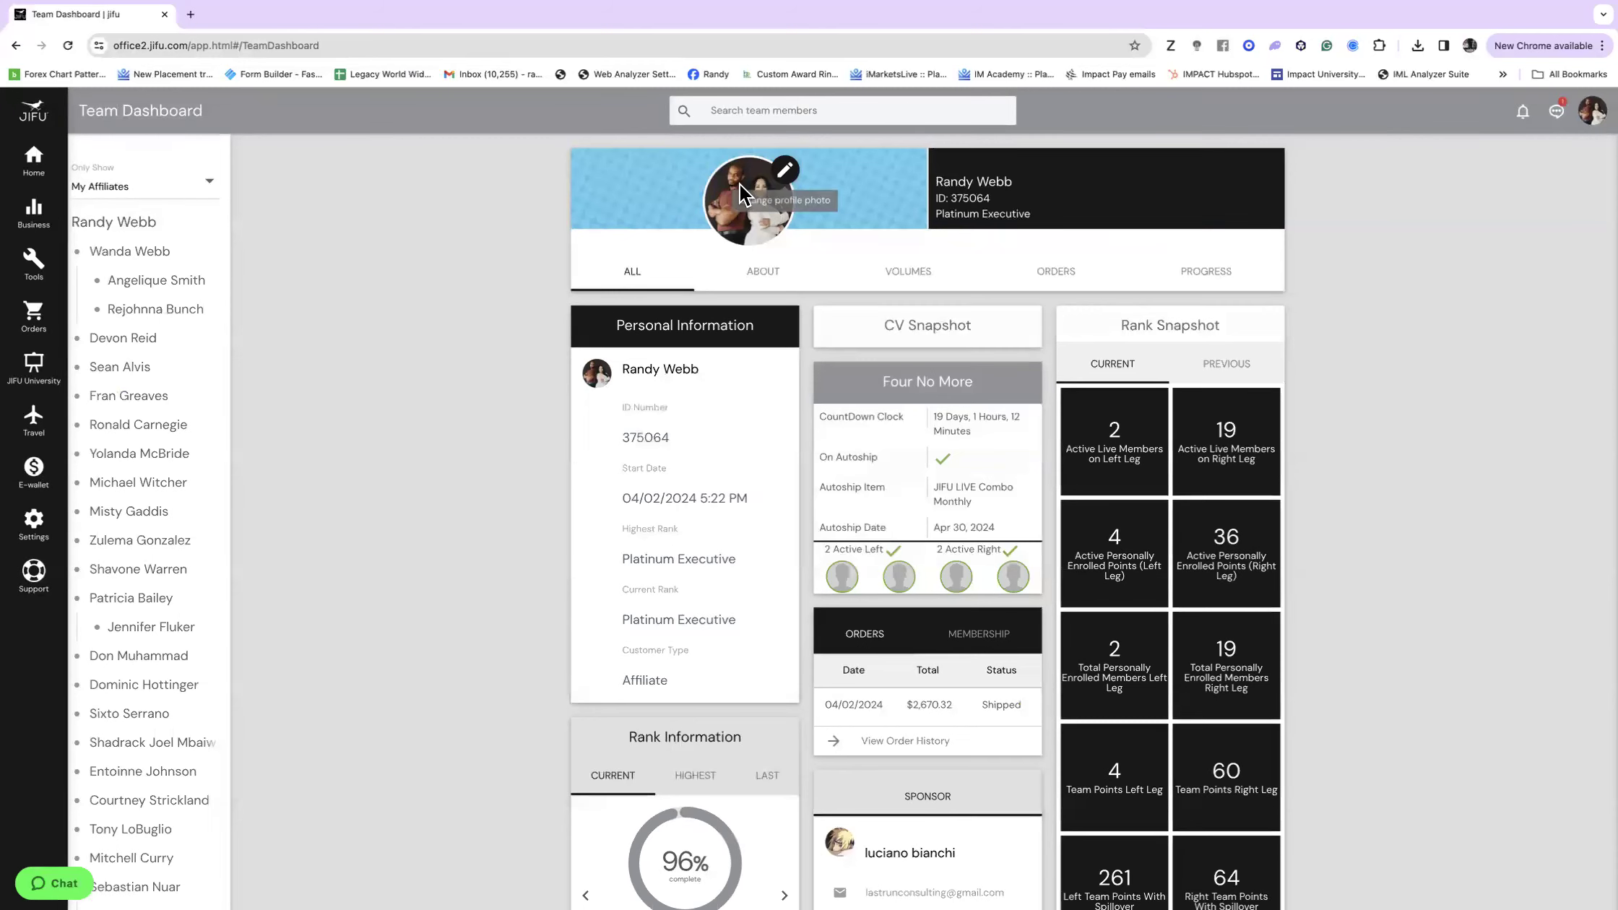
{"action": "mouse_move", "coordinate": [671, 637]}
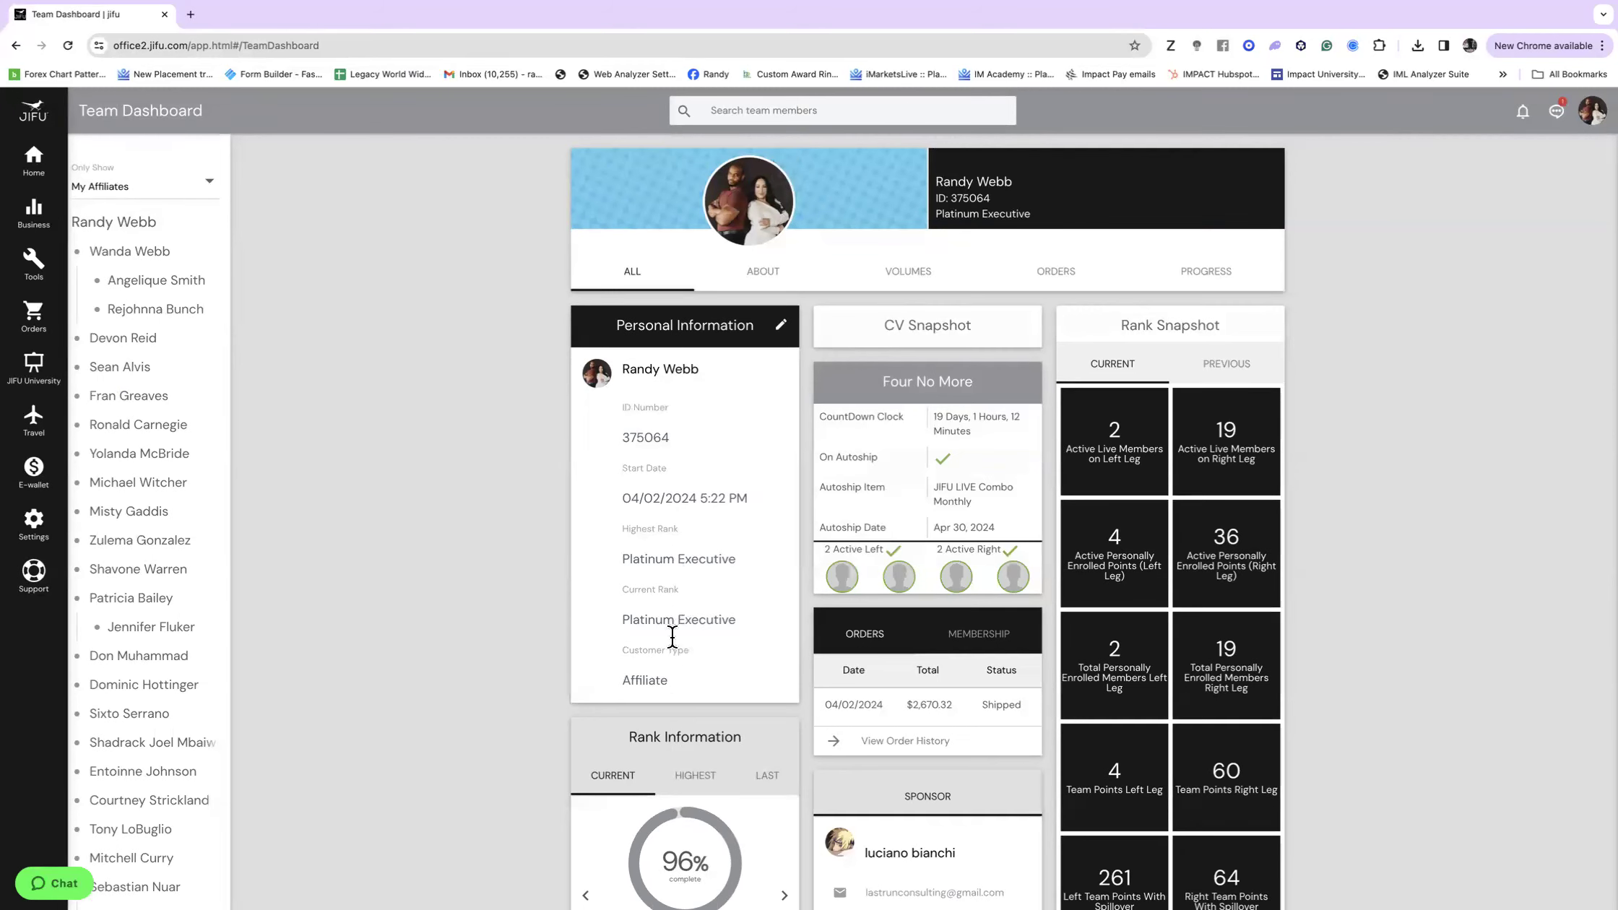
{"action": "mouse_move", "coordinate": [700, 537]}
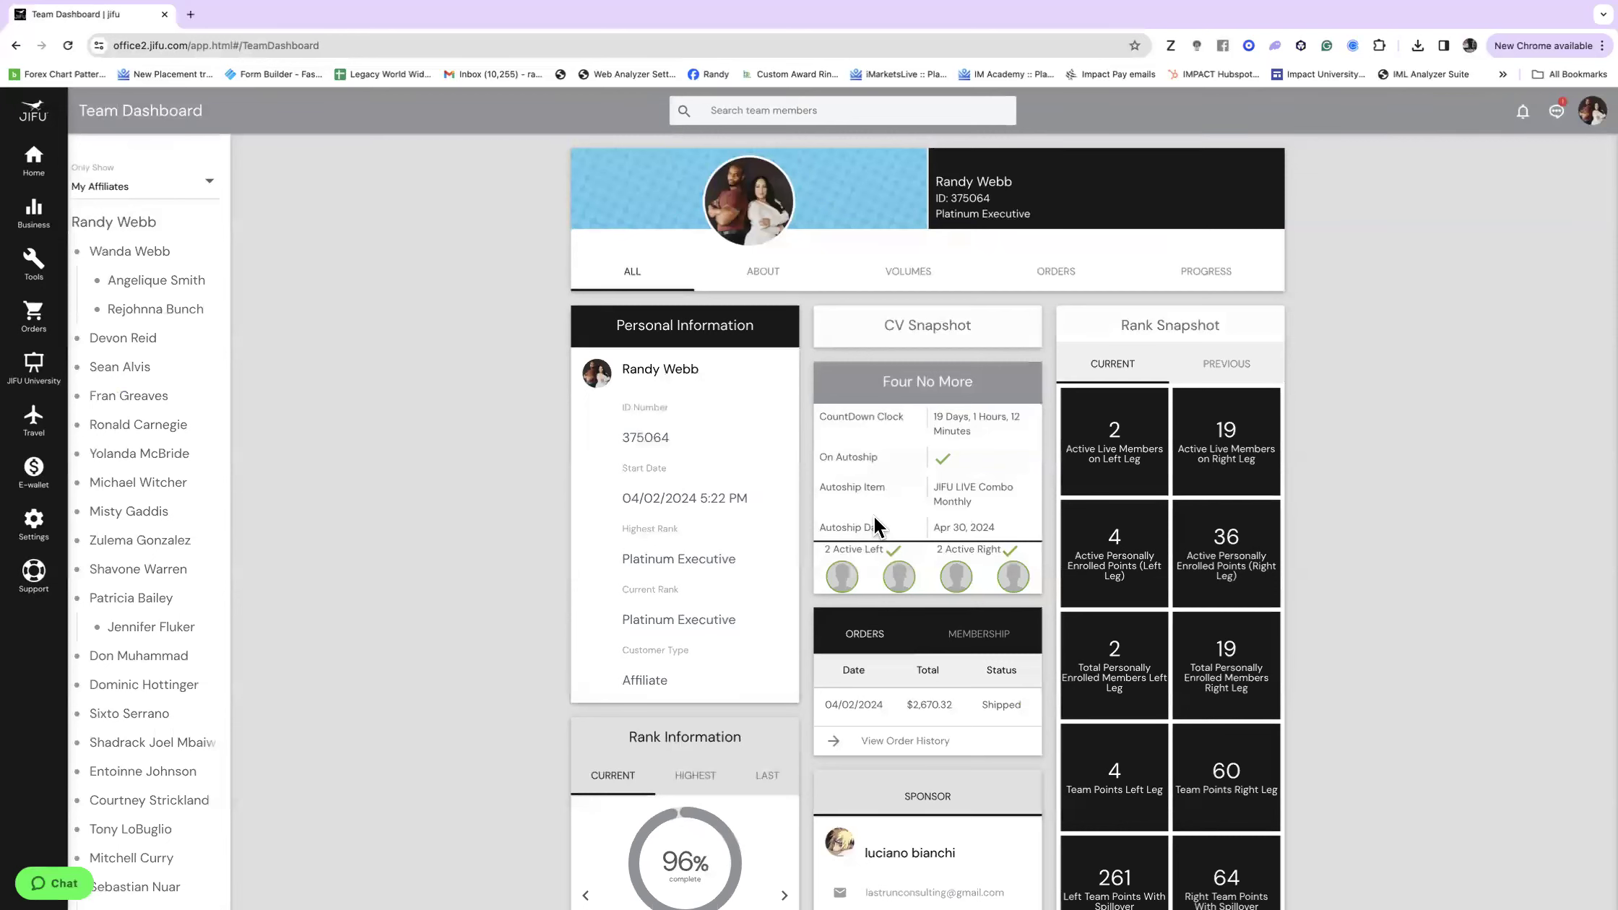
{"action": "mouse_move", "coordinate": [927, 568]}
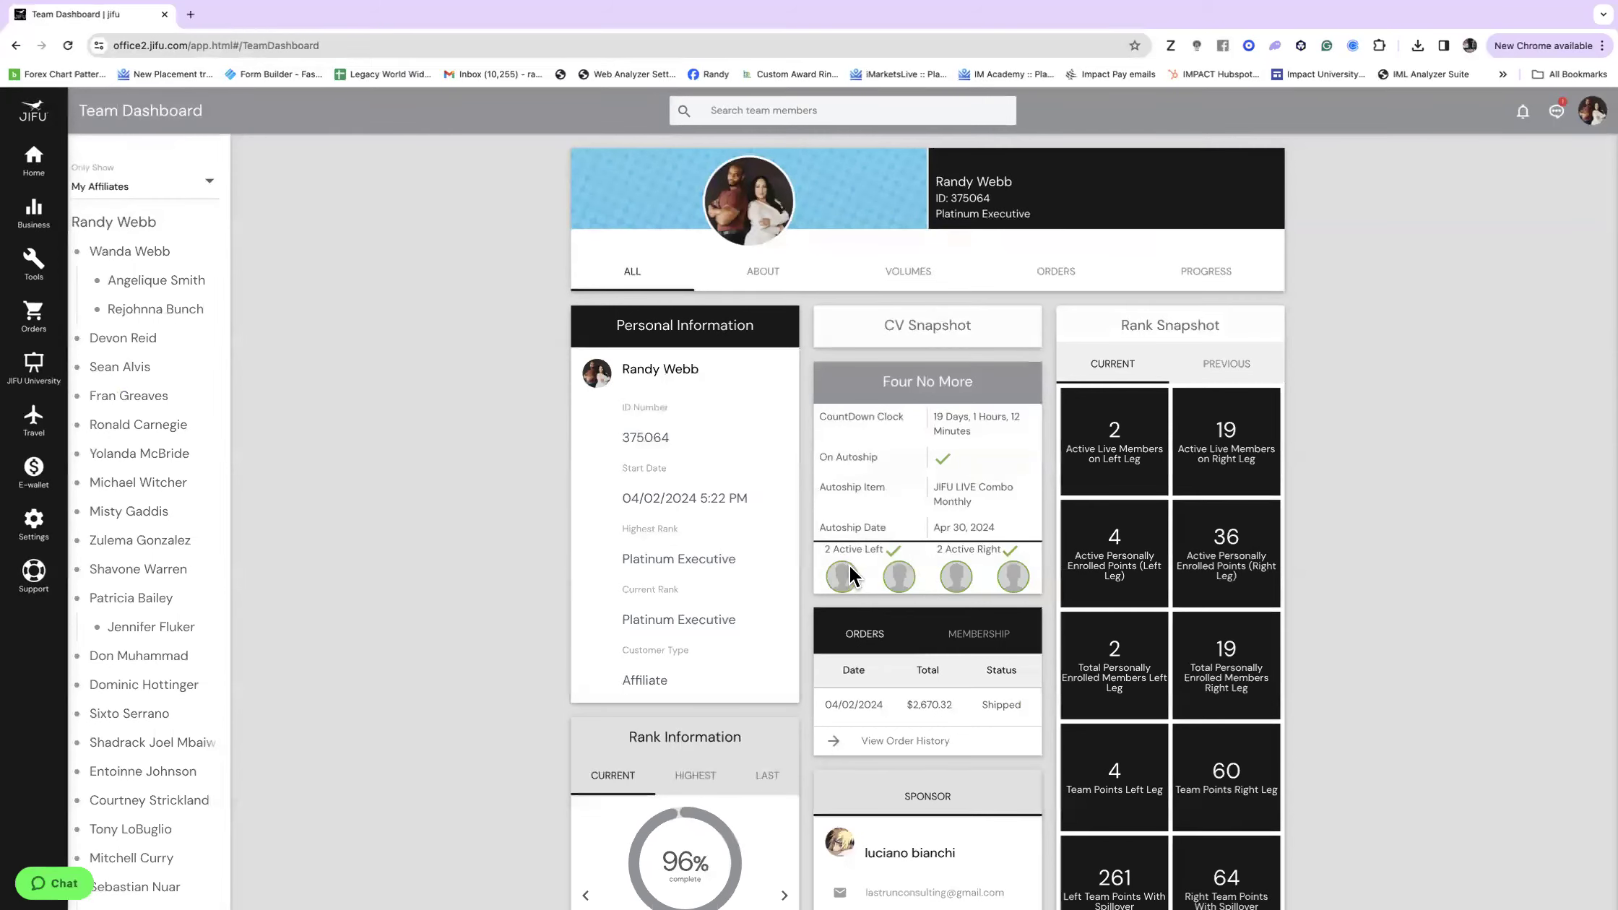
{"action": "mouse_move", "coordinate": [1026, 580]}
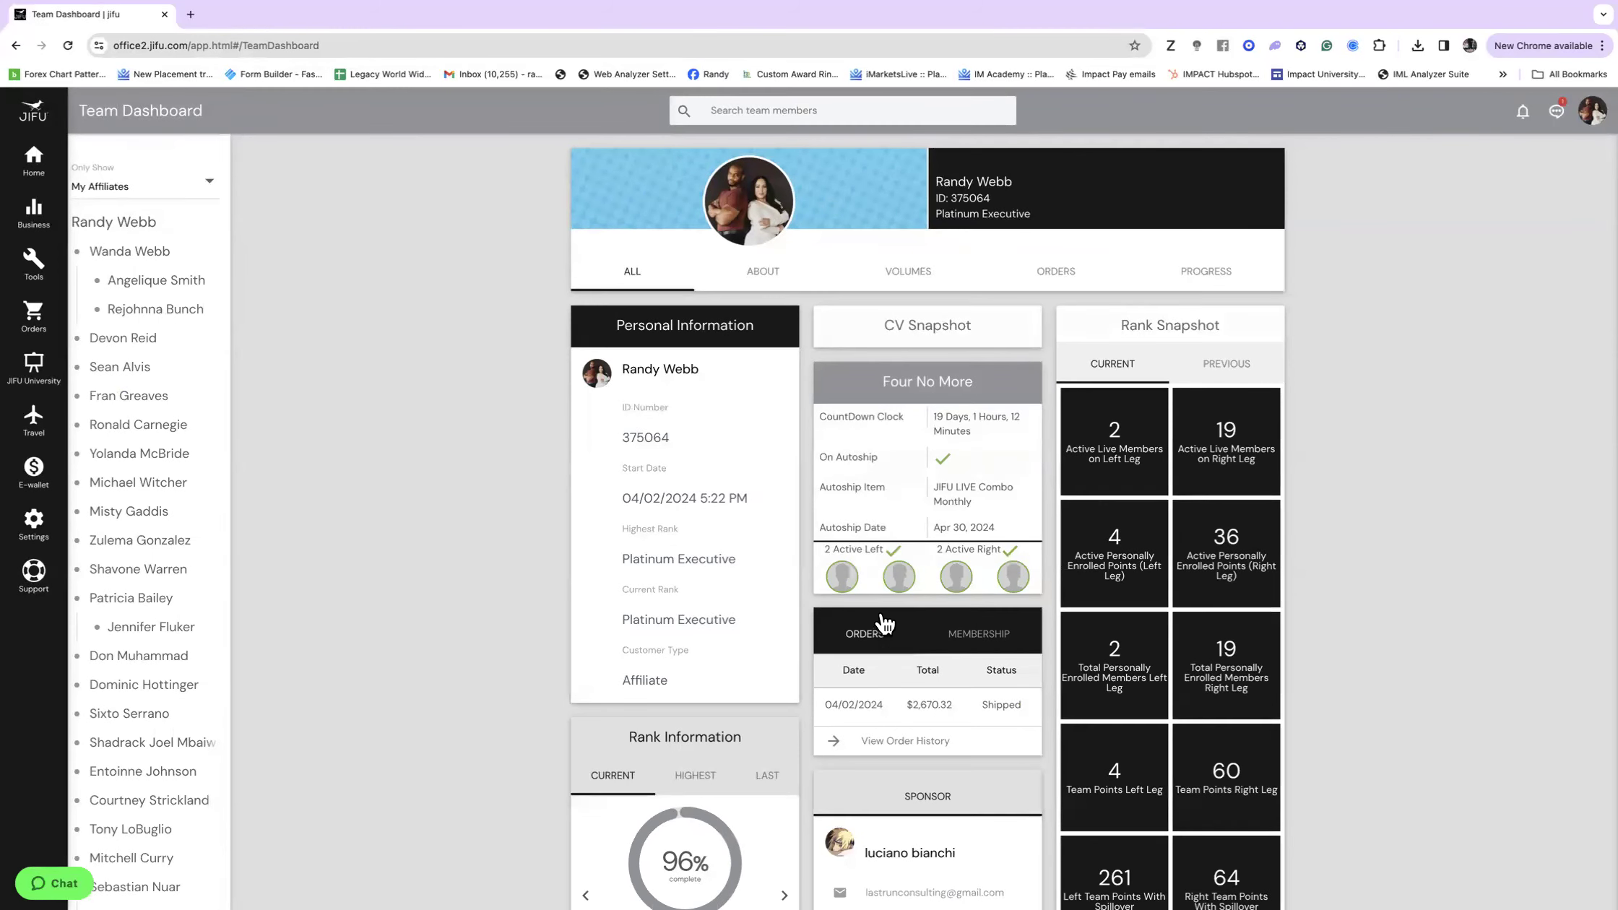
Step: Scroll past the Sponsor and Rank Information (96%) cards and open the JIFU University training catalog
{"action": "scroll", "scroll_direction": "down", "scroll_amount": 3}
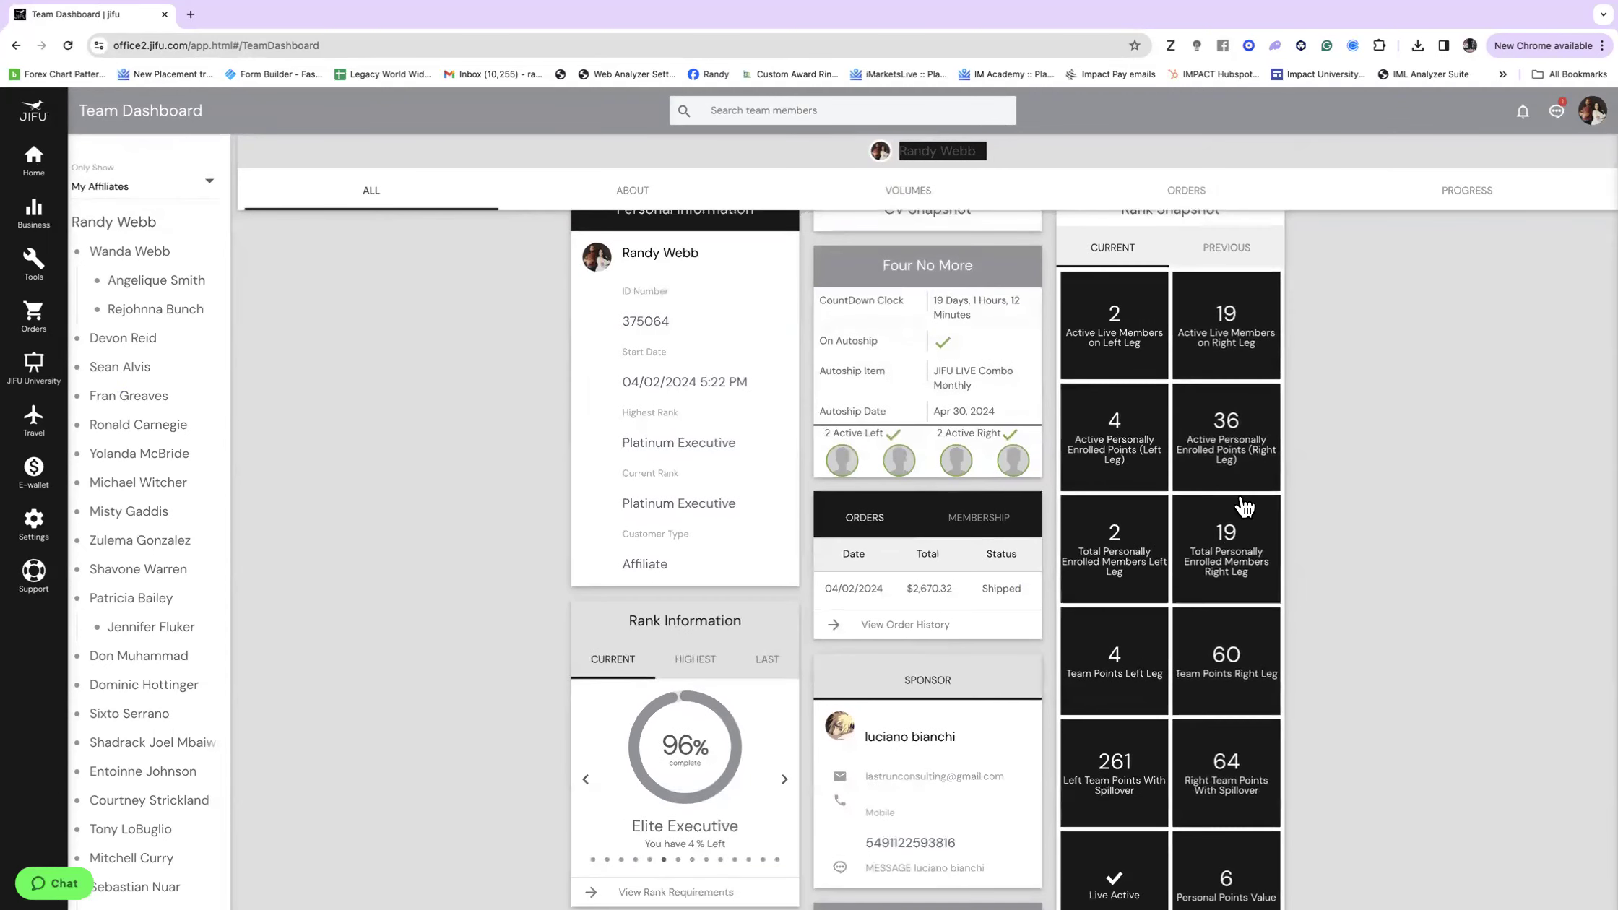
{"action": "mouse_move", "coordinate": [1192, 789]}
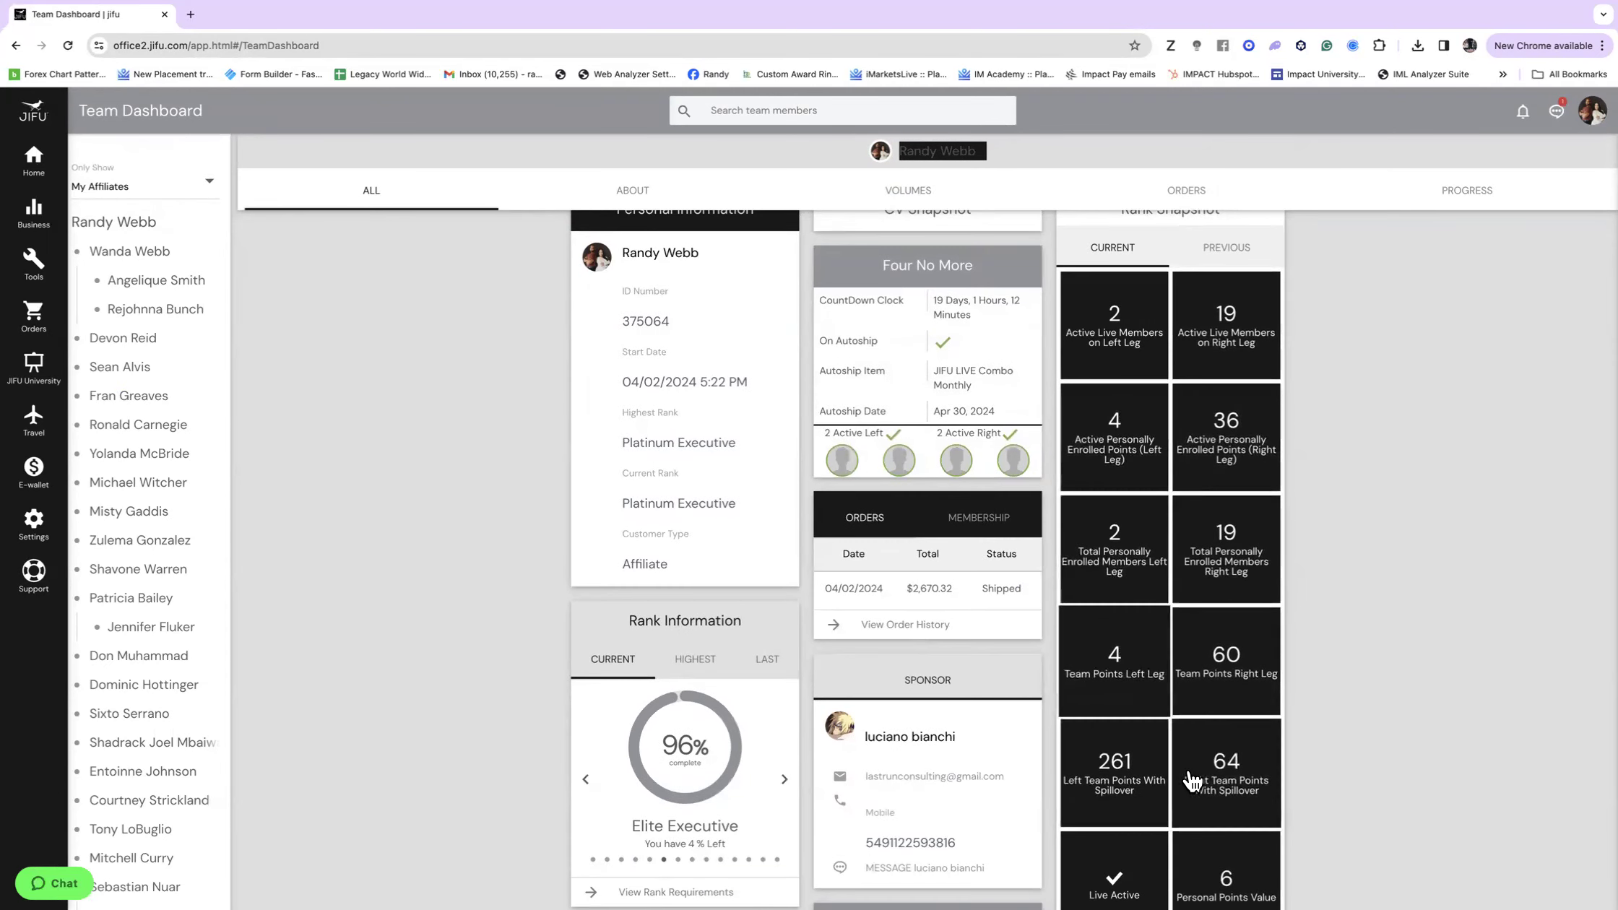
{"action": "scroll", "scroll_direction": "down", "scroll_amount": 3}
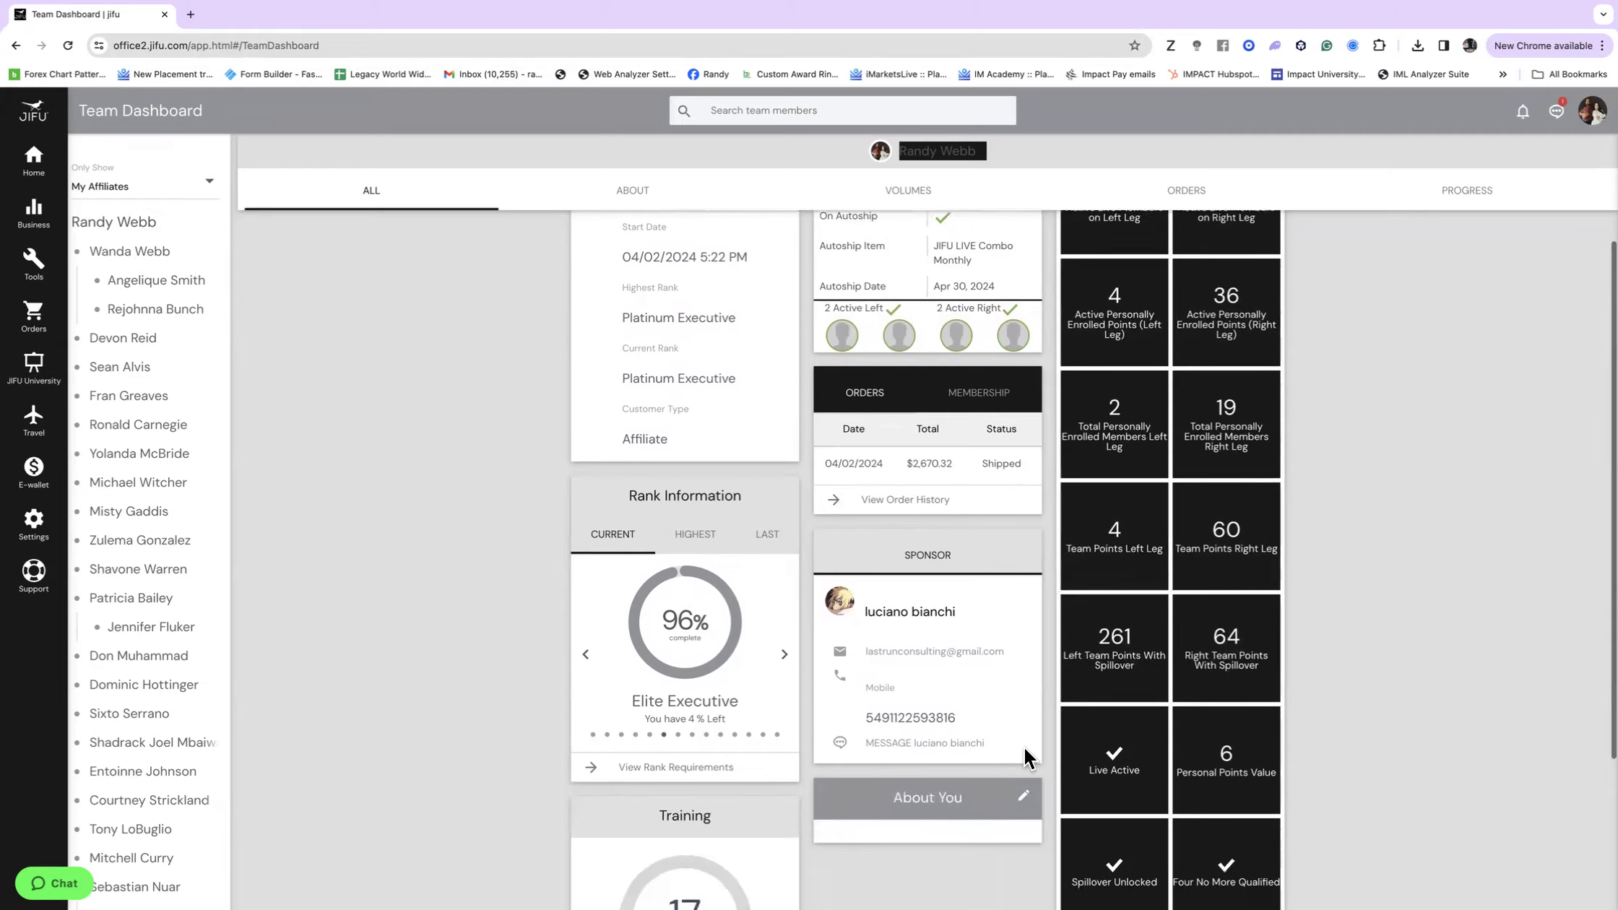
{"action": "scroll", "scroll_direction": "down", "scroll_amount": 3}
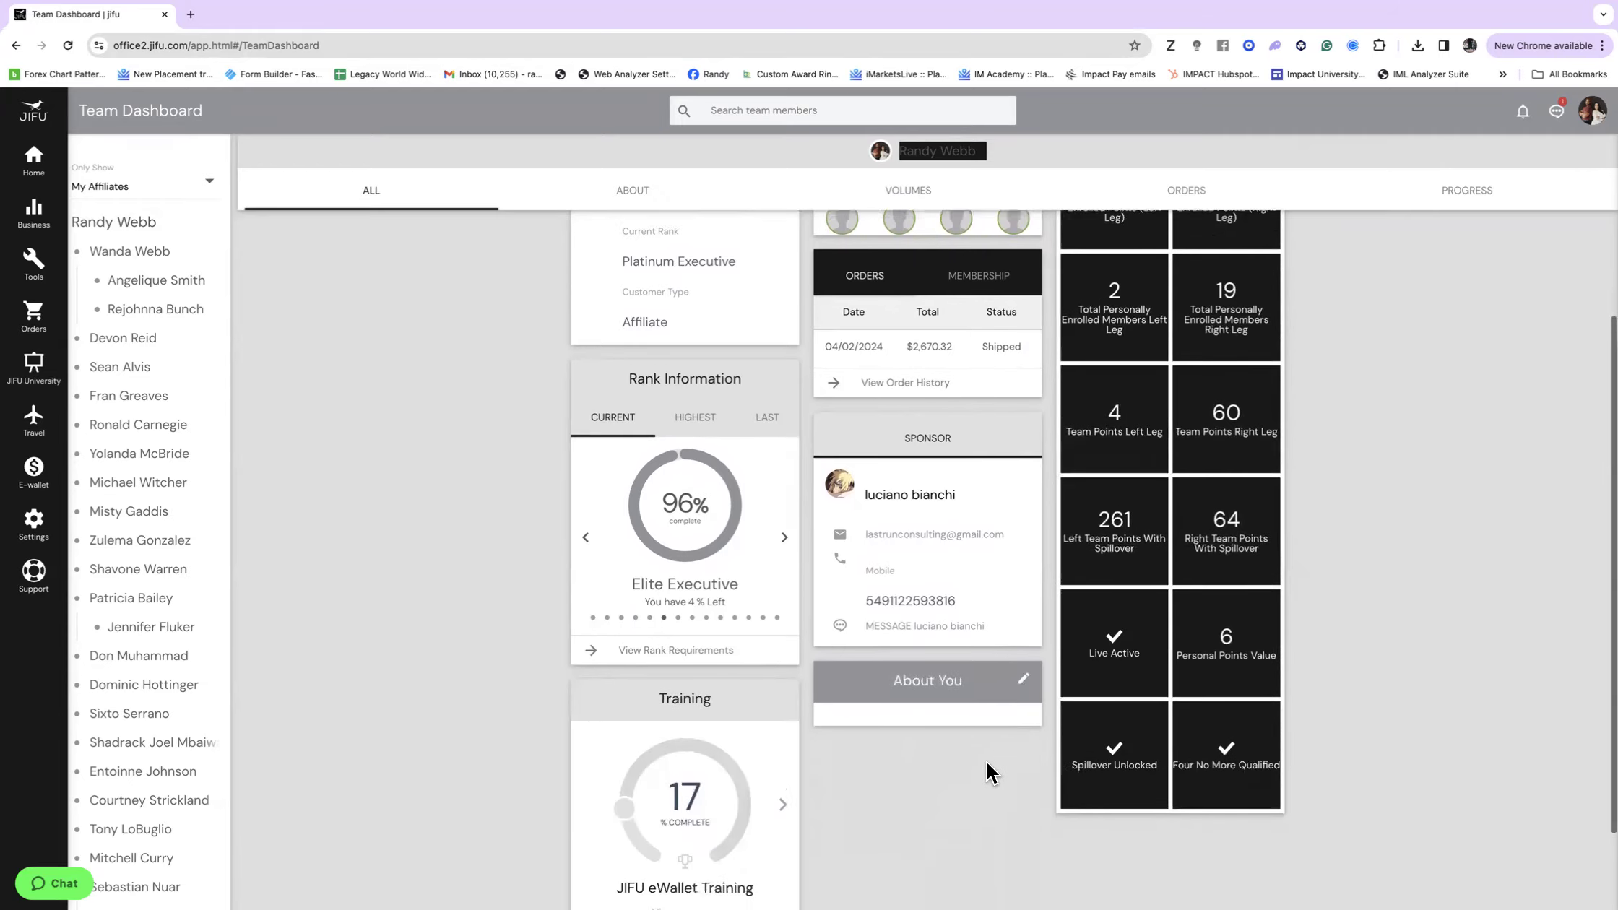
{"action": "scroll", "scroll_direction": "down", "scroll_amount": 3}
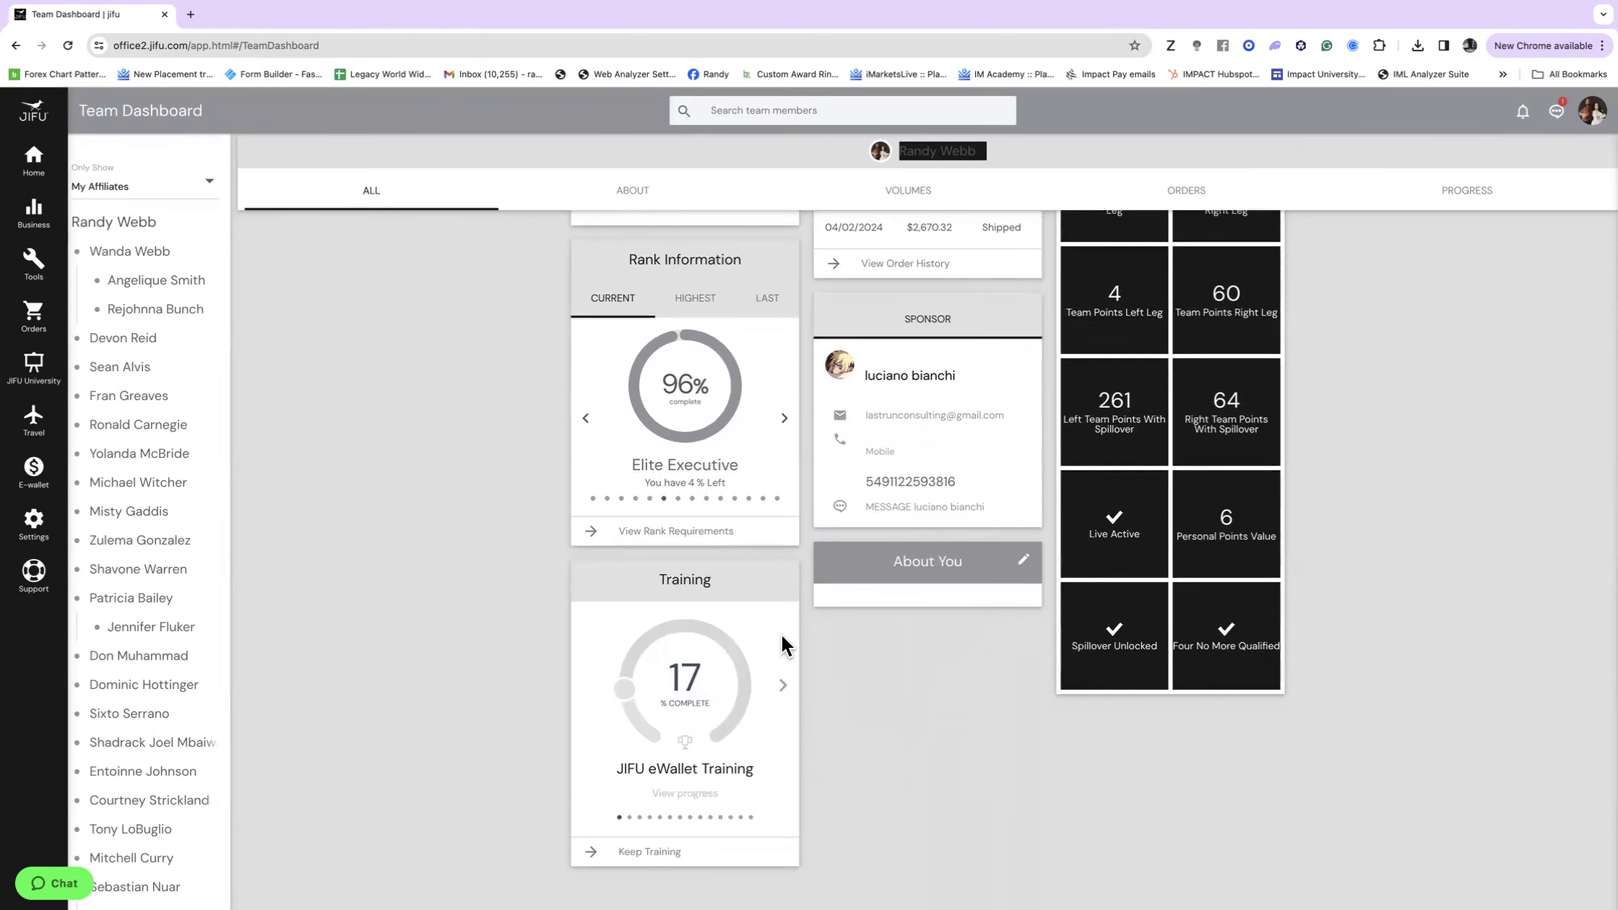
{"action": "left_click", "coordinate": [649, 851]}
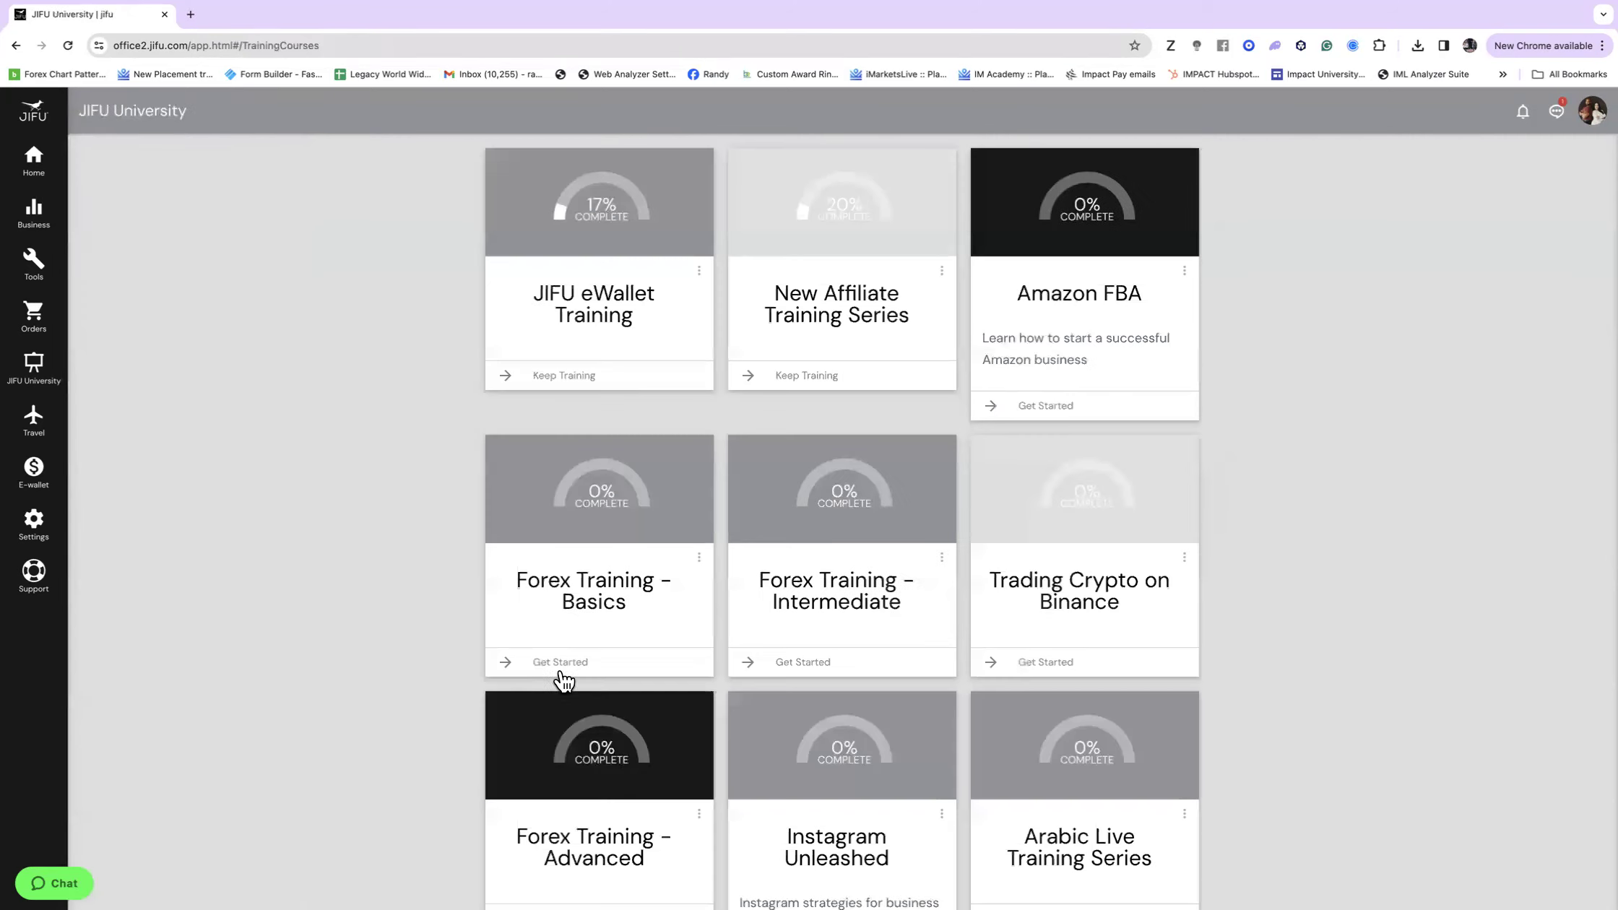
{"action": "mouse_move", "coordinate": [636, 156]}
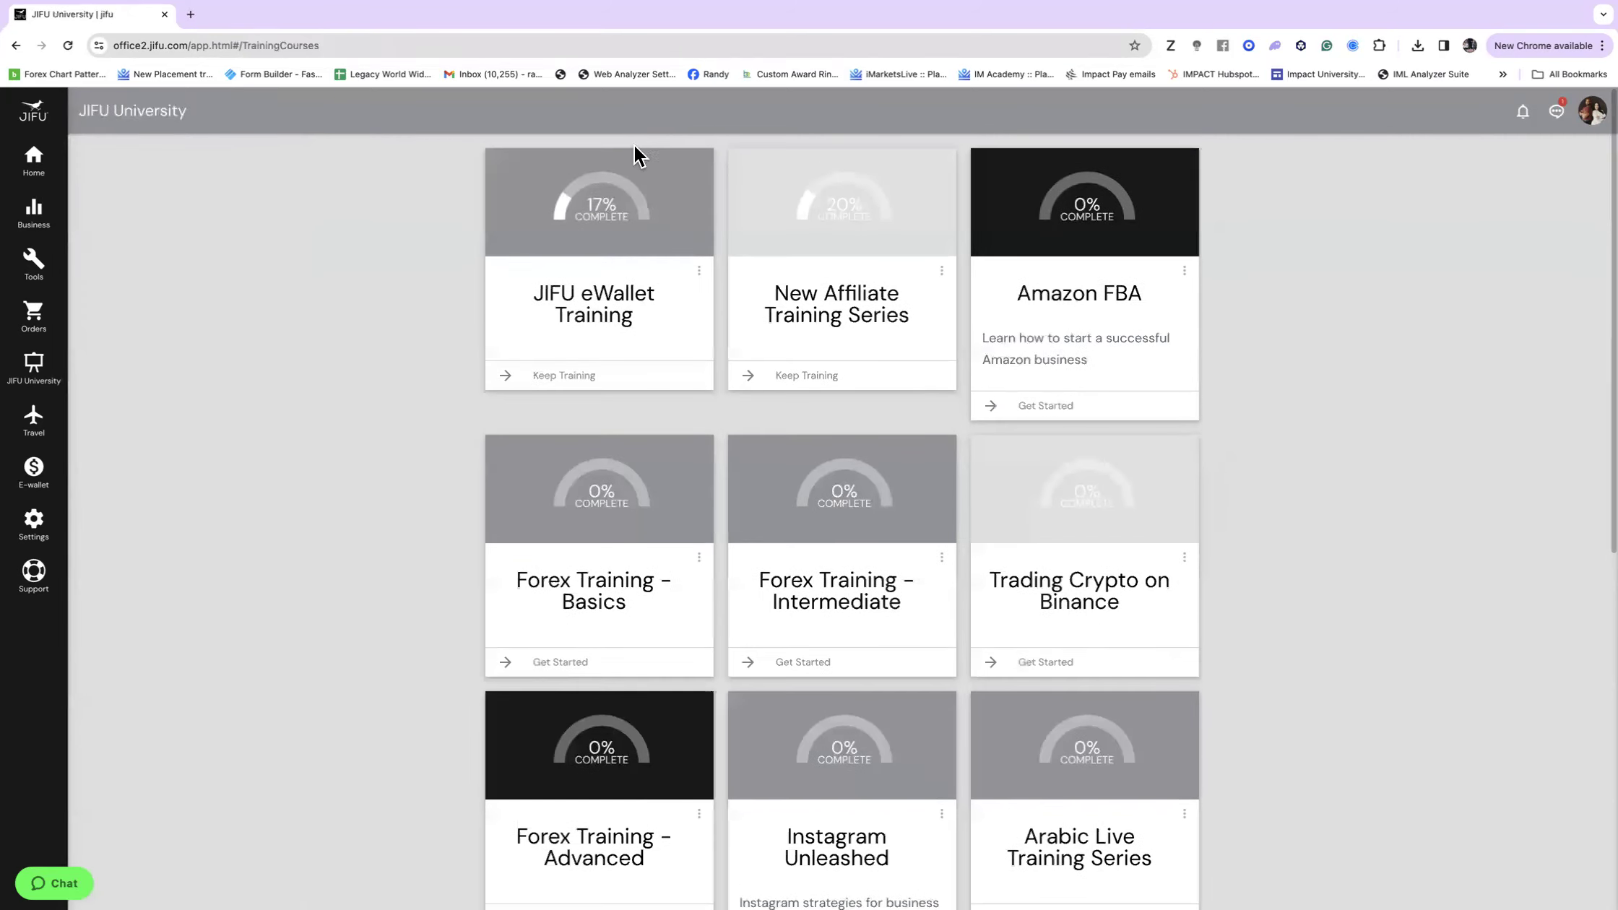
{"action": "mouse_move", "coordinate": [830, 337]}
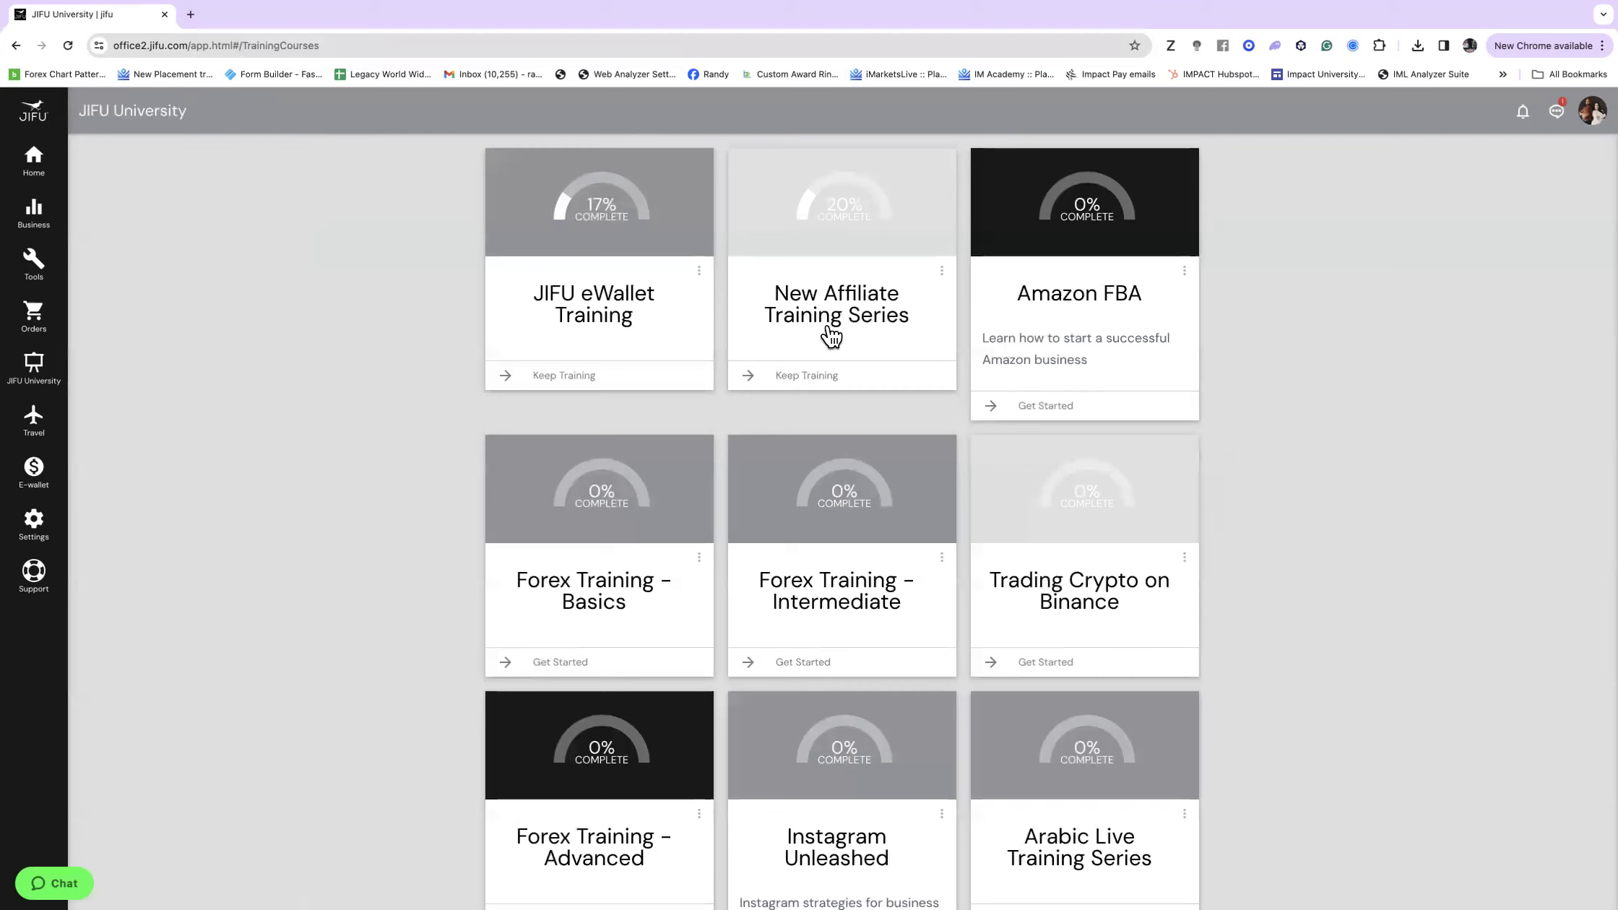
{"action": "mouse_move", "coordinate": [1111, 458]}
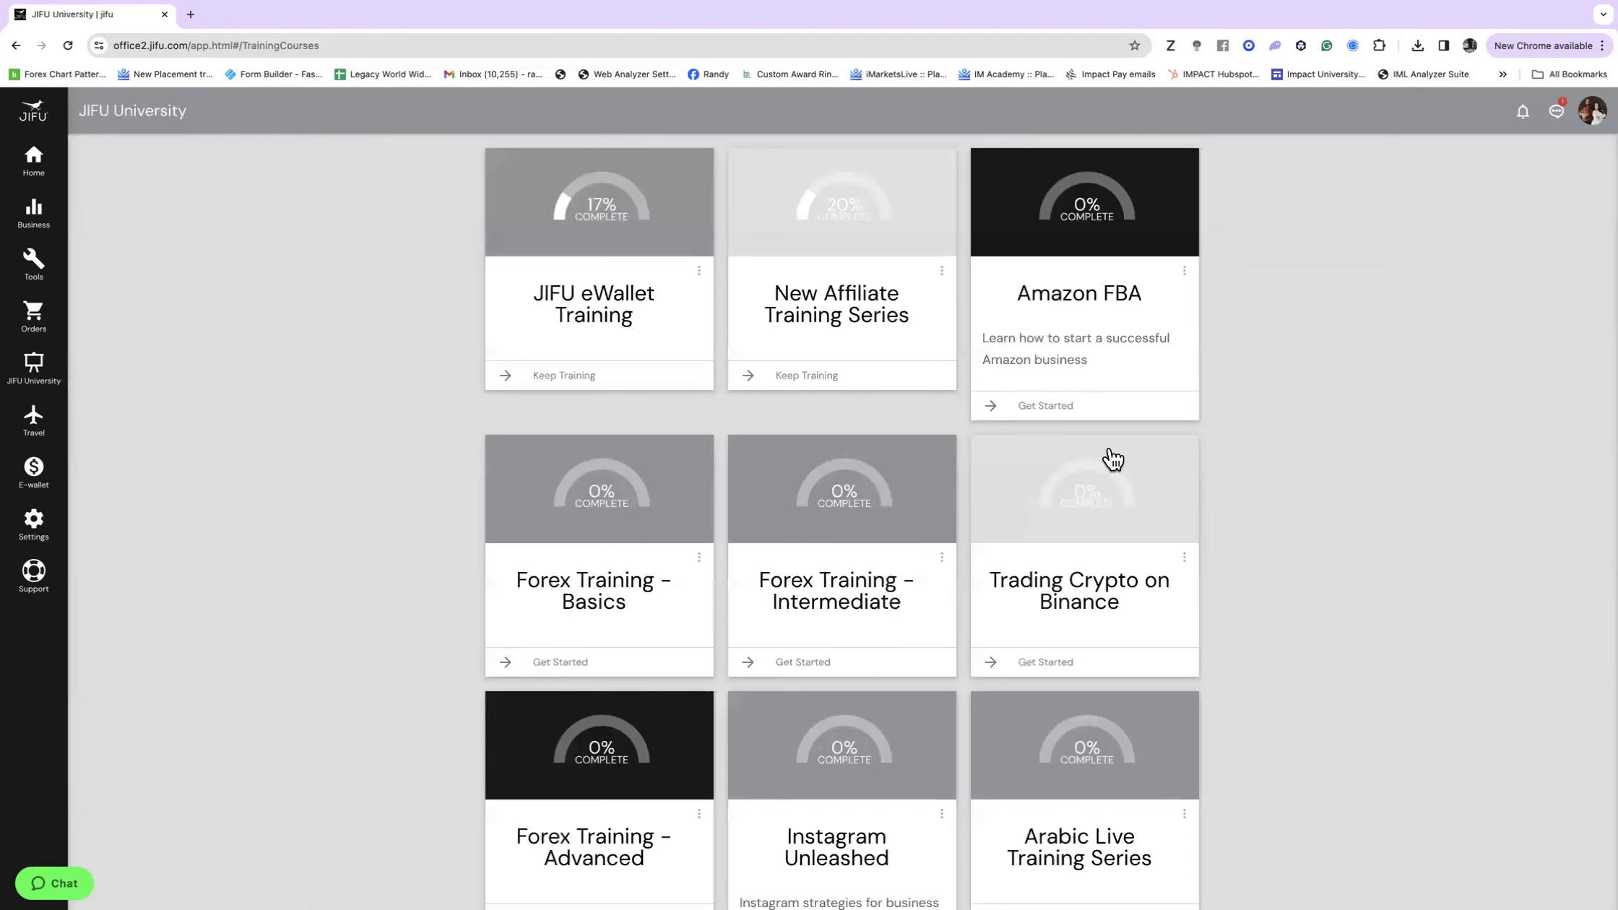
{"action": "mouse_move", "coordinate": [1109, 539]}
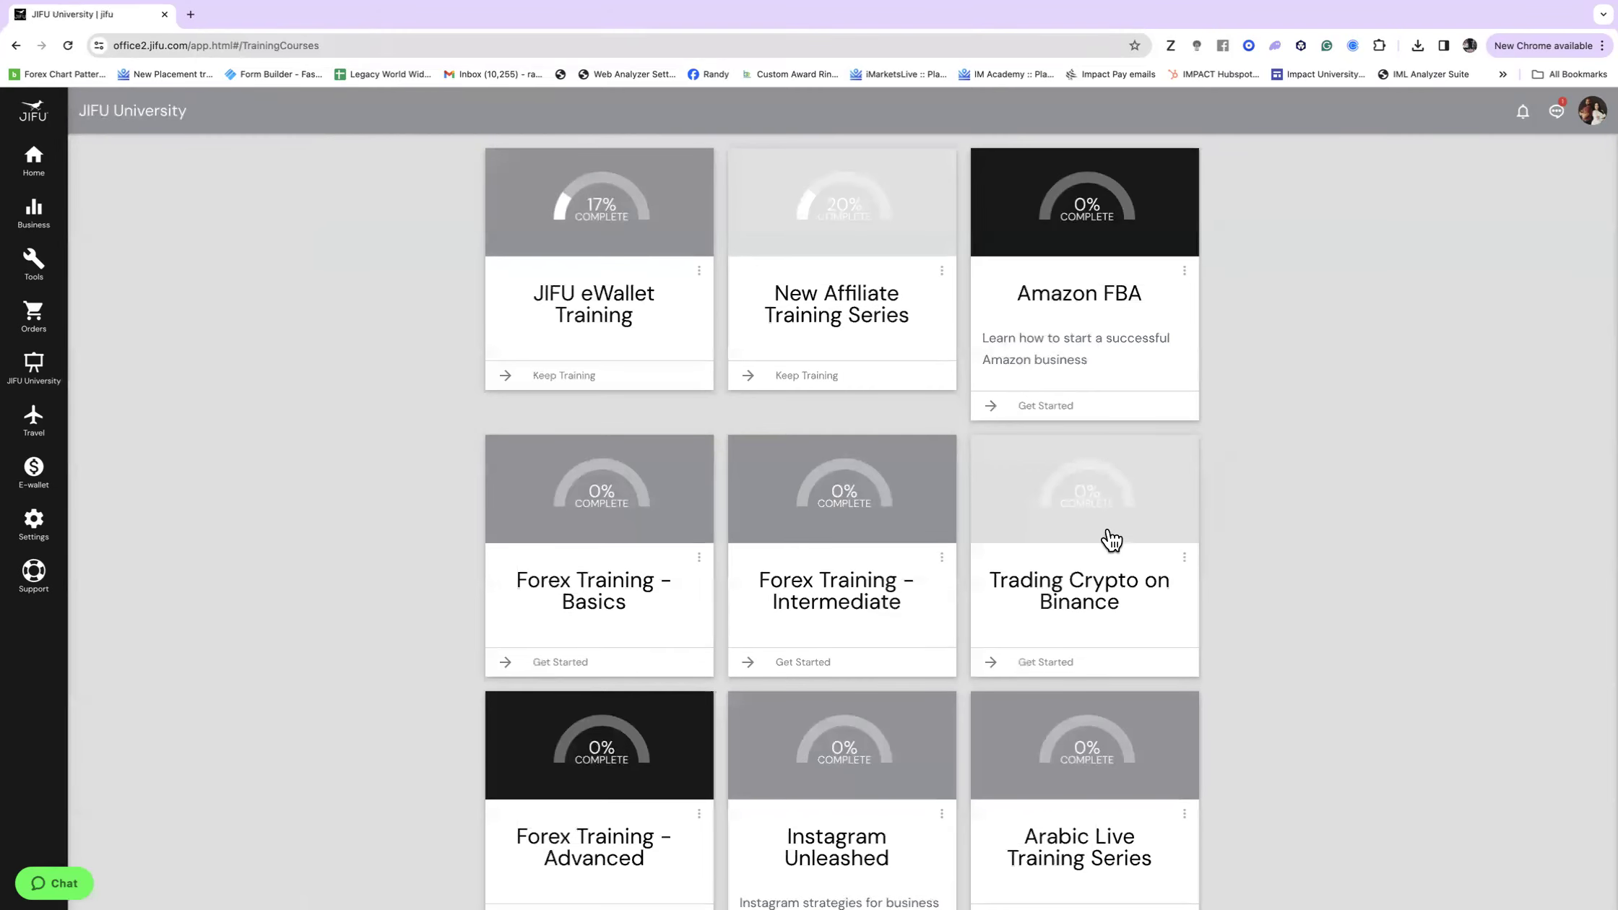
{"action": "mouse_move", "coordinate": [727, 801]}
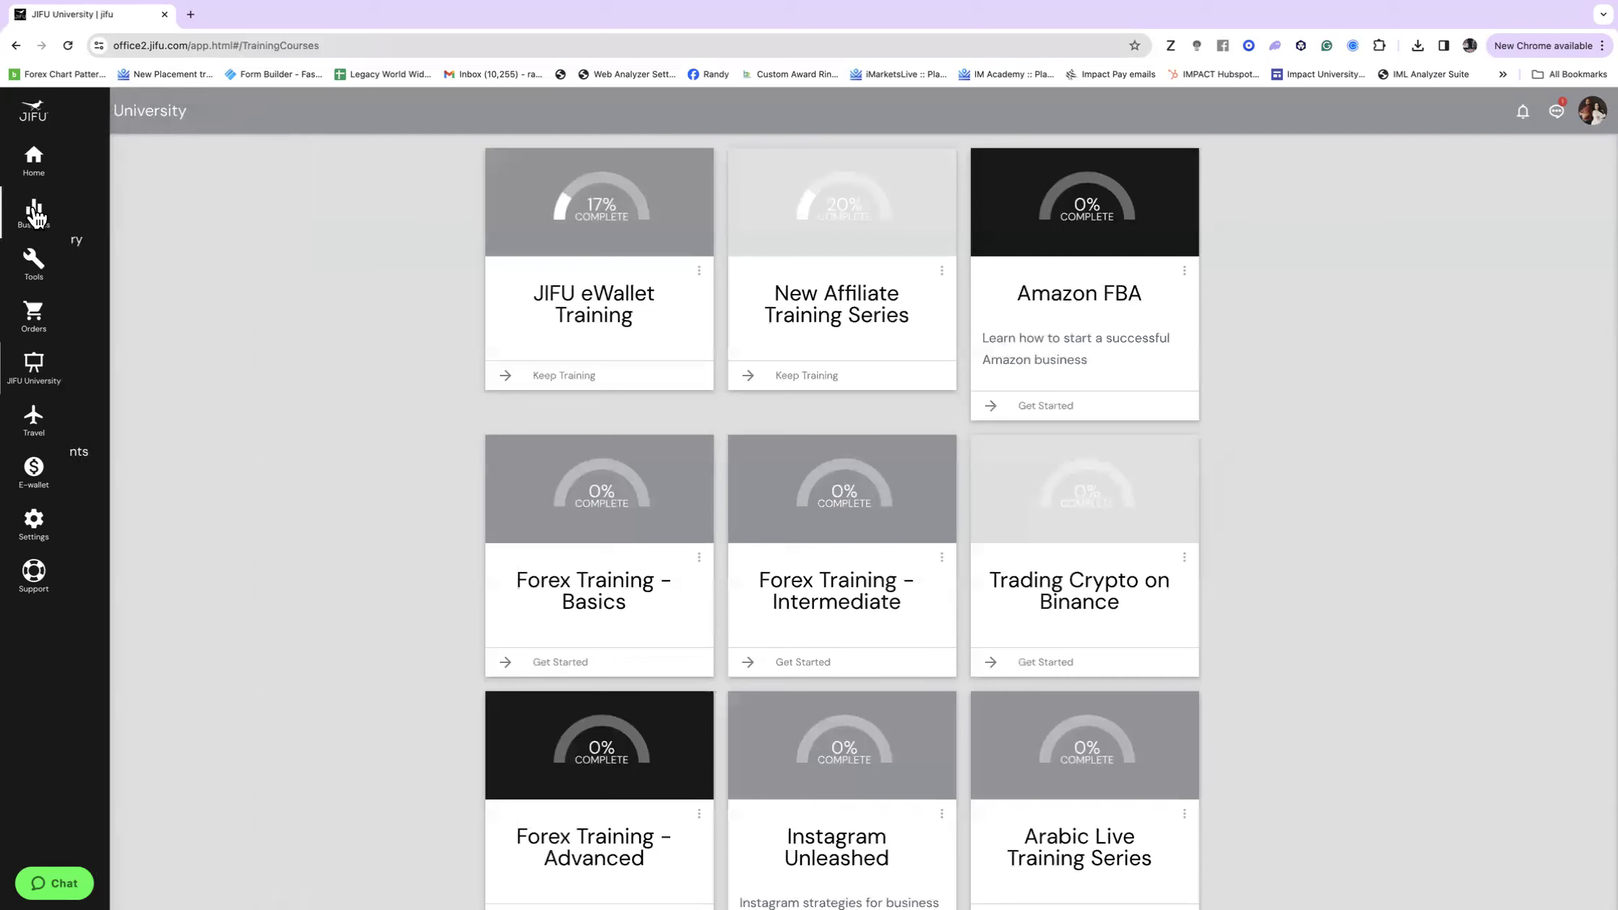
Step: Return to Business > Team Dashboard and page the Training card forward and back between courses
{"action": "left_click", "coordinate": [33, 213]}
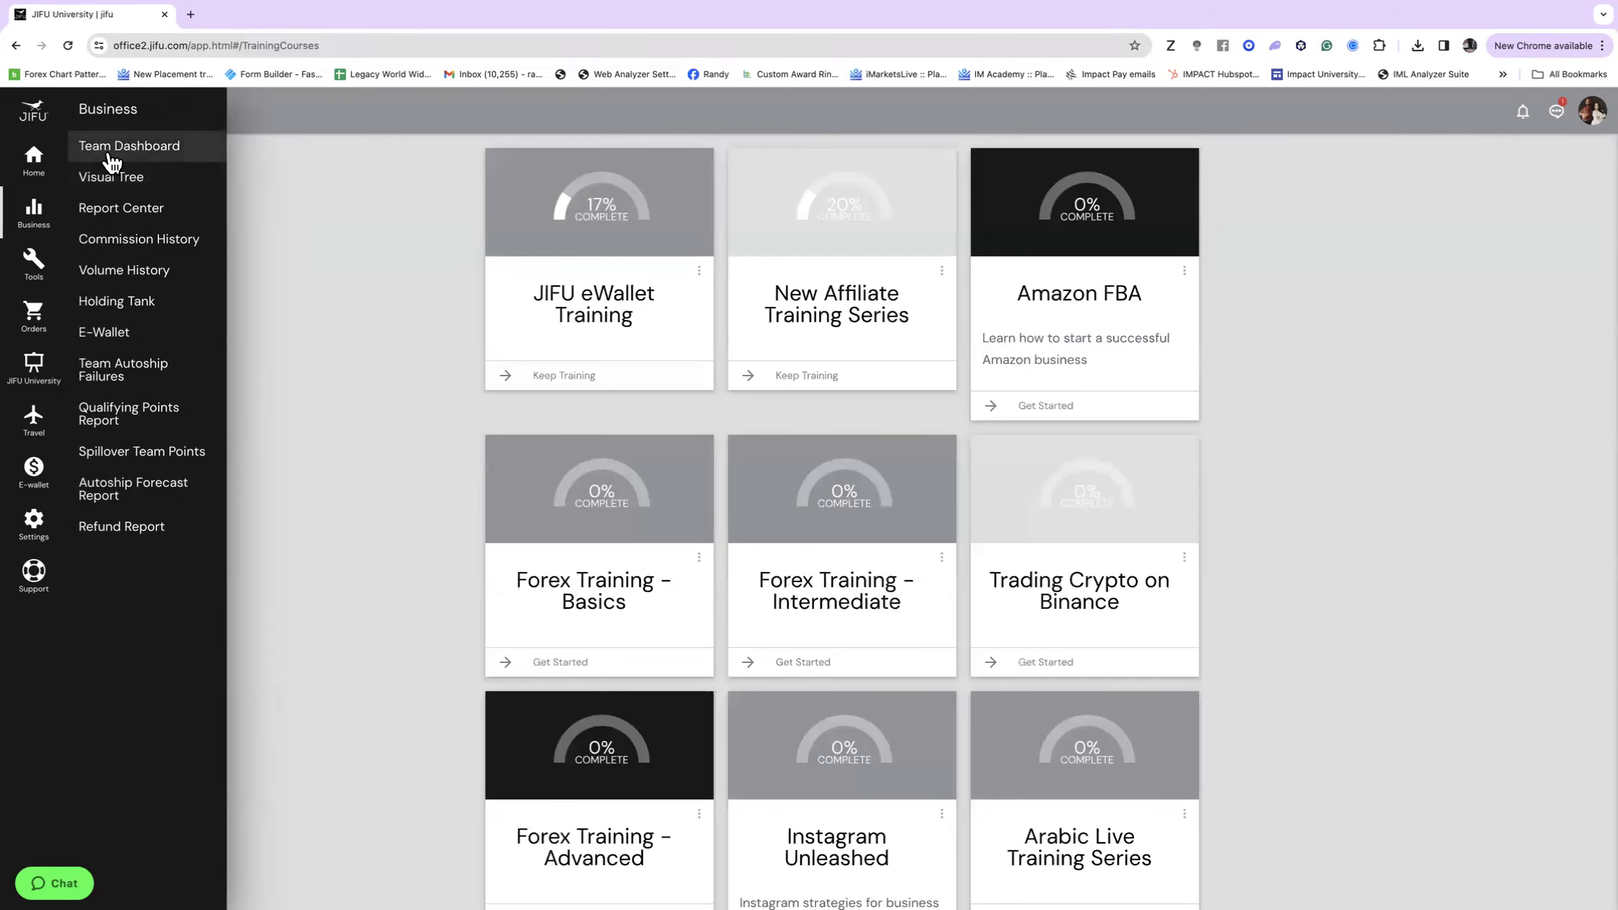
{"action": "left_click", "coordinate": [129, 146]}
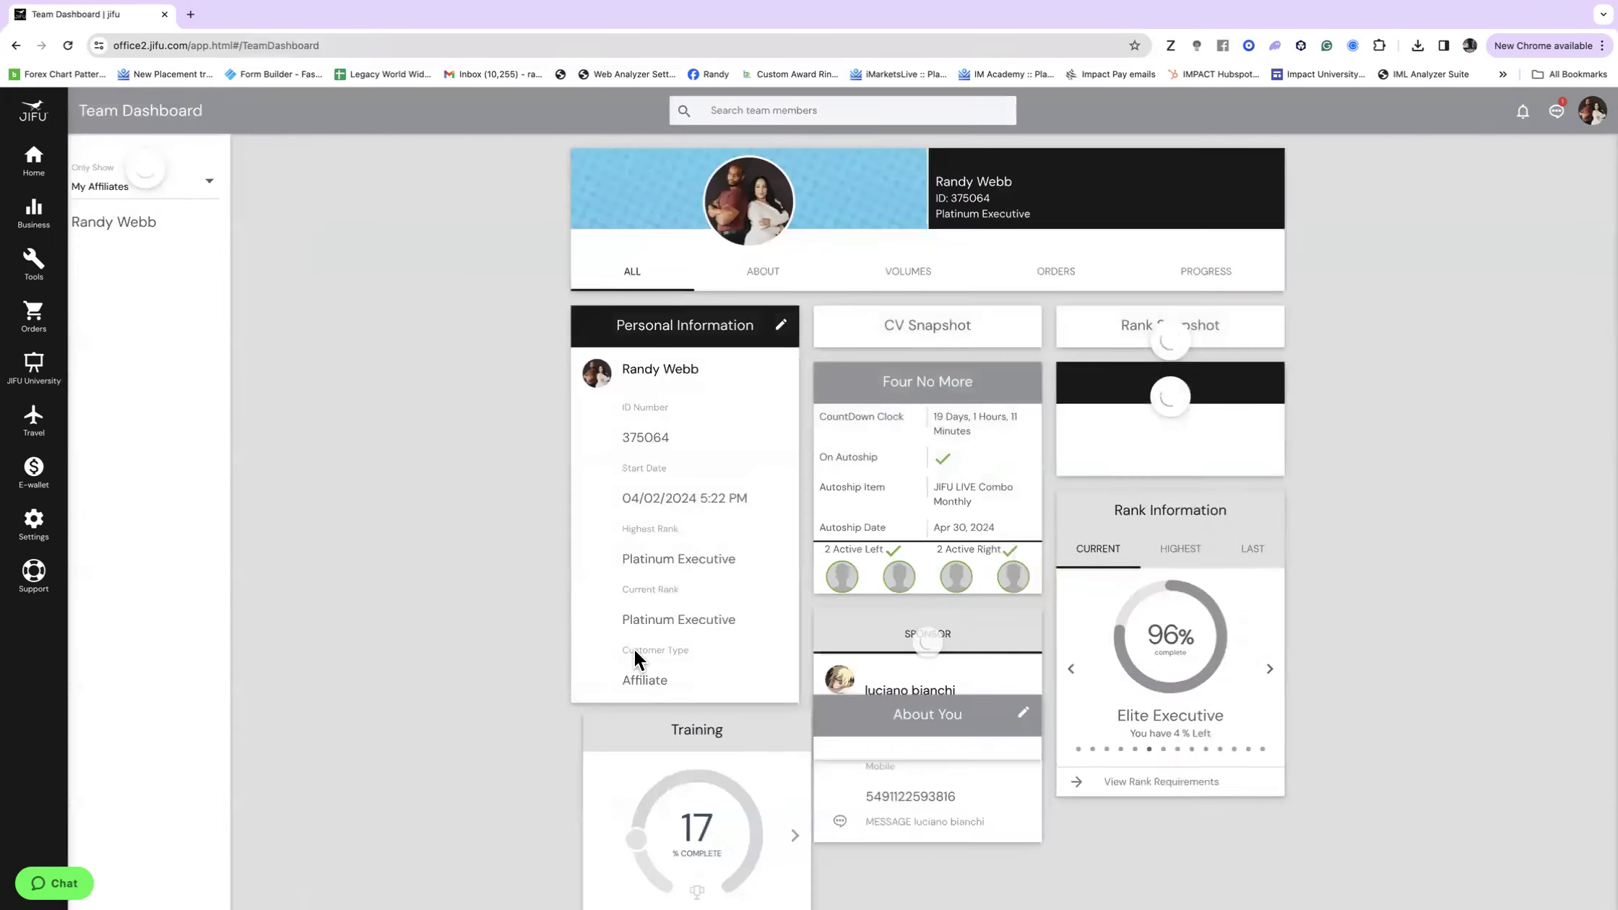
{"action": "scroll", "scroll_direction": "down", "scroll_amount": 3}
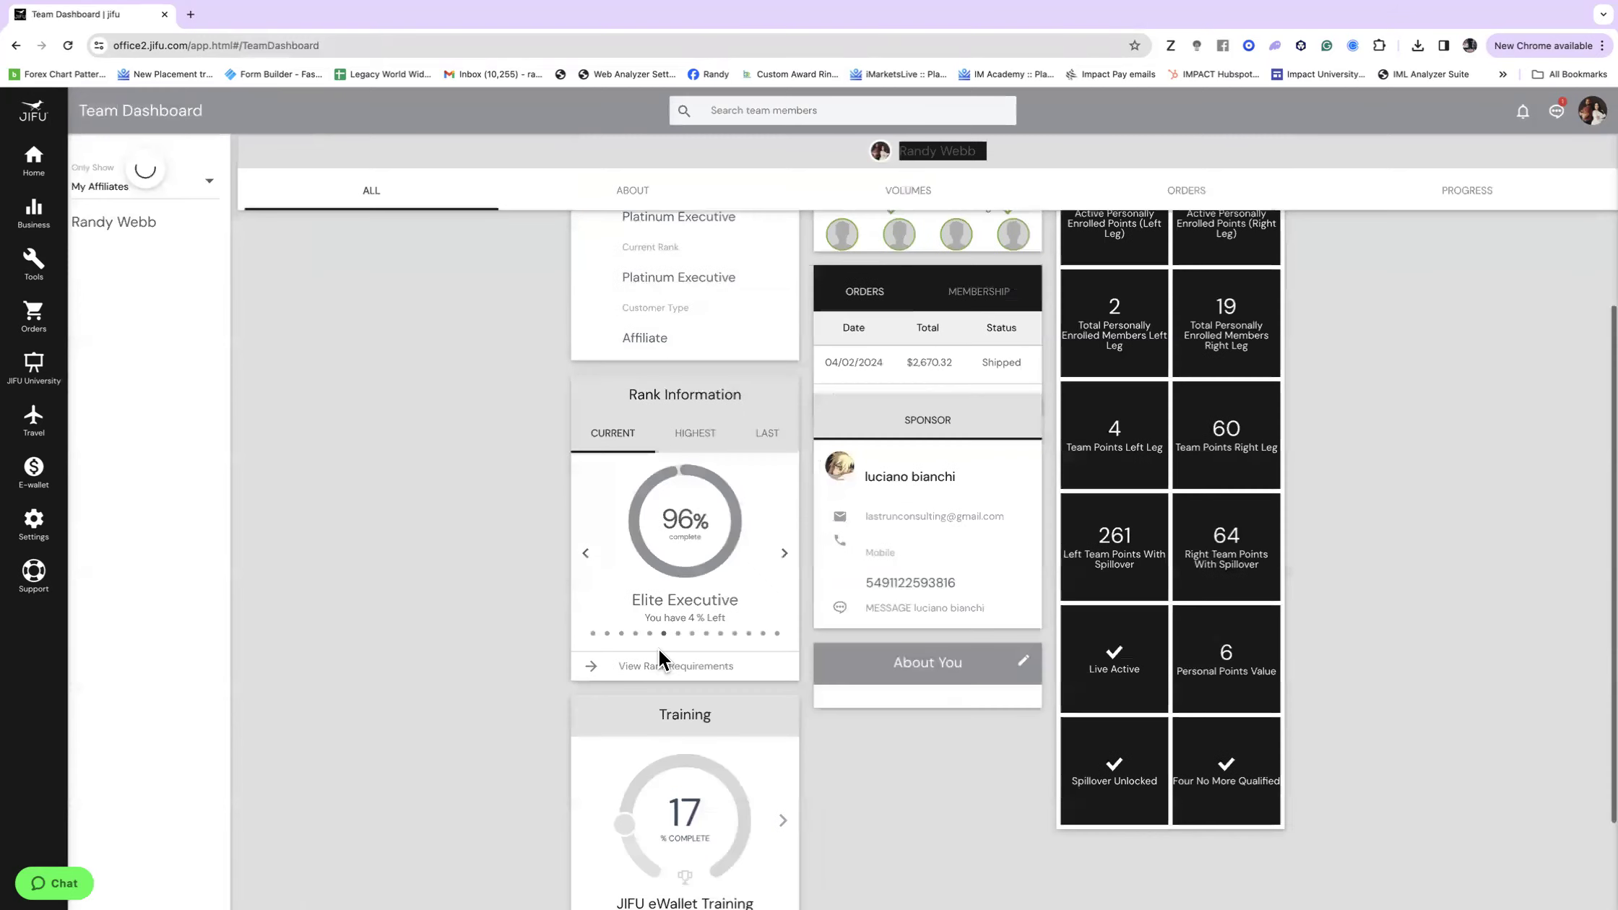
{"action": "scroll", "scroll_direction": "down", "scroll_amount": 3}
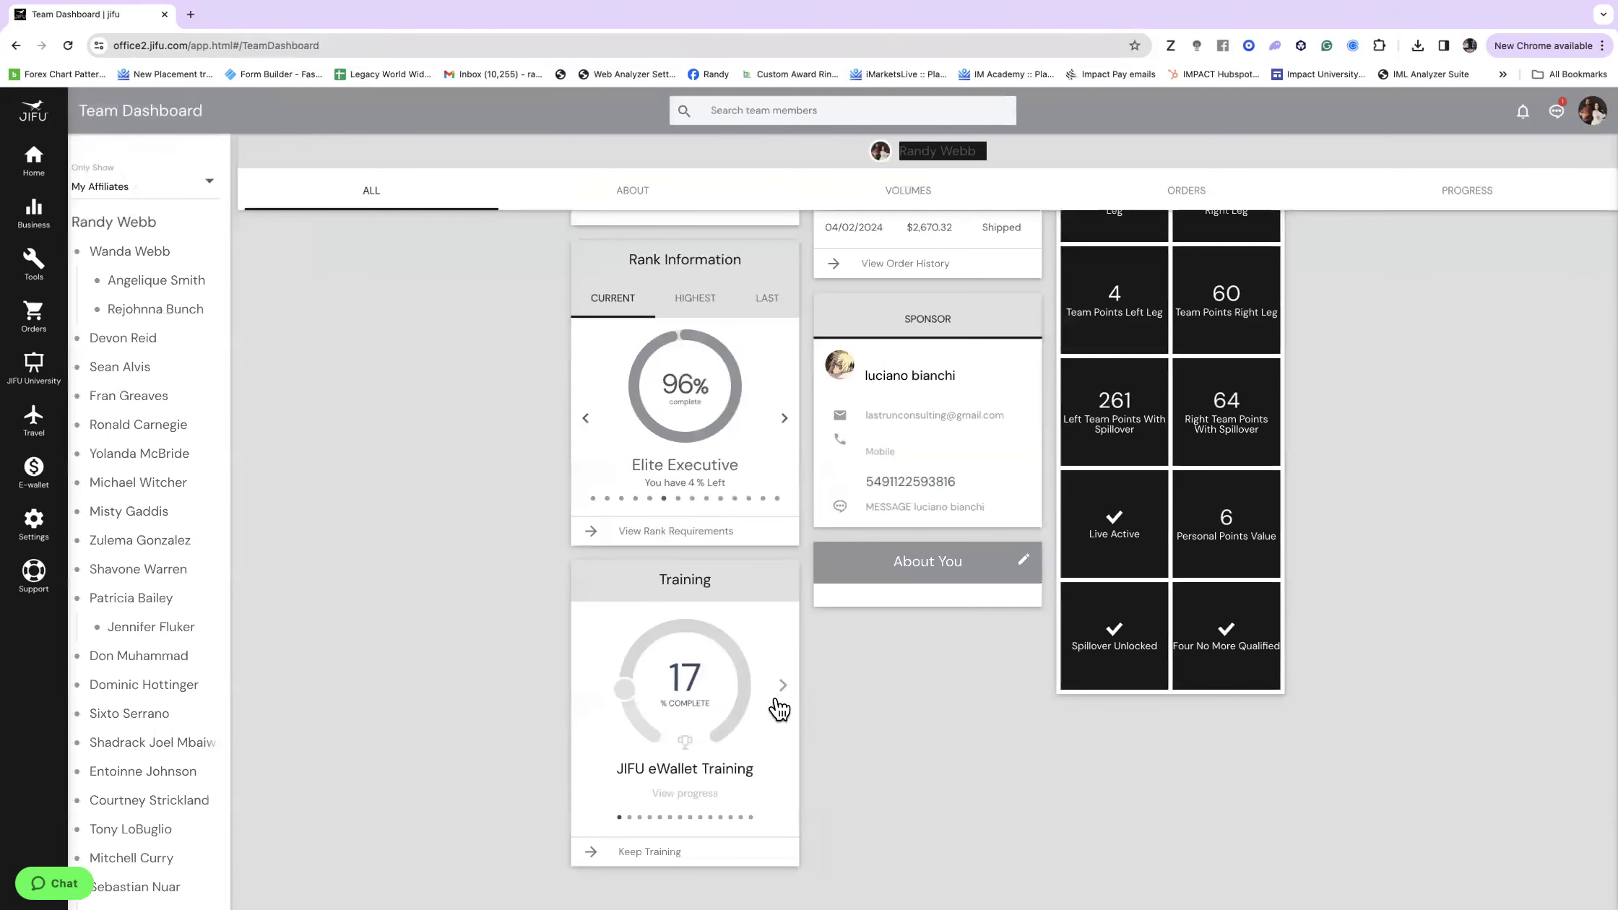
{"action": "left_click", "coordinate": [782, 685]}
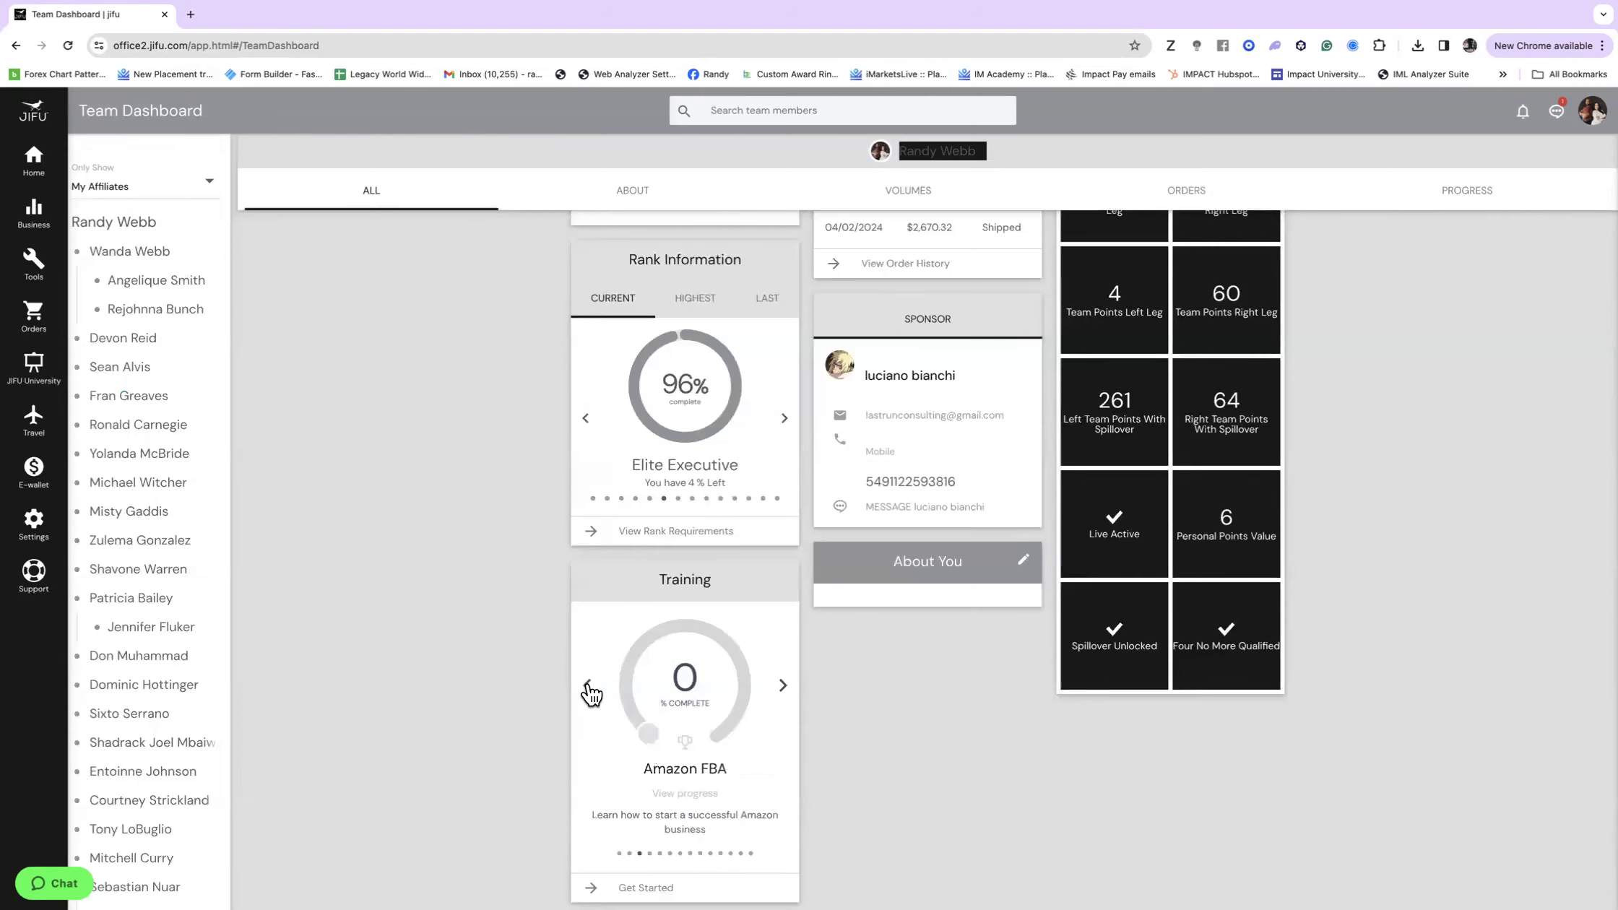
{"action": "left_click", "coordinate": [588, 686]}
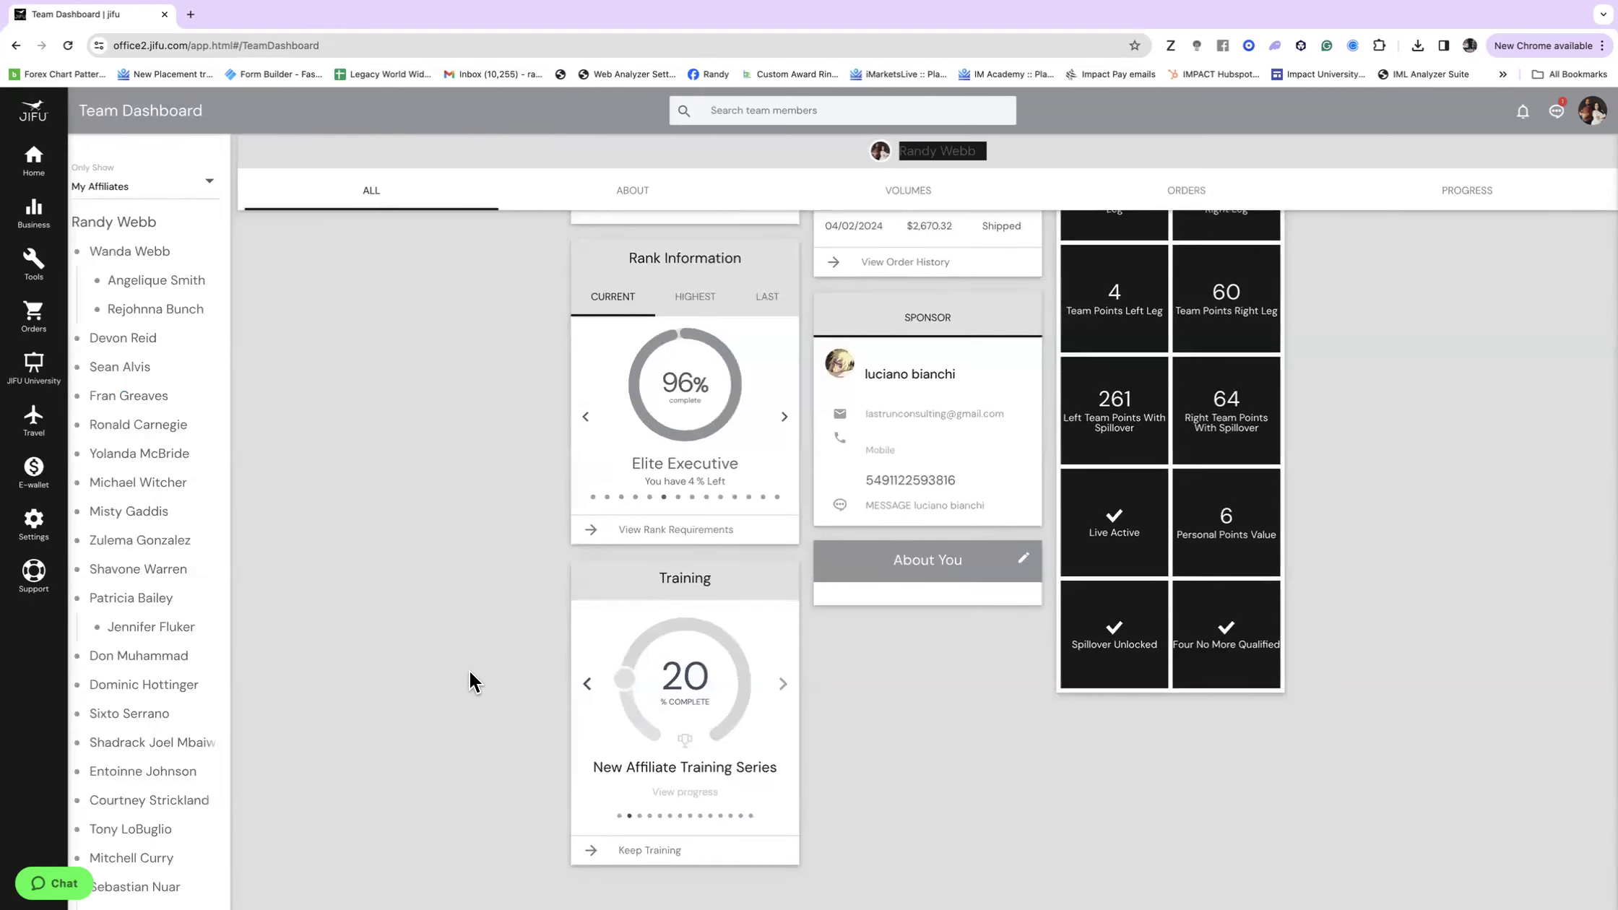
{"action": "left_click", "coordinate": [34, 209]}
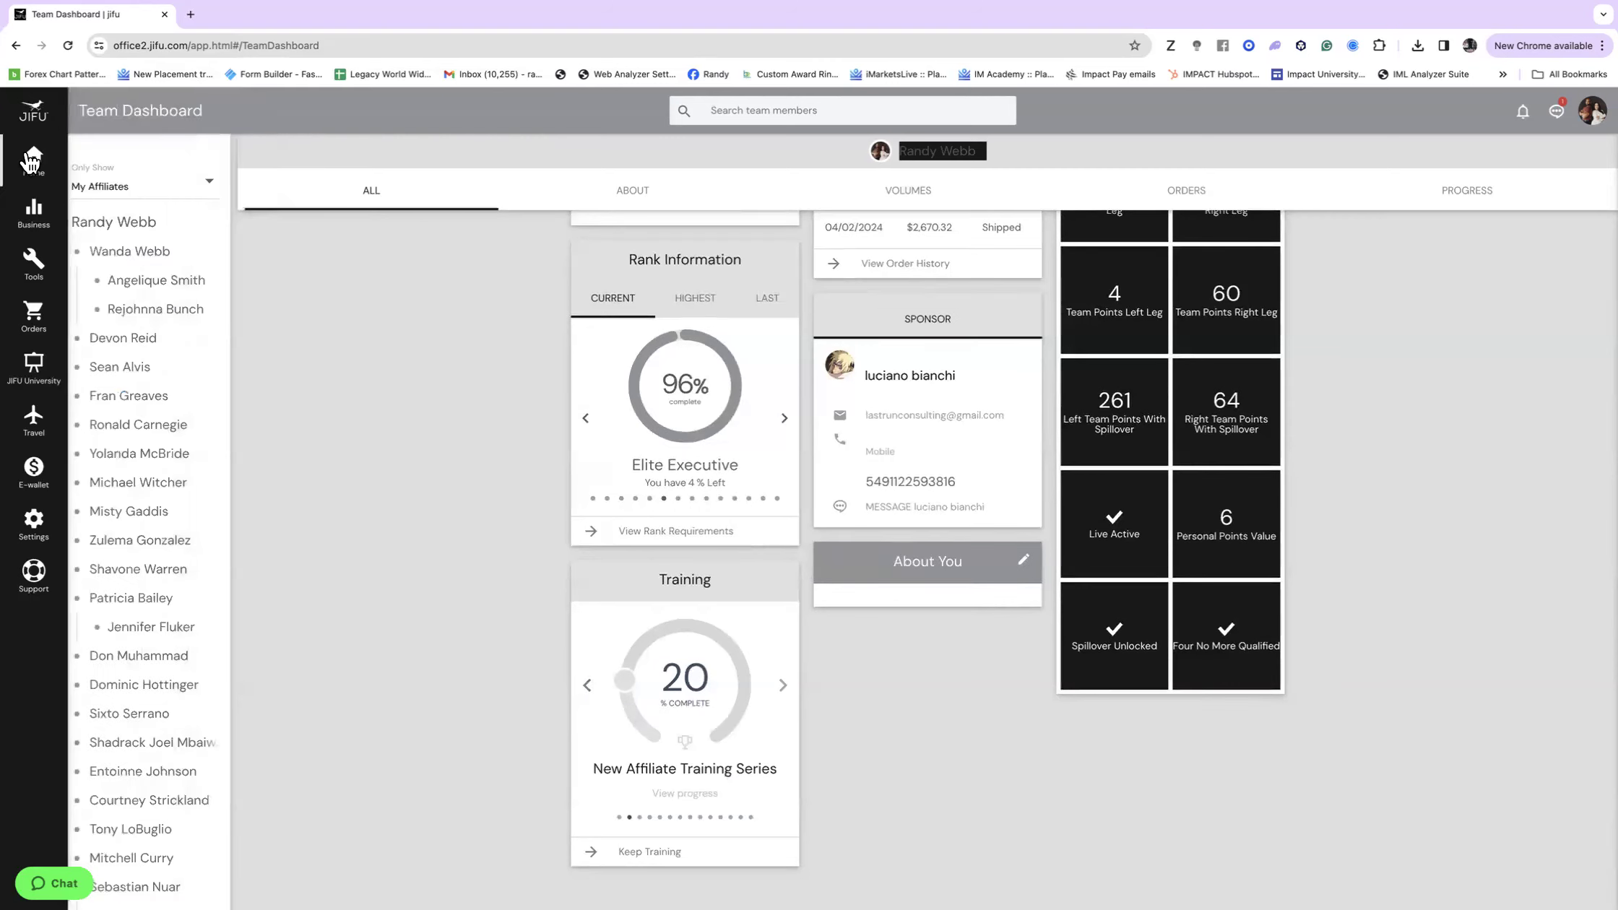
{"action": "left_click", "coordinate": [33, 157]}
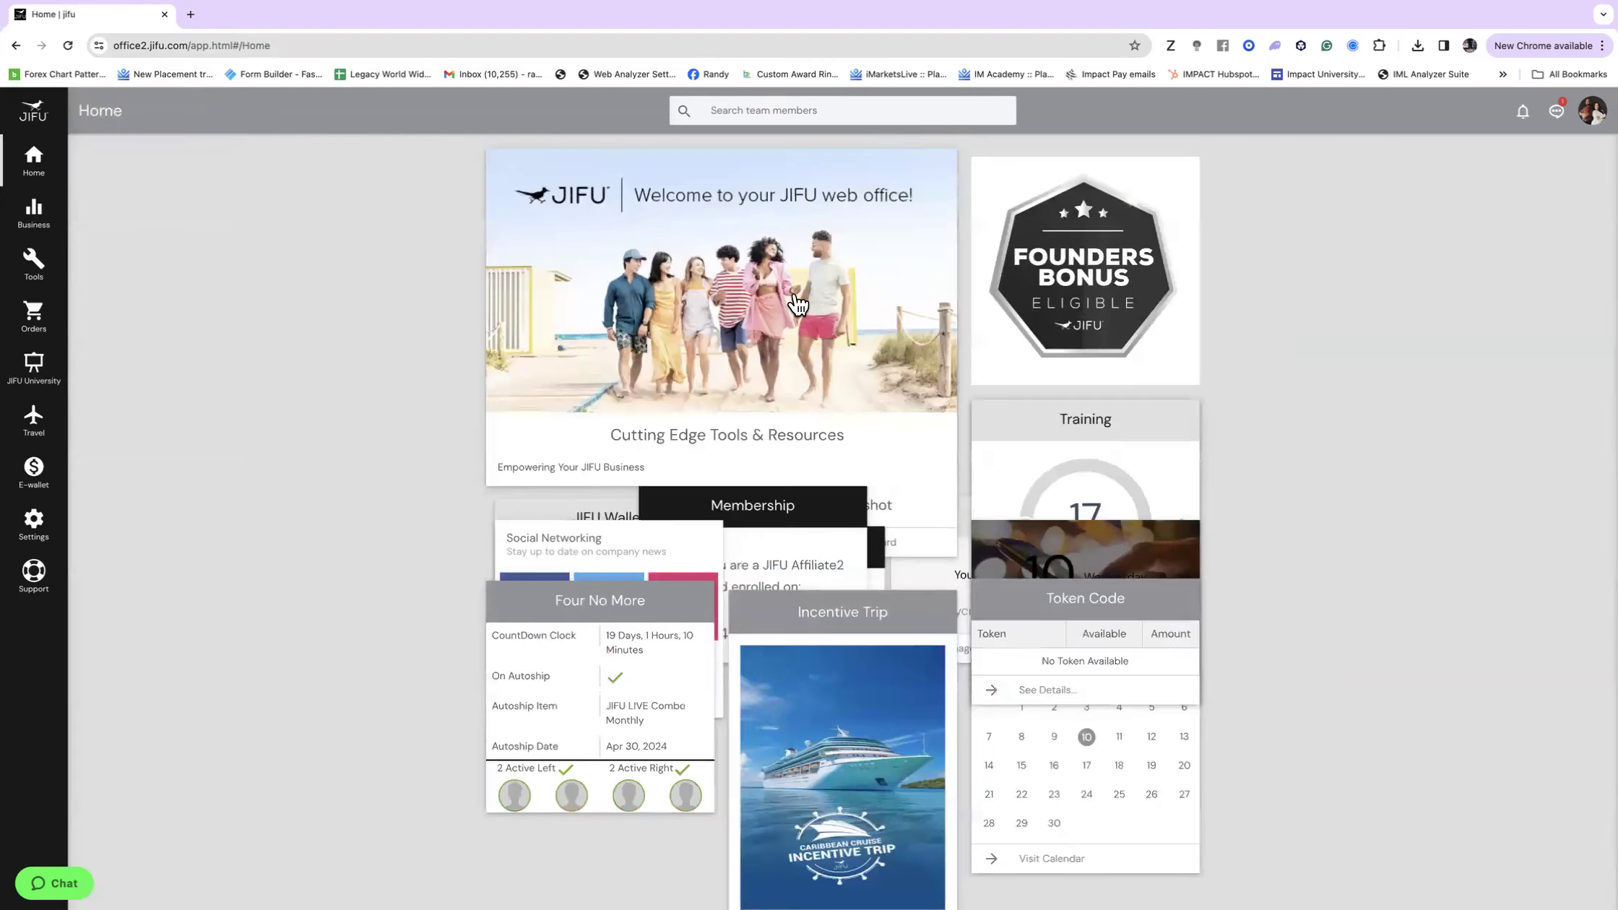
{"action": "scroll", "scroll_direction": "down", "scroll_amount": 3}
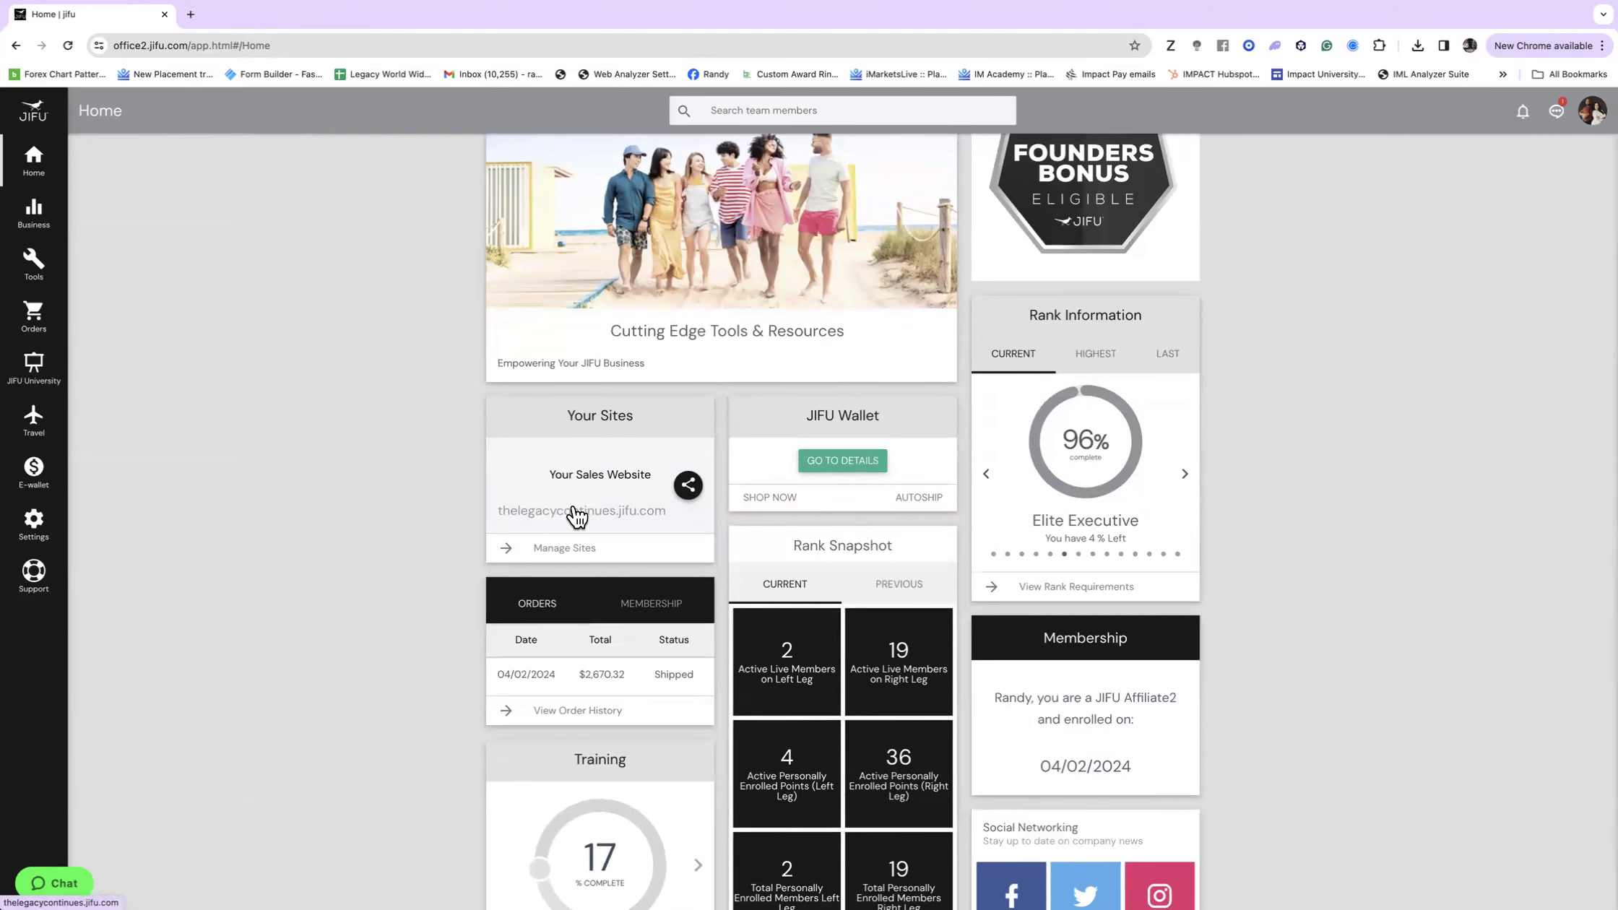
{"action": "mouse_move", "coordinate": [604, 494]}
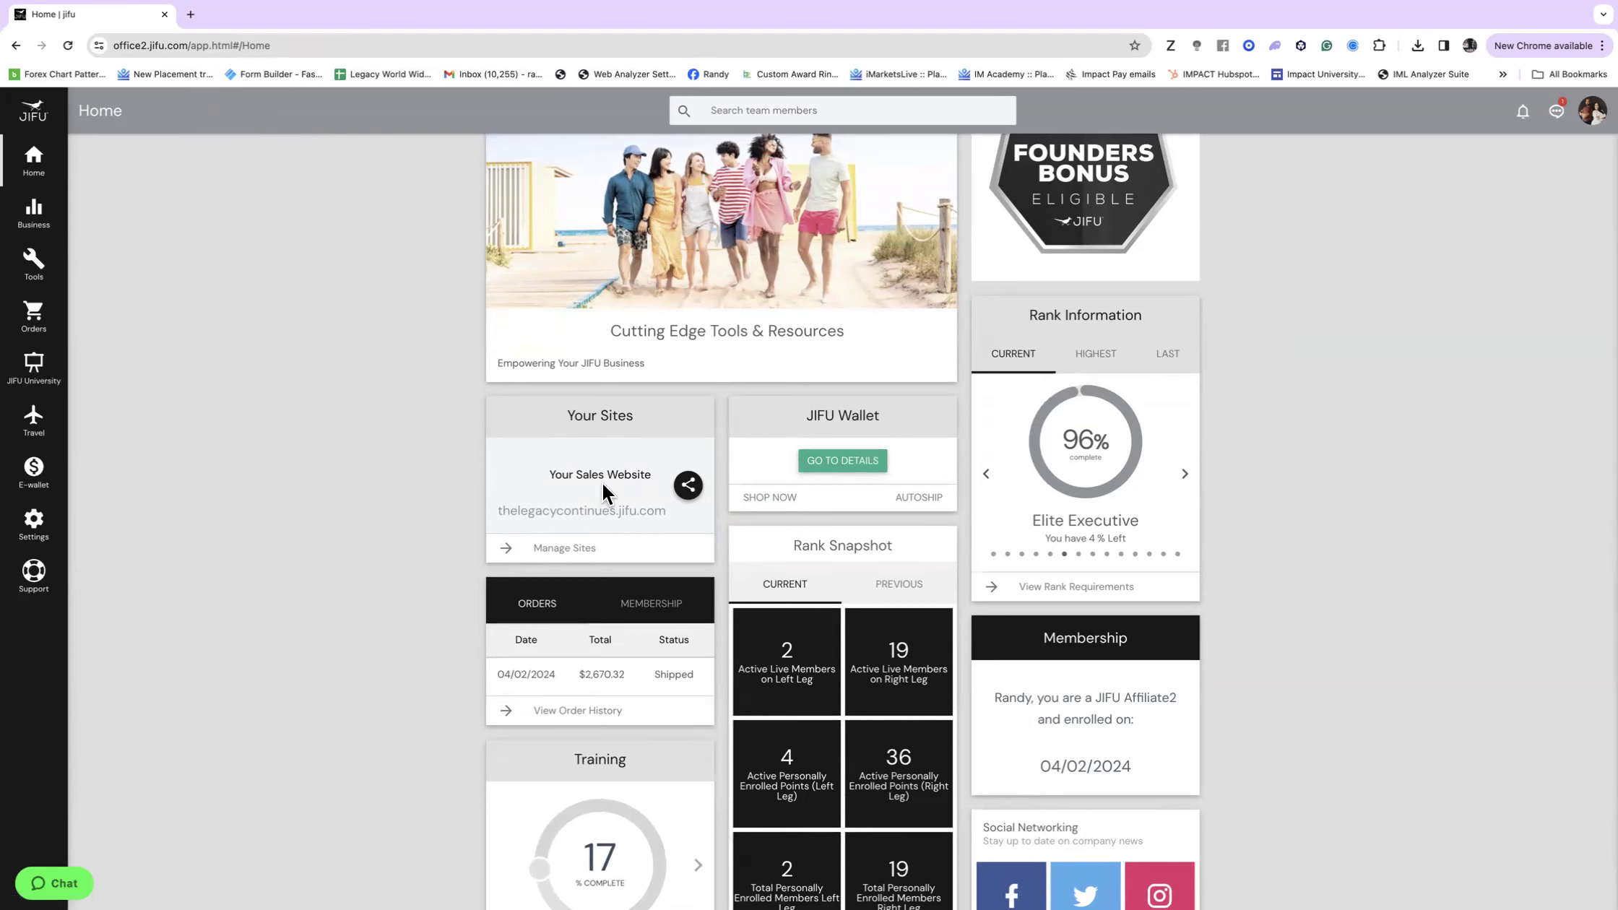
{"action": "left_click", "coordinate": [687, 485]}
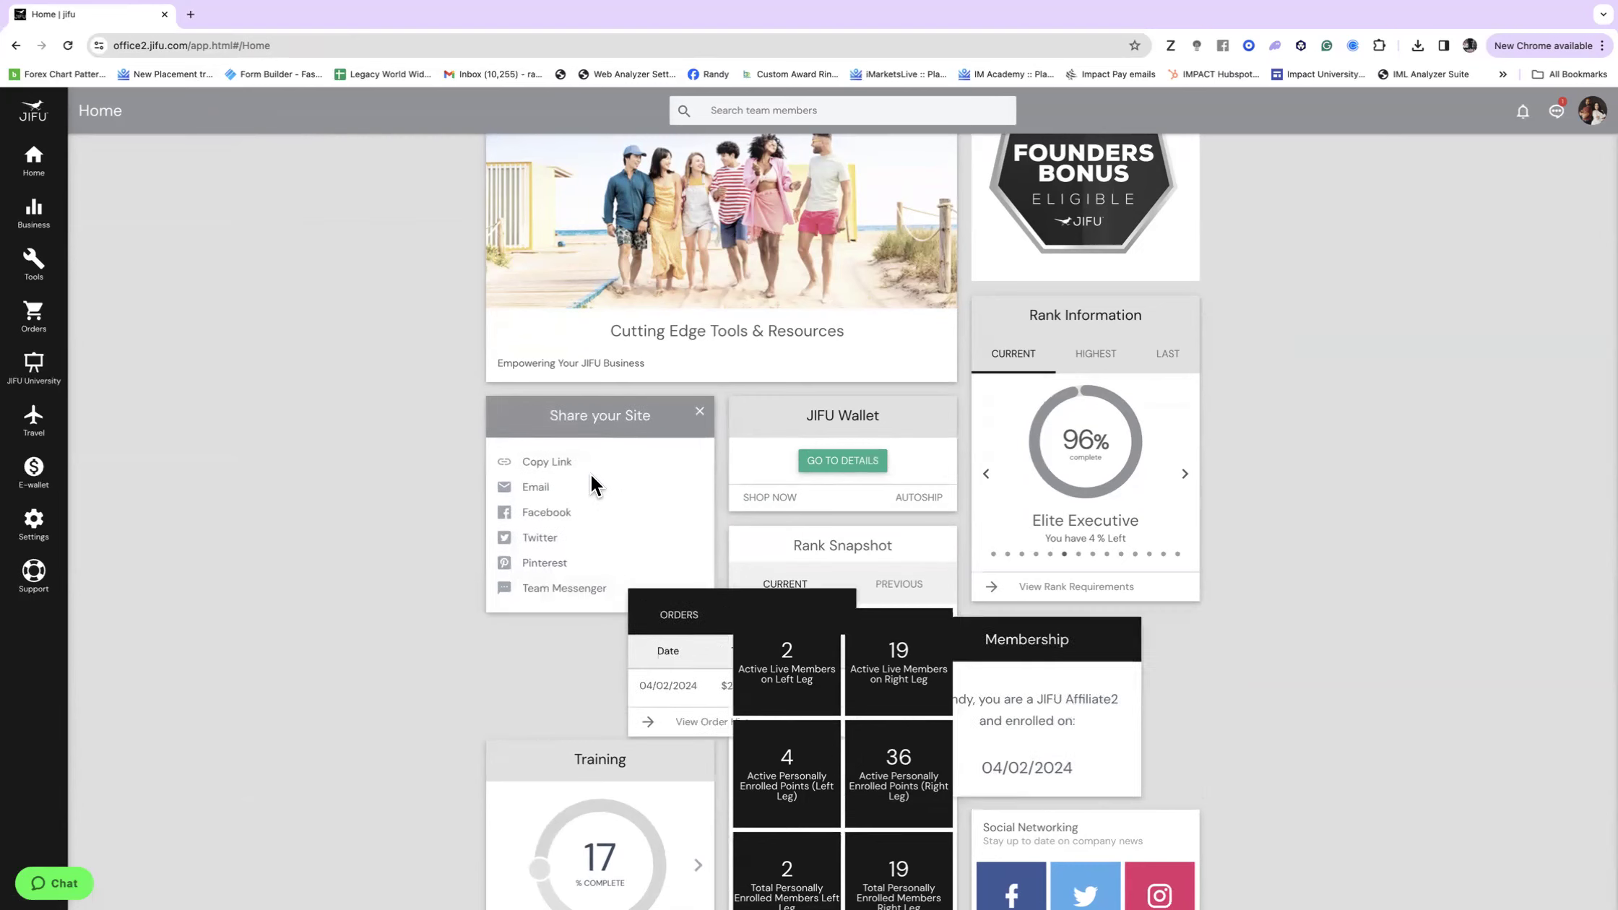
{"action": "scroll", "scroll_direction": "down", "scroll_amount": 3}
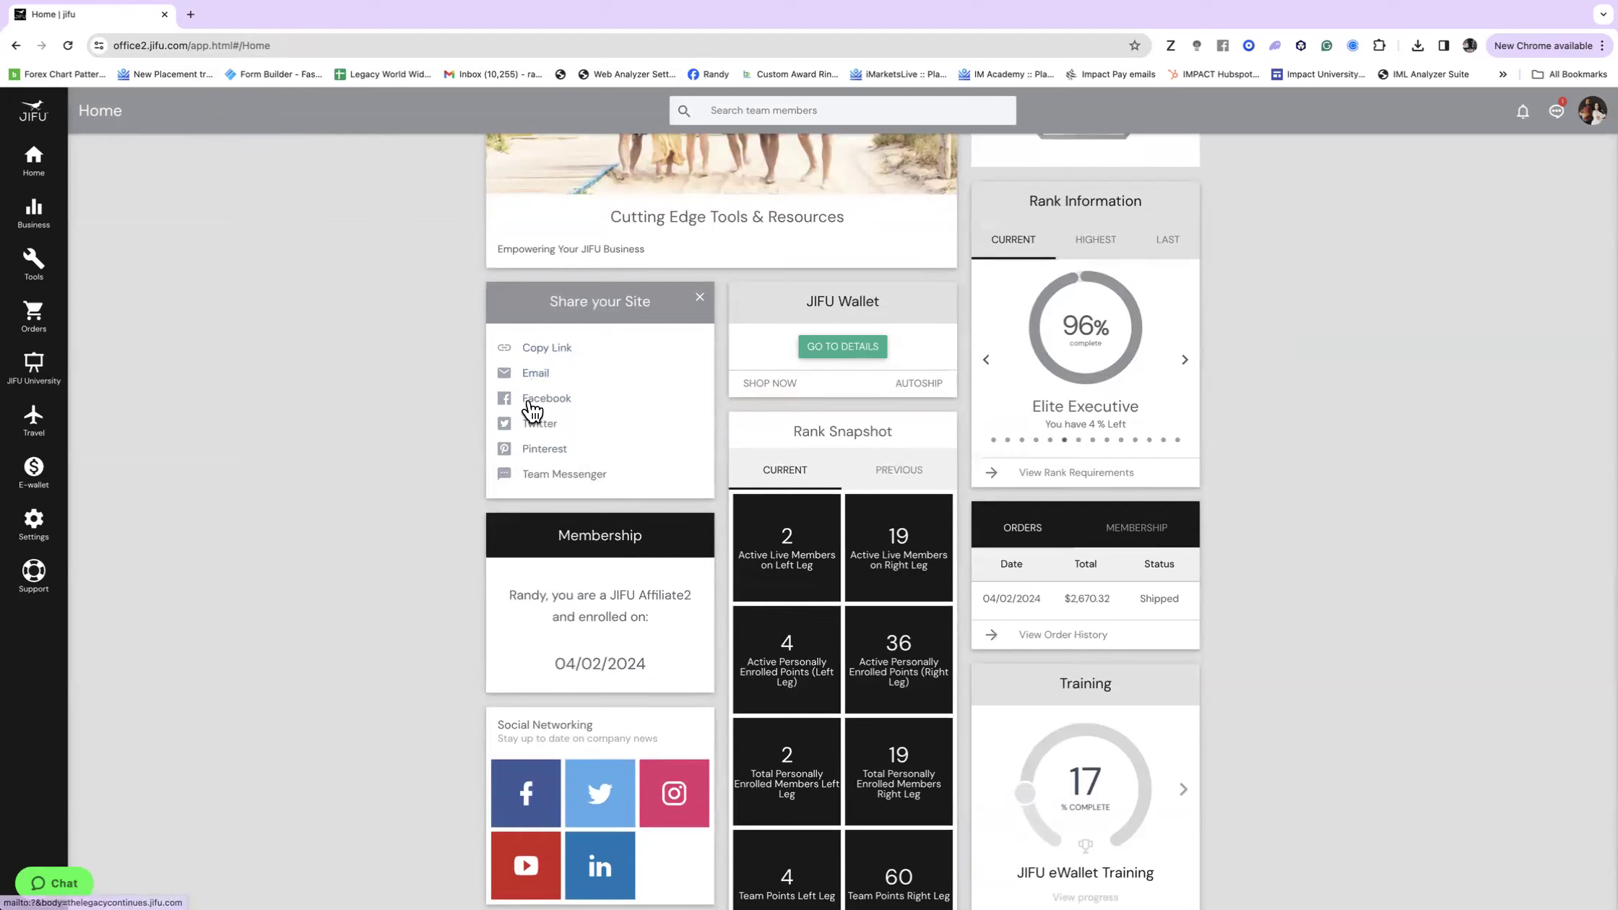
{"action": "mouse_move", "coordinate": [557, 481]}
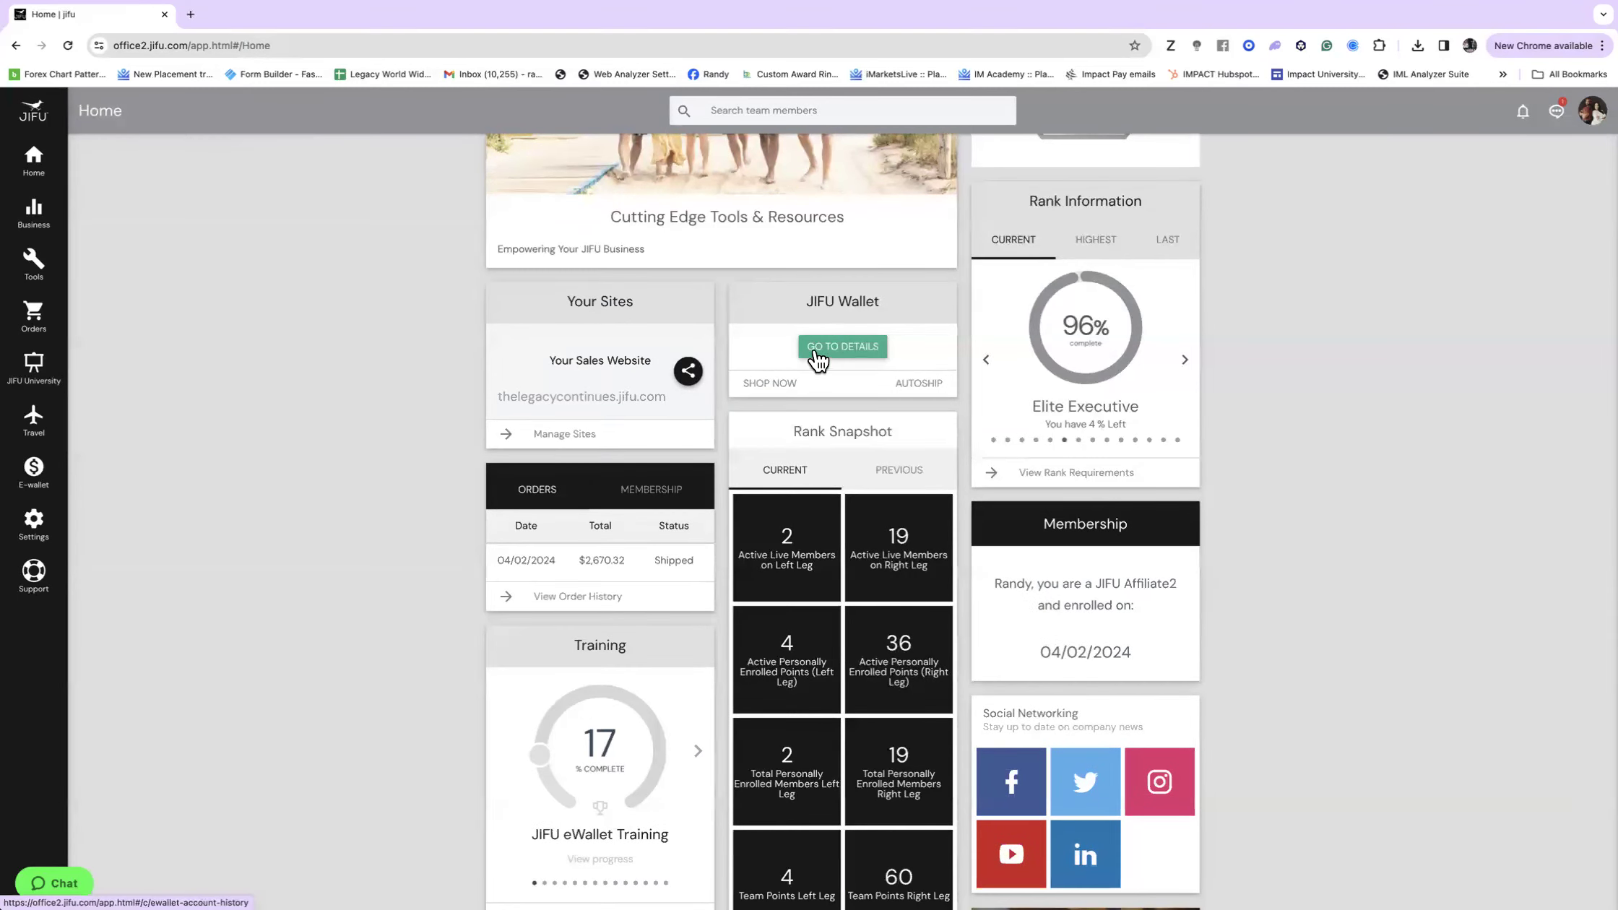
{"action": "scroll", "scroll_direction": "down", "scroll_amount": 3}
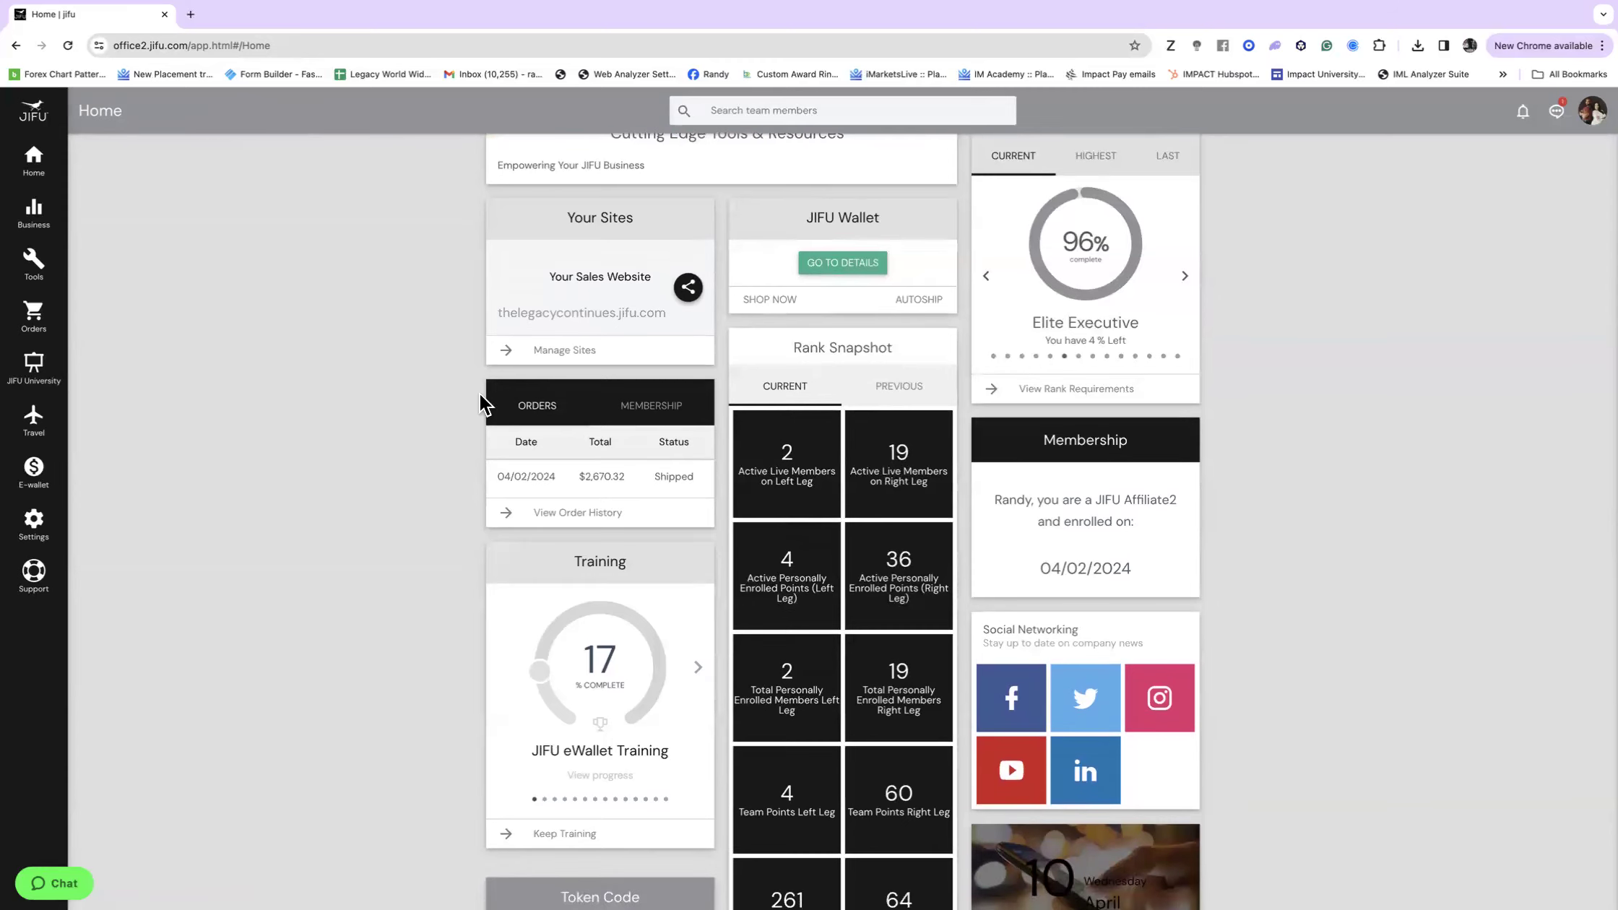
{"action": "left_click", "coordinate": [651, 405]}
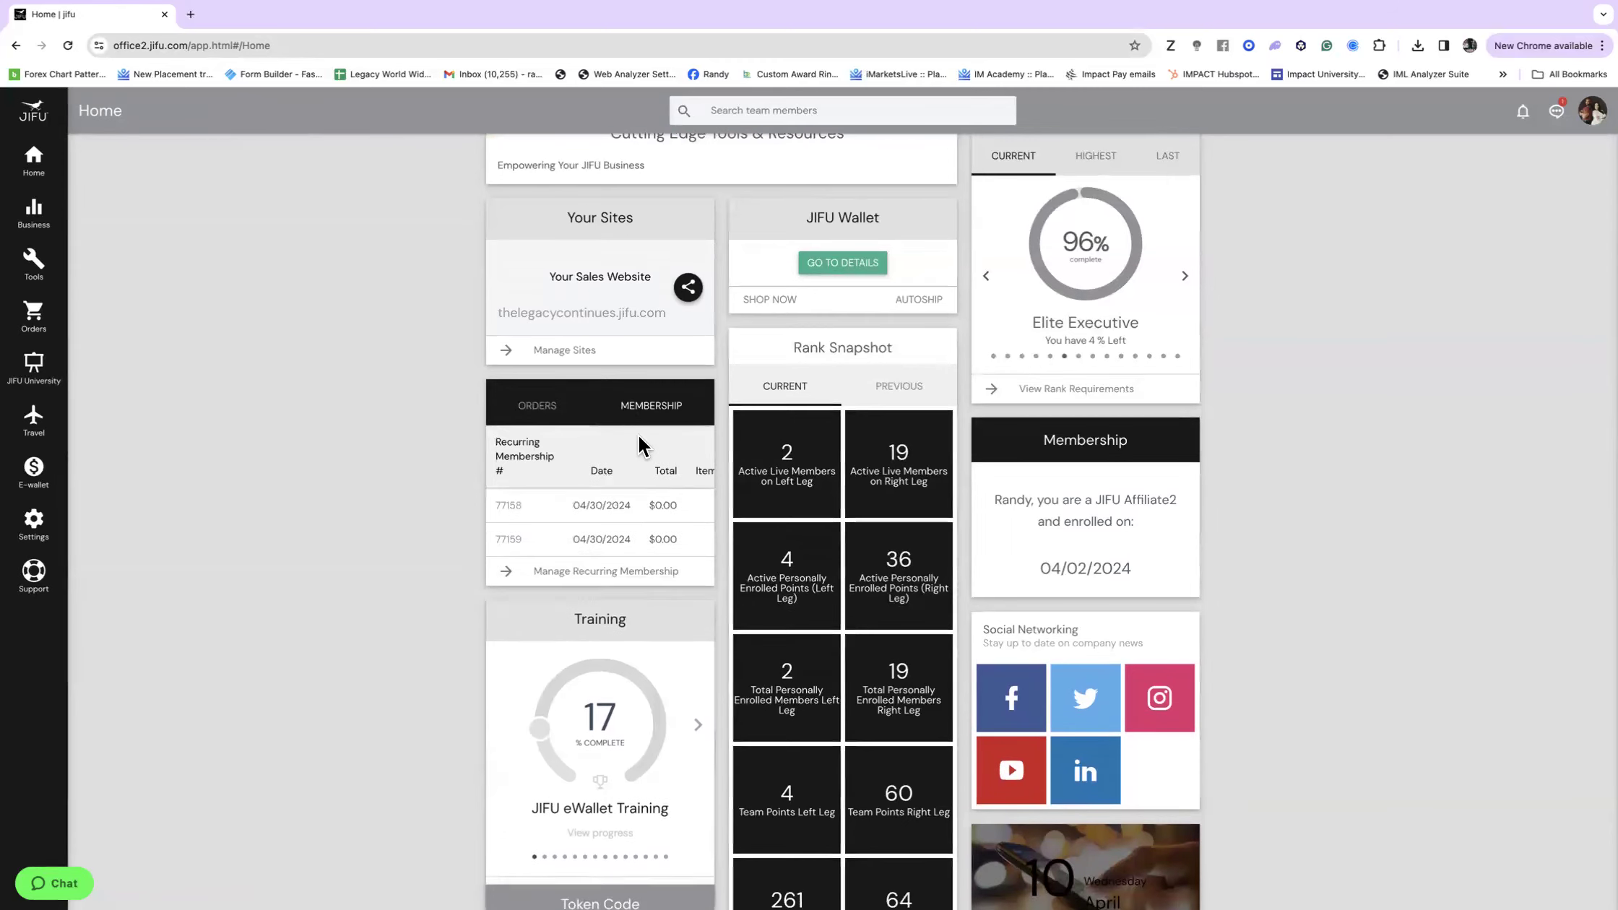
{"action": "scroll", "scroll_direction": "down", "scroll_amount": 3}
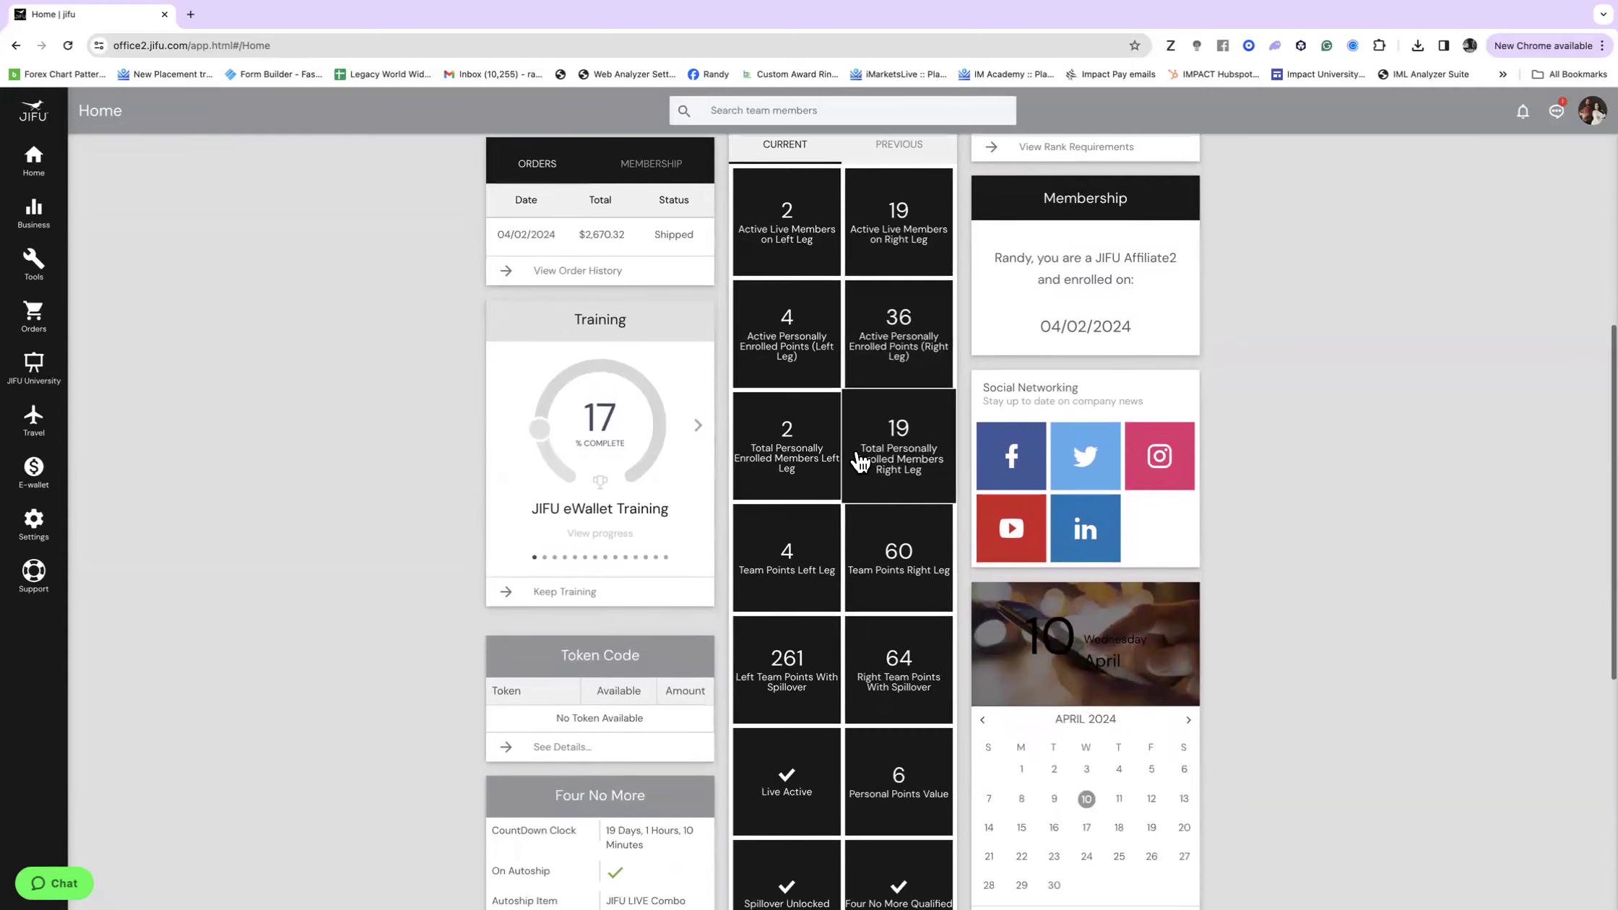
{"action": "scroll", "scroll_direction": "down", "scroll_amount": 3}
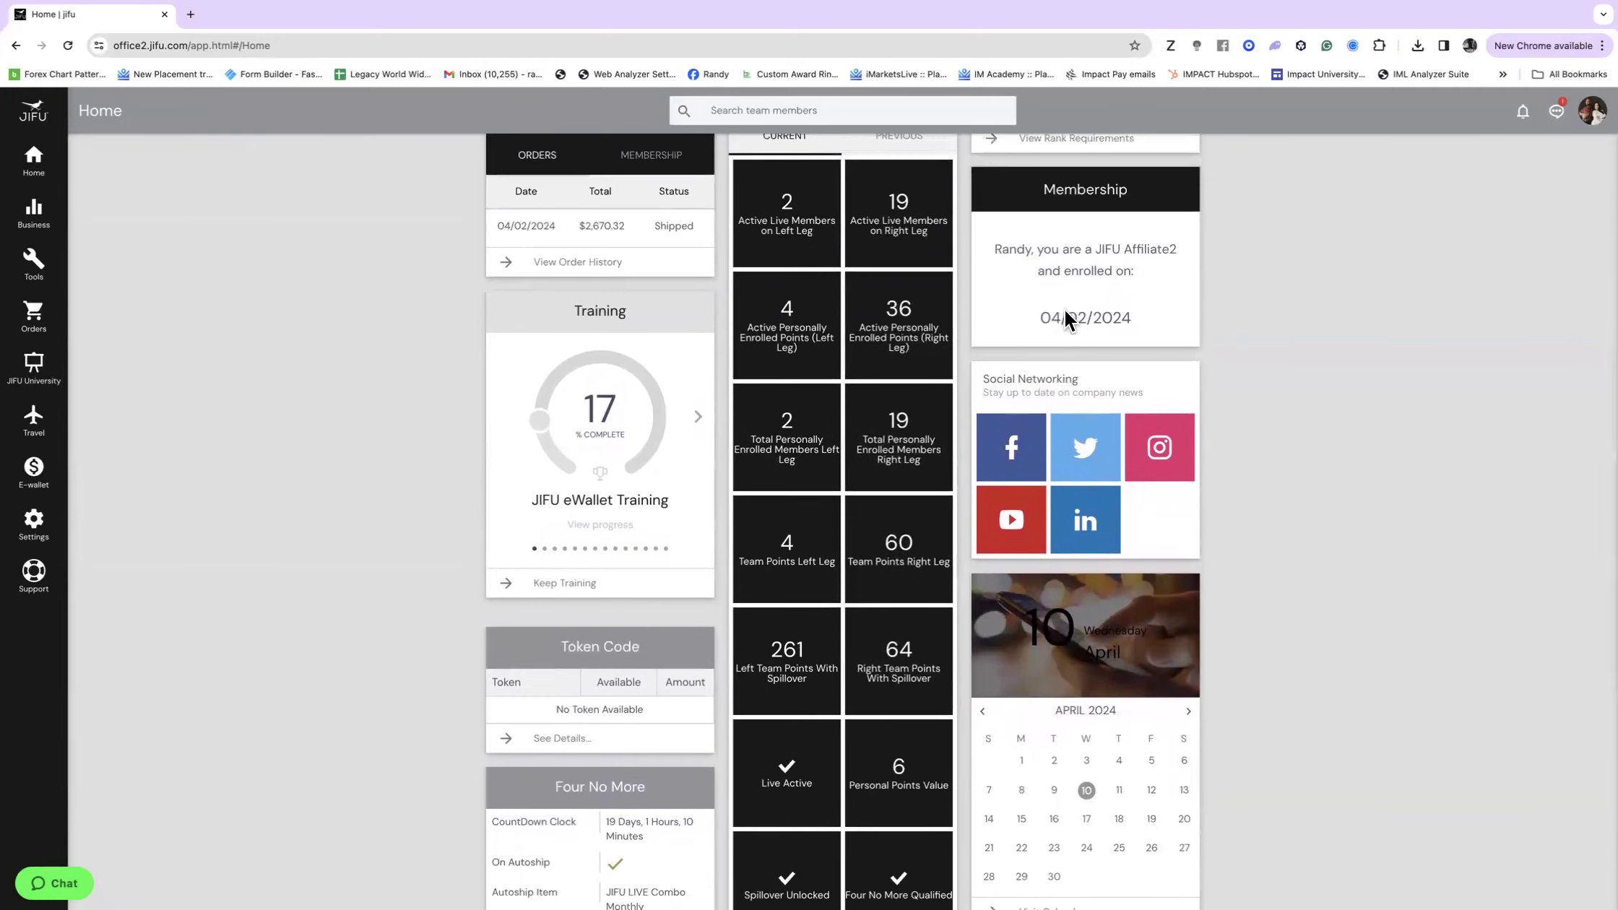
{"action": "scroll", "scroll_direction": "down", "scroll_amount": 3}
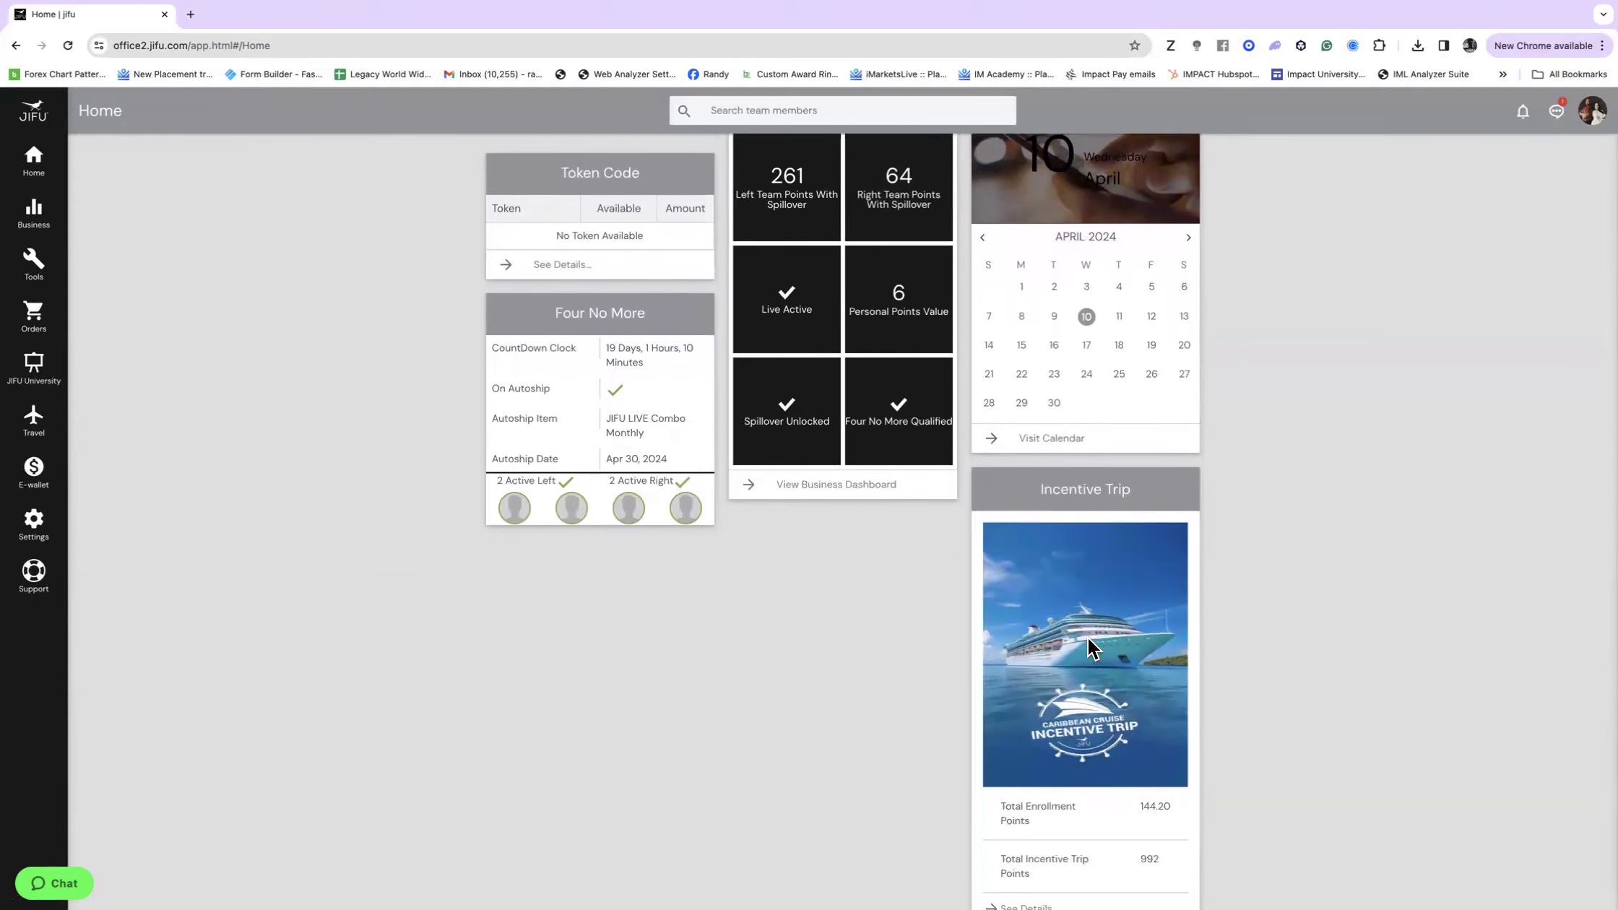
{"action": "mouse_move", "coordinate": [1106, 621]}
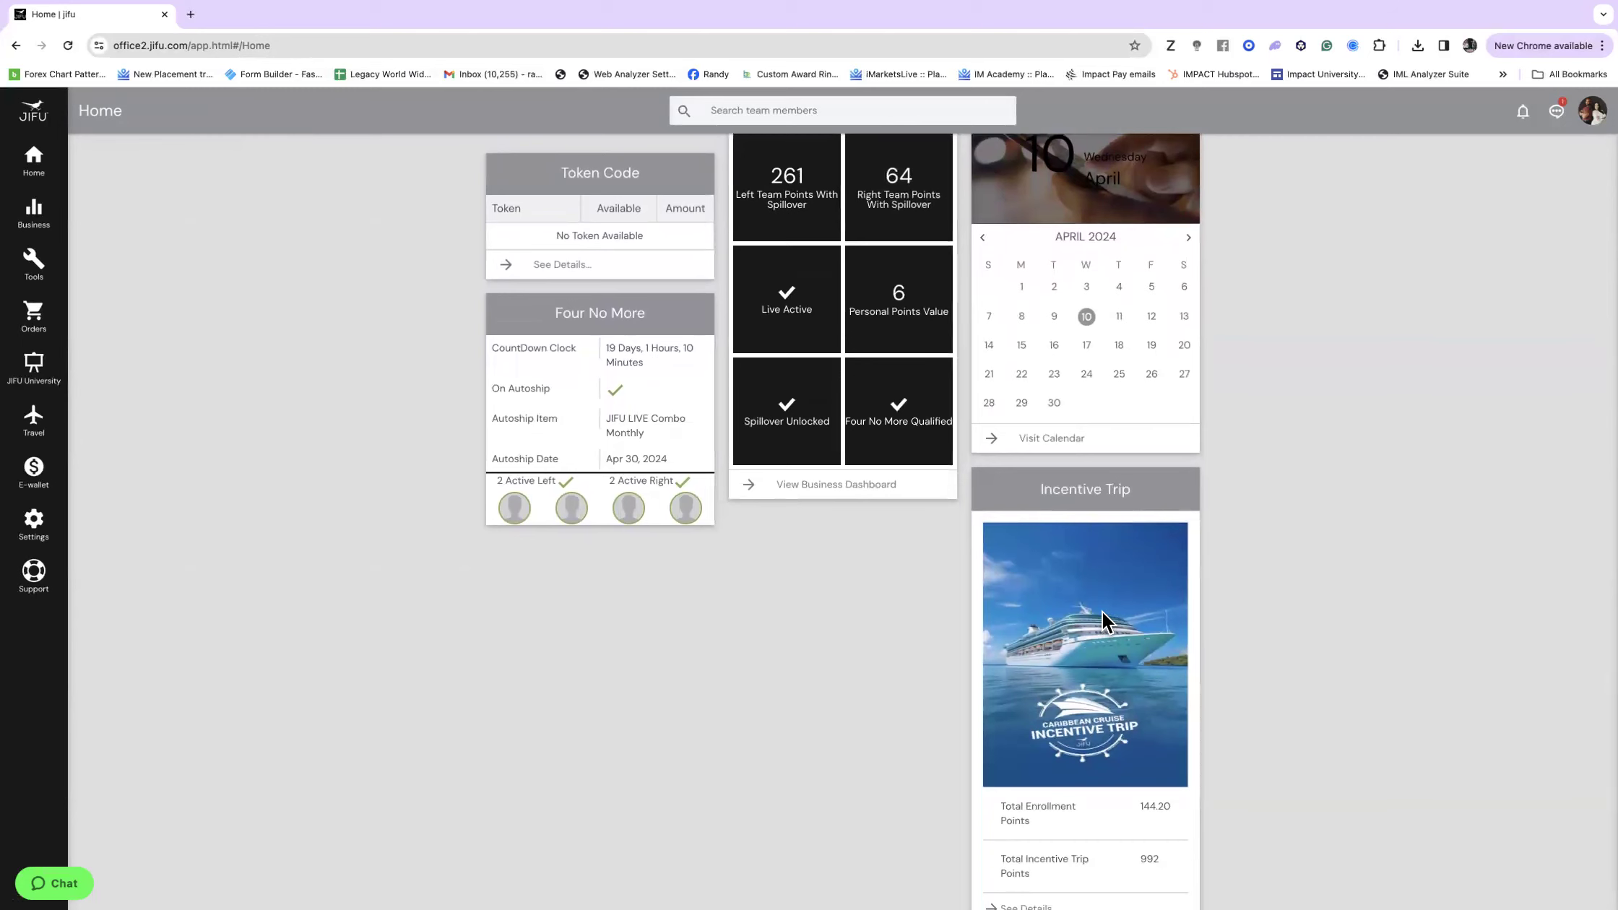
{"action": "scroll", "scroll_direction": "down", "scroll_amount": 3}
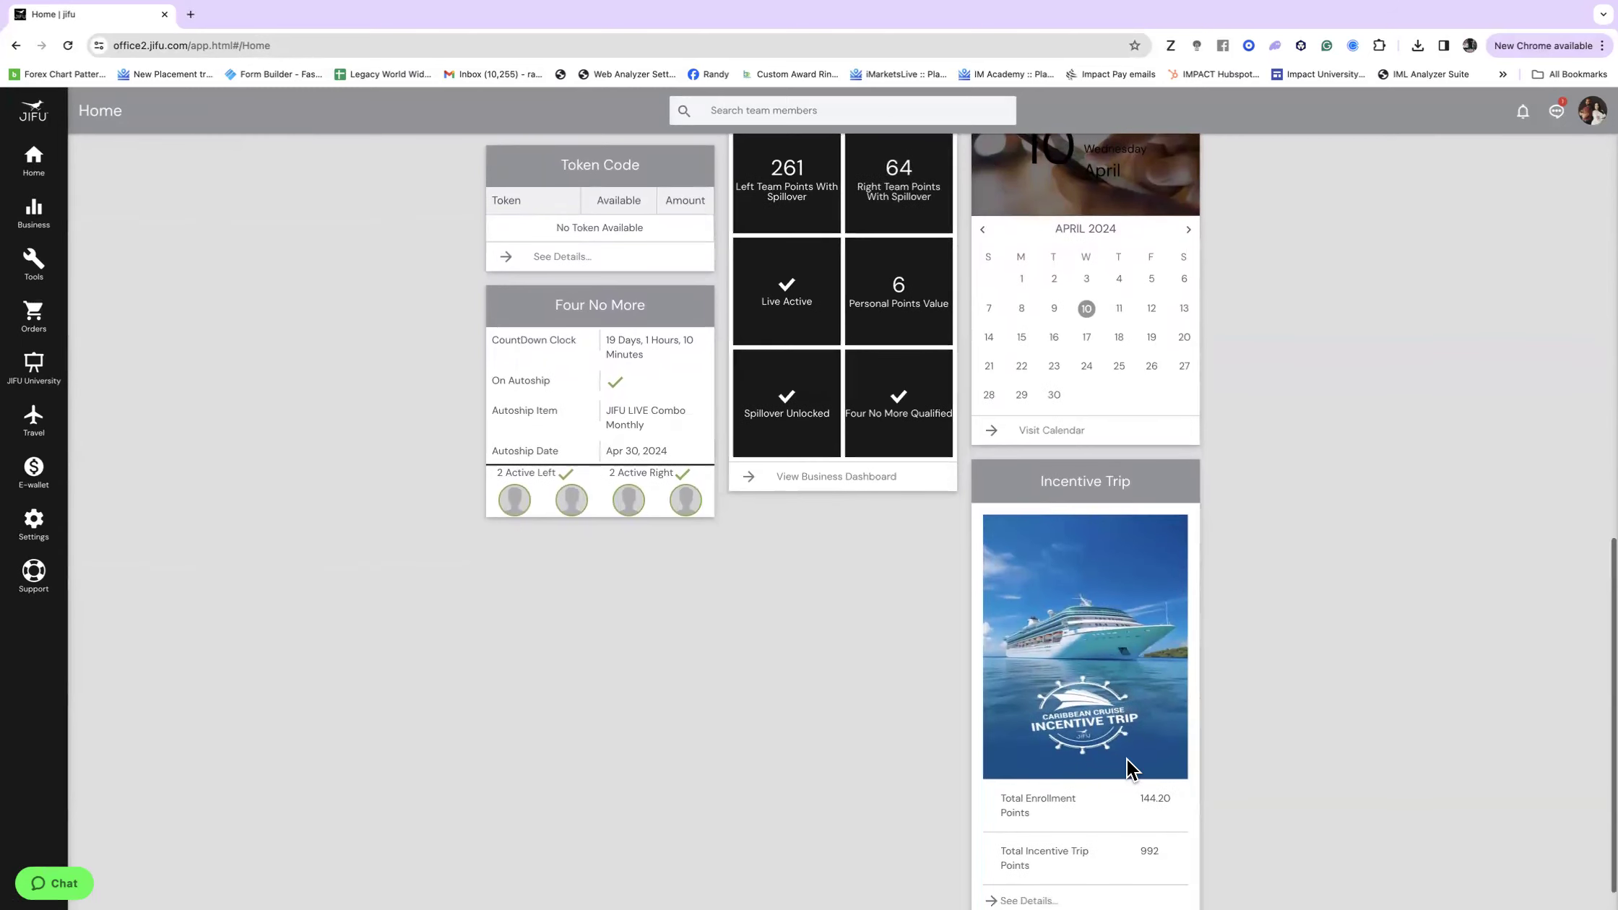
{"action": "scroll", "scroll_direction": "down", "scroll_amount": 3}
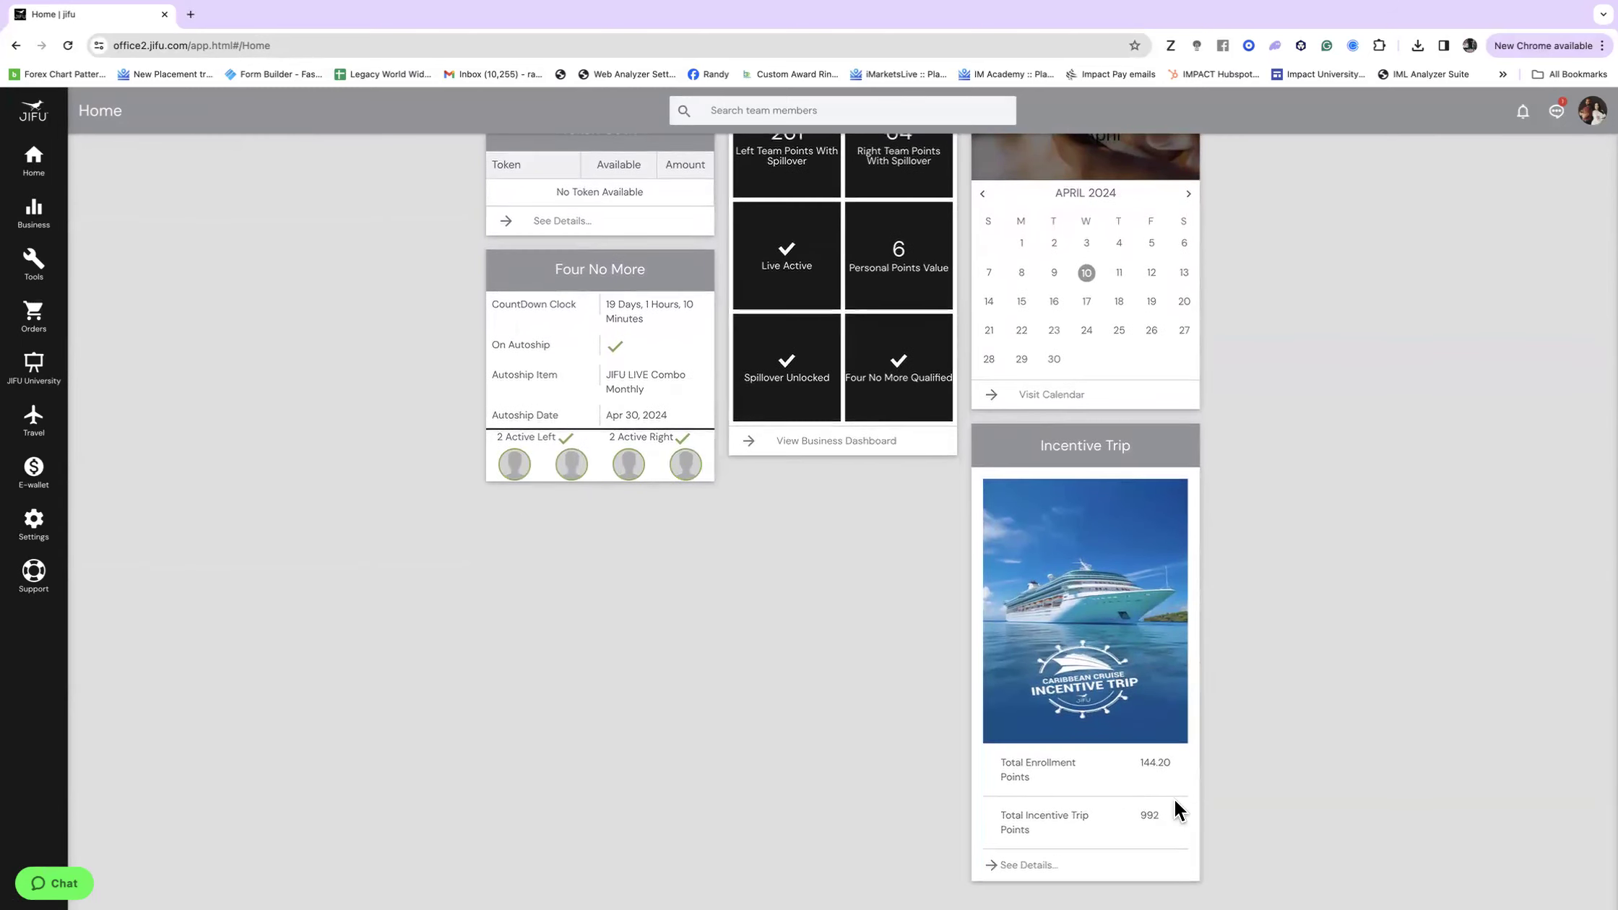
{"action": "mouse_move", "coordinate": [1167, 836]}
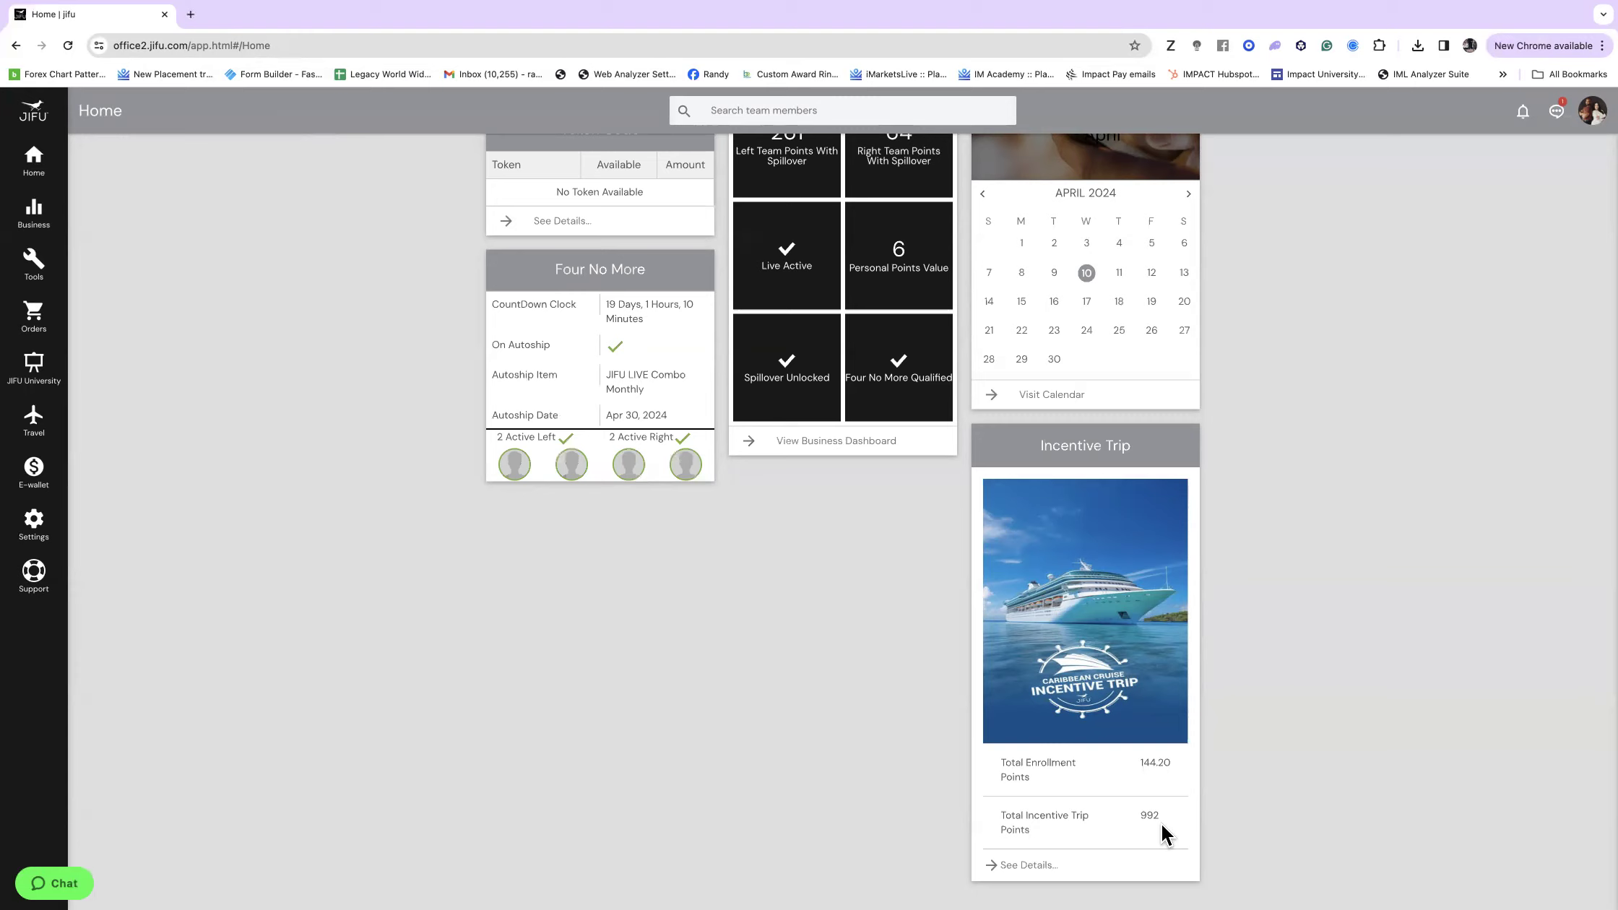
{"action": "mouse_move", "coordinate": [1085, 735]}
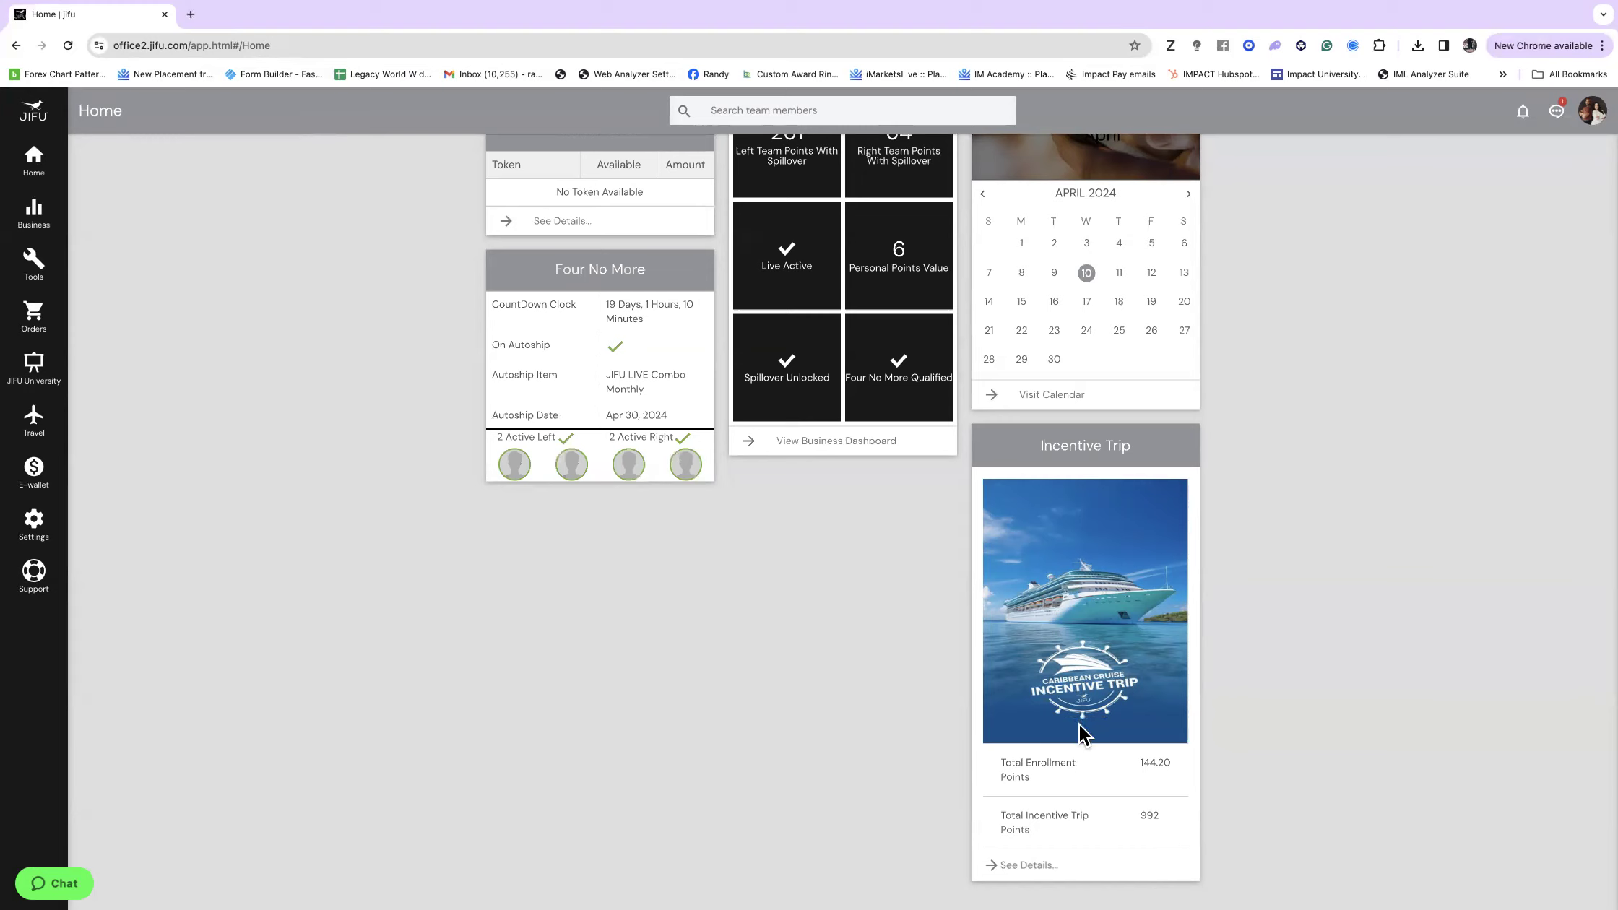
{"action": "mouse_move", "coordinate": [1085, 723]}
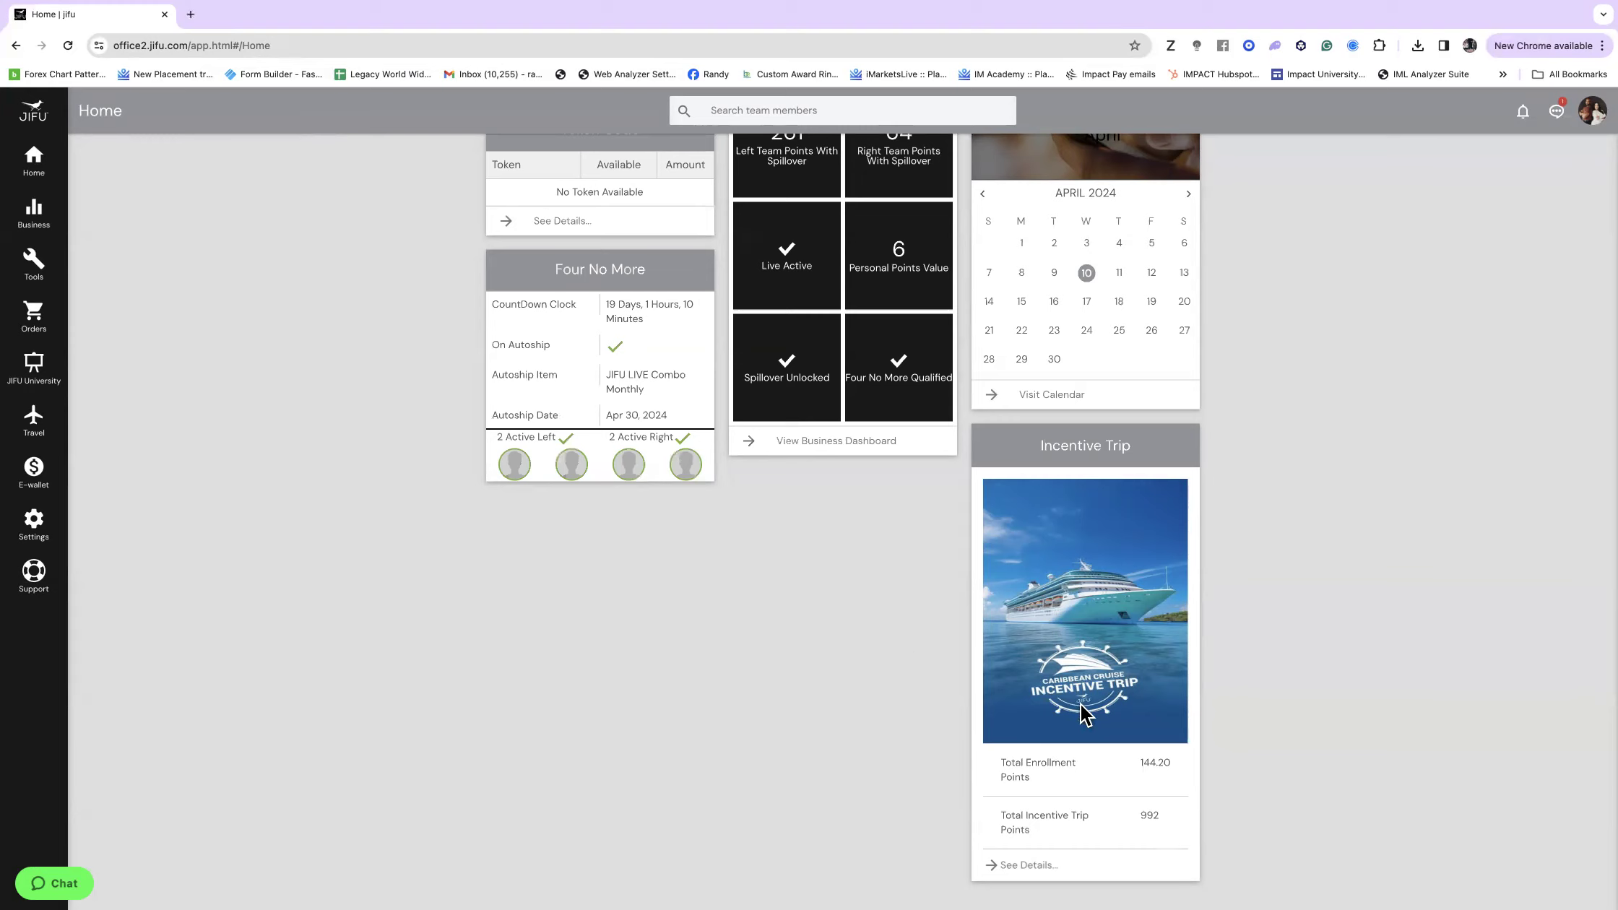
{"action": "mouse_move", "coordinate": [1092, 689]}
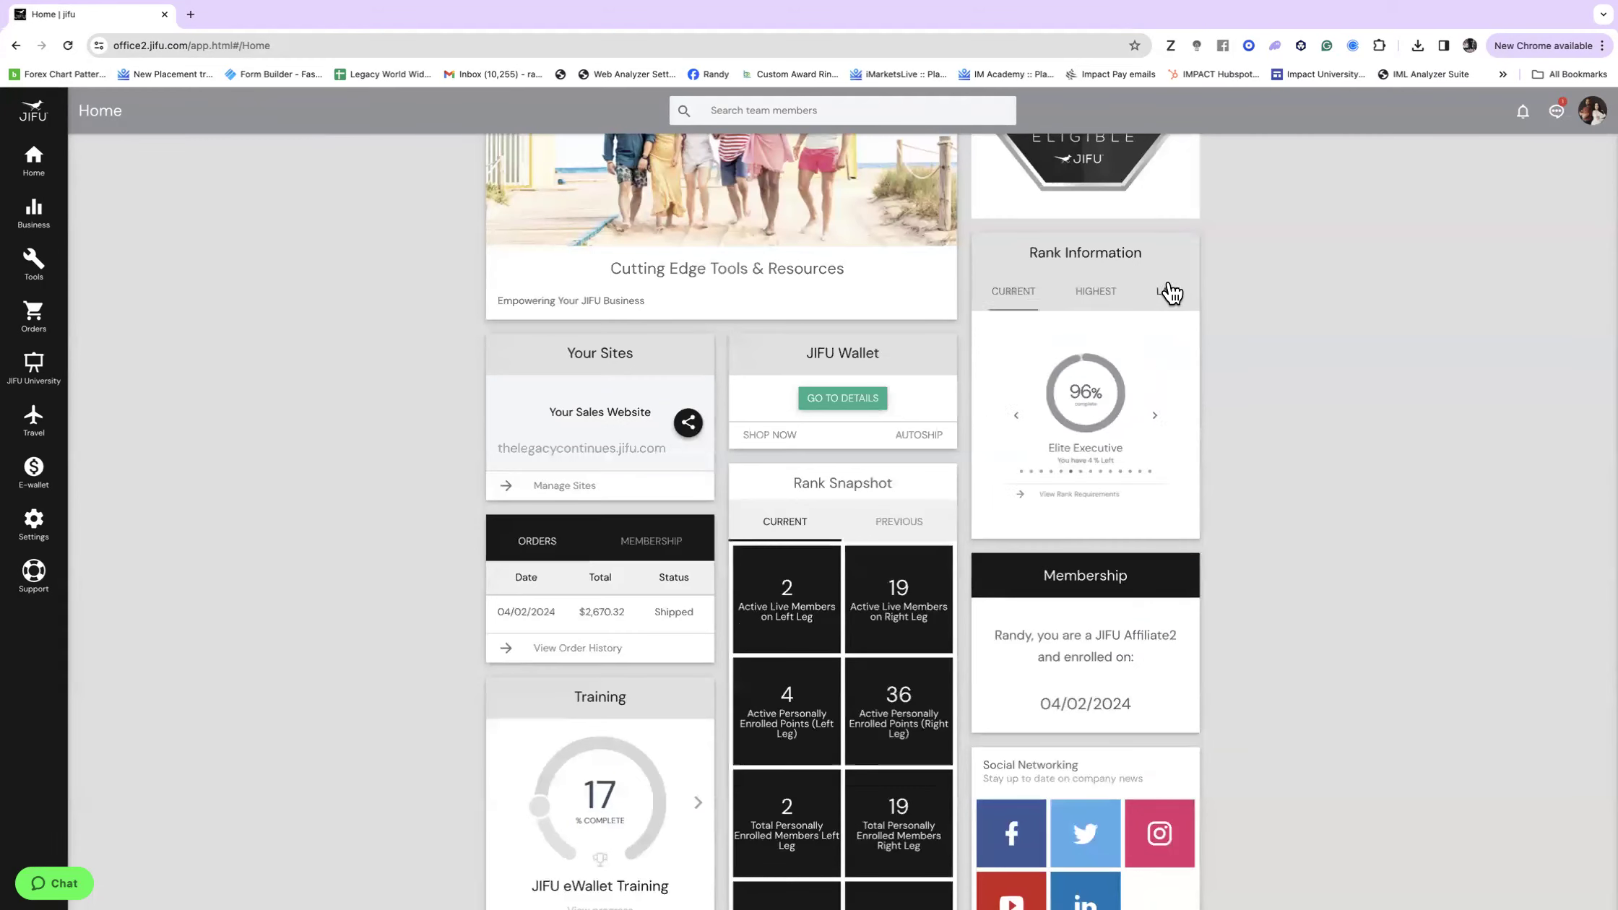
{"action": "left_click", "coordinate": [1096, 291]}
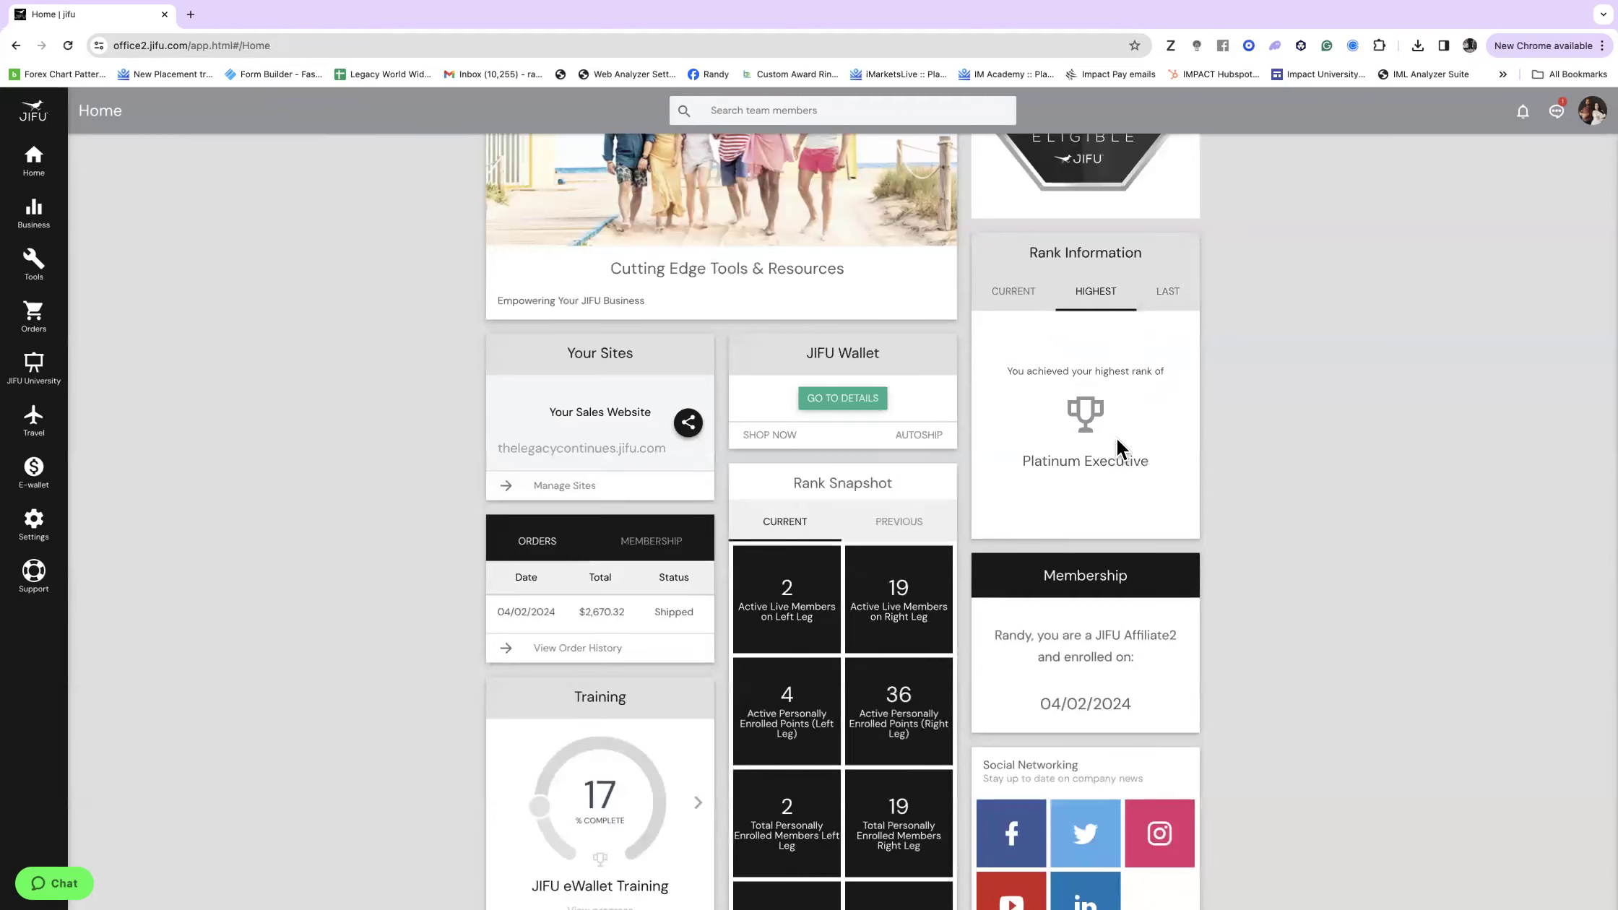
{"action": "left_click", "coordinate": [1013, 291]}
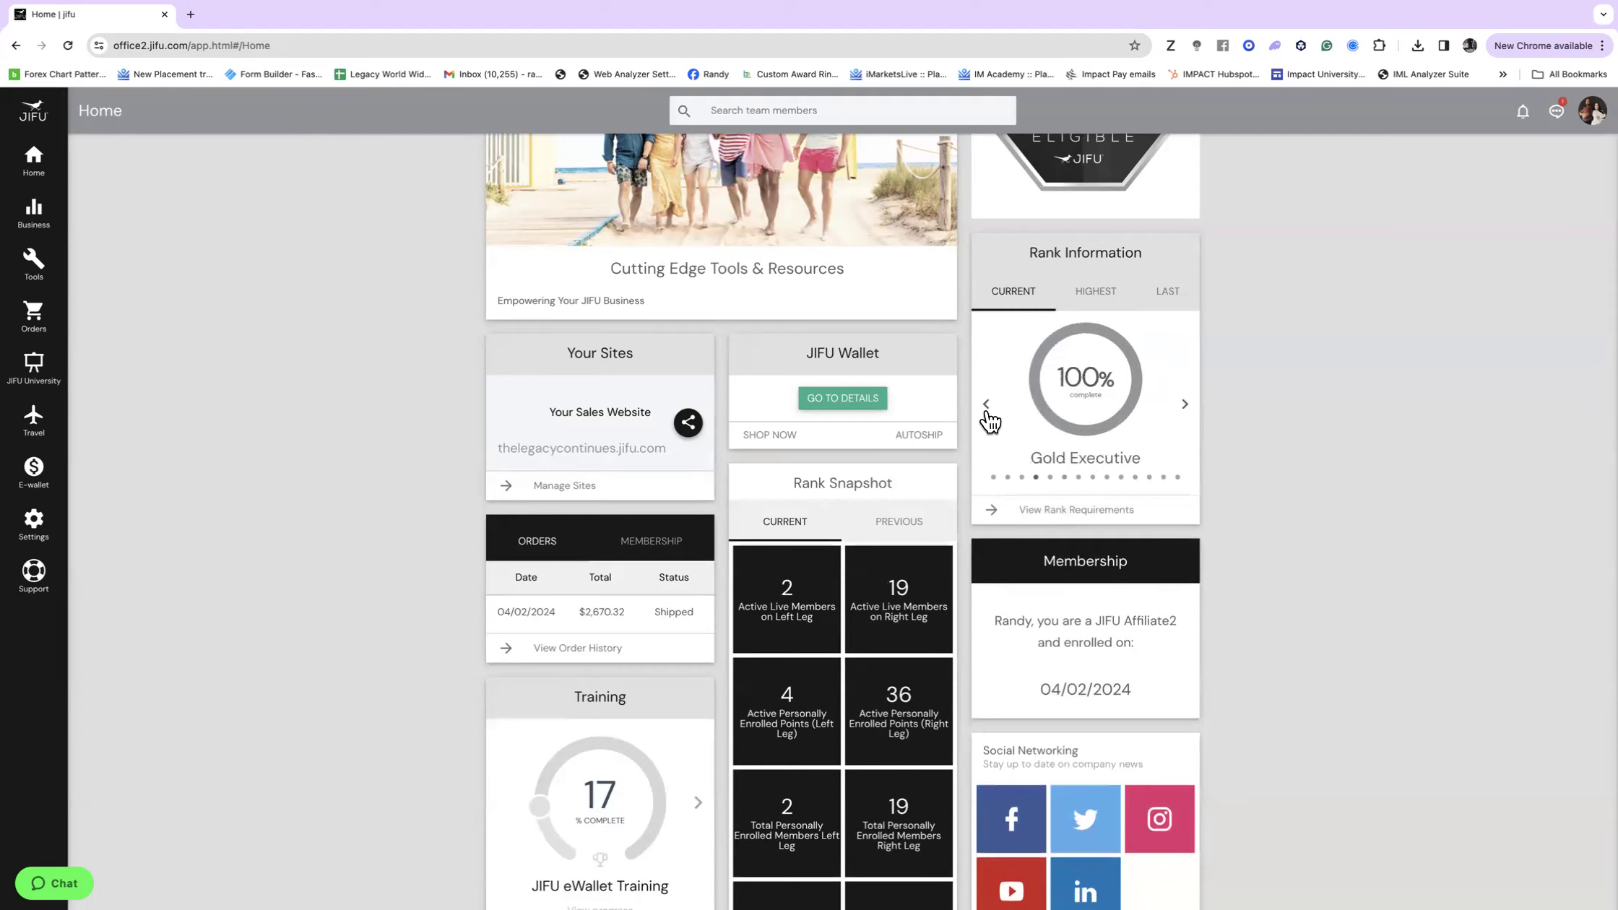
{"action": "left_click", "coordinate": [986, 404]}
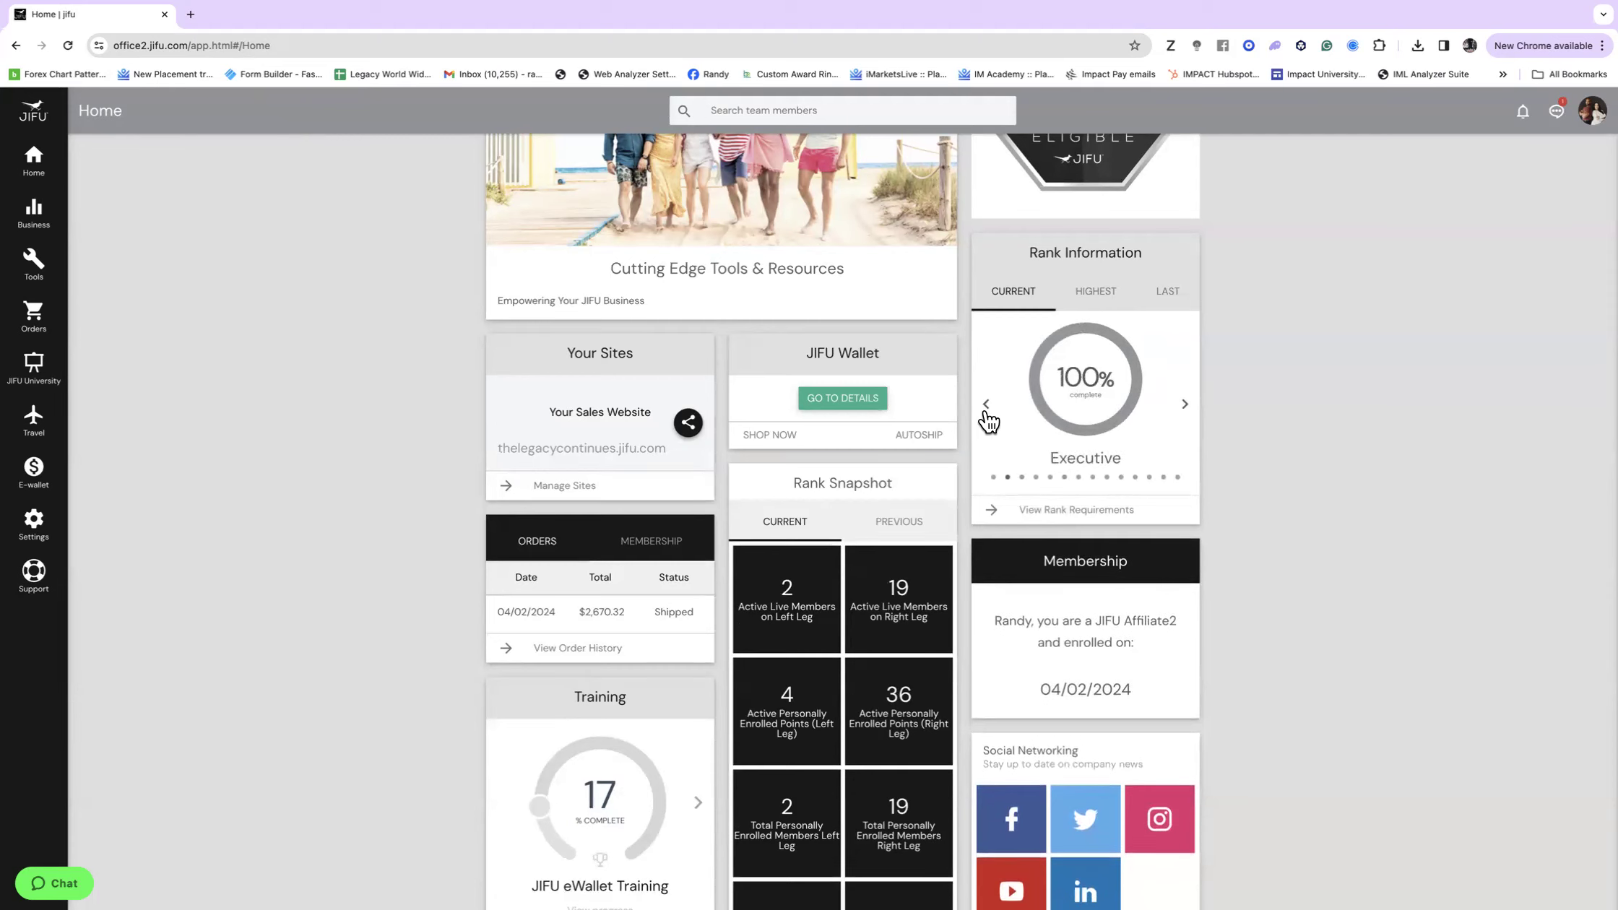
{"action": "left_click", "coordinate": [986, 403]}
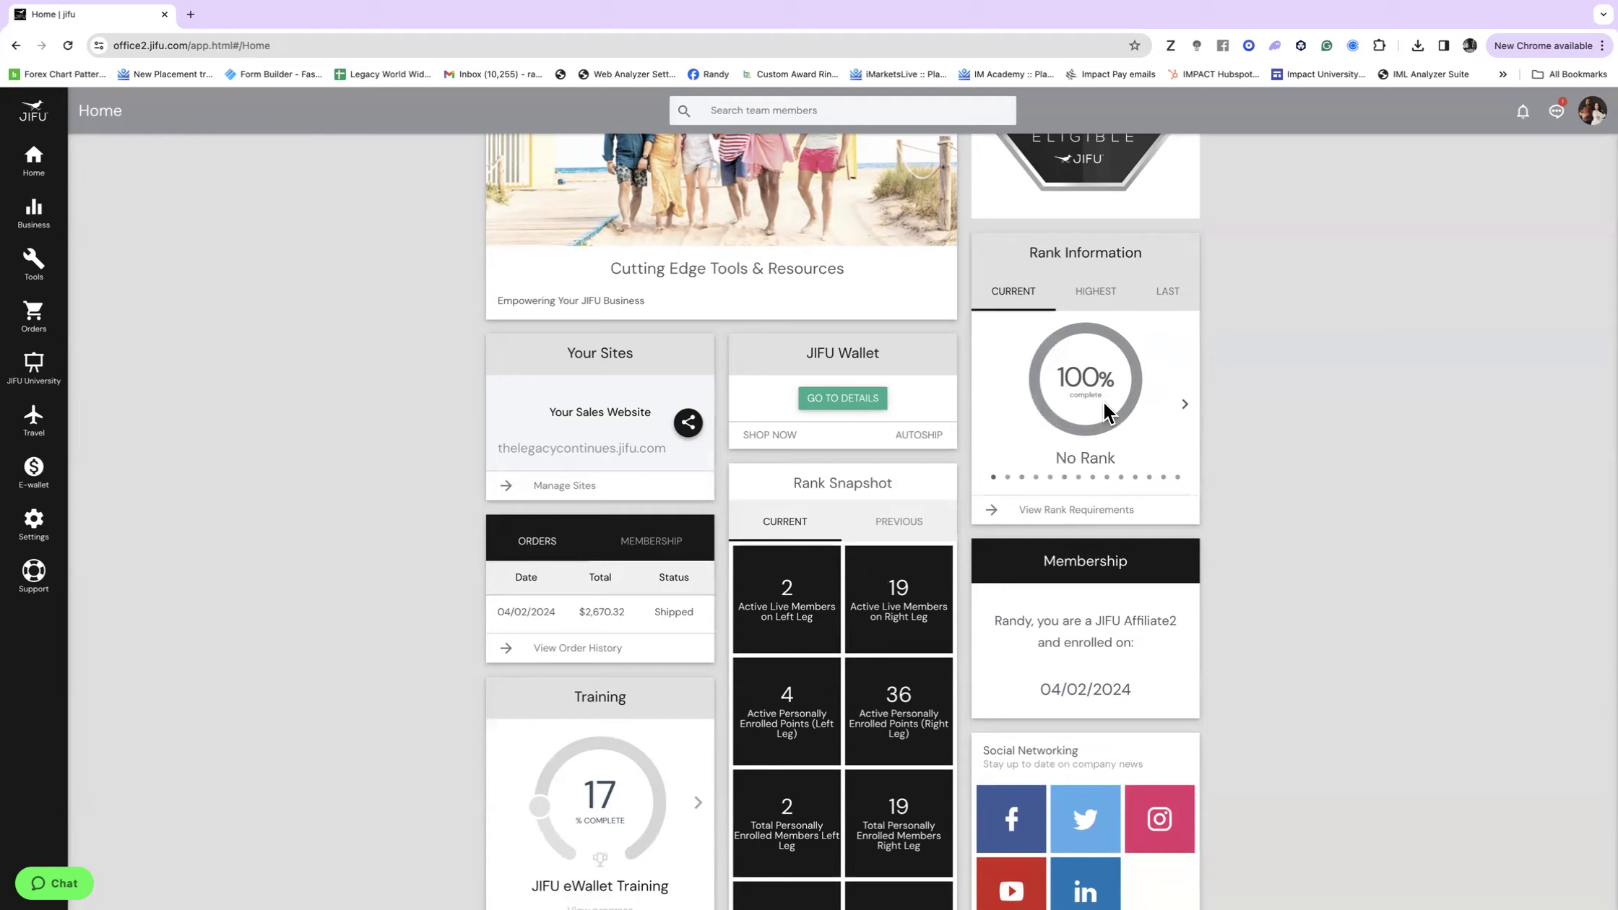
{"action": "left_click", "coordinate": [1184, 404]}
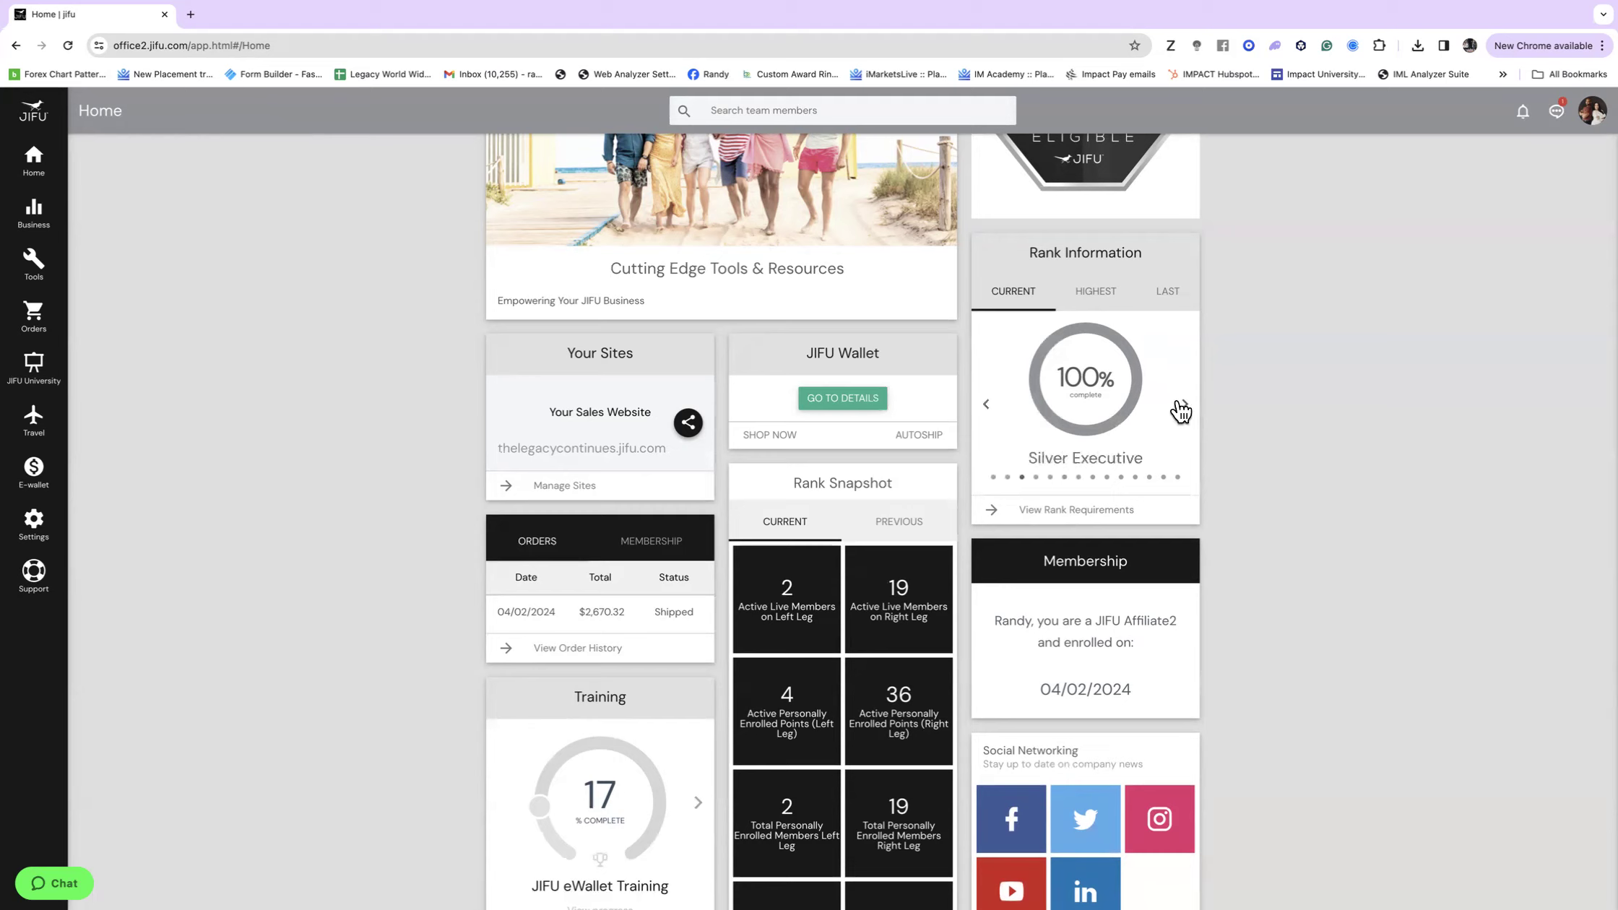
{"action": "left_click", "coordinate": [1180, 410]}
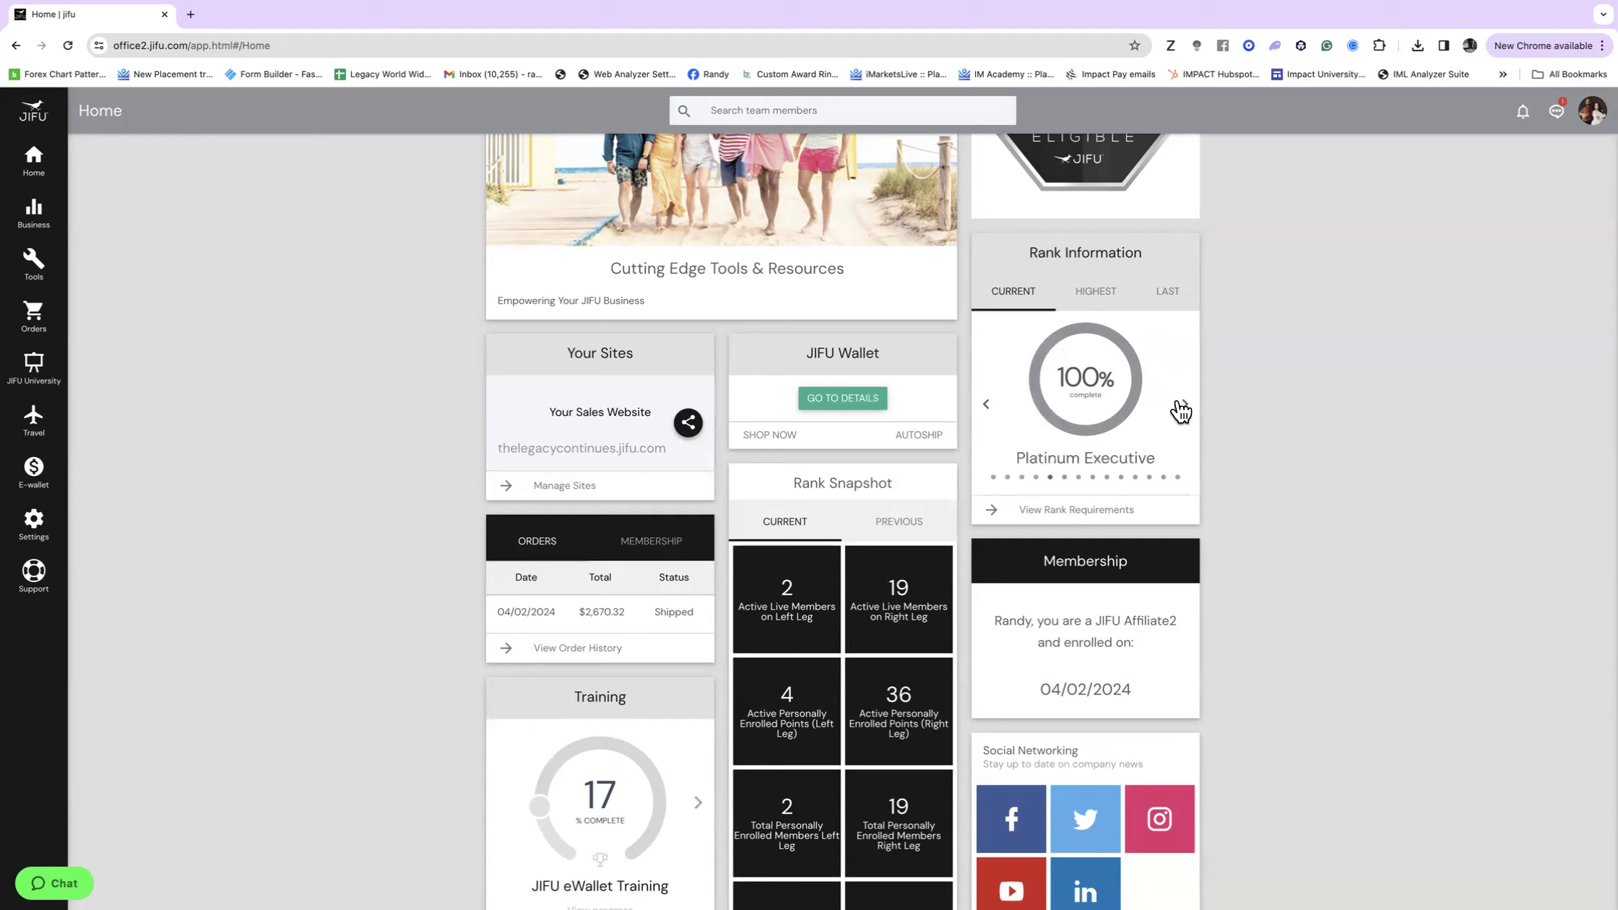
{"action": "left_click", "coordinate": [1181, 409]}
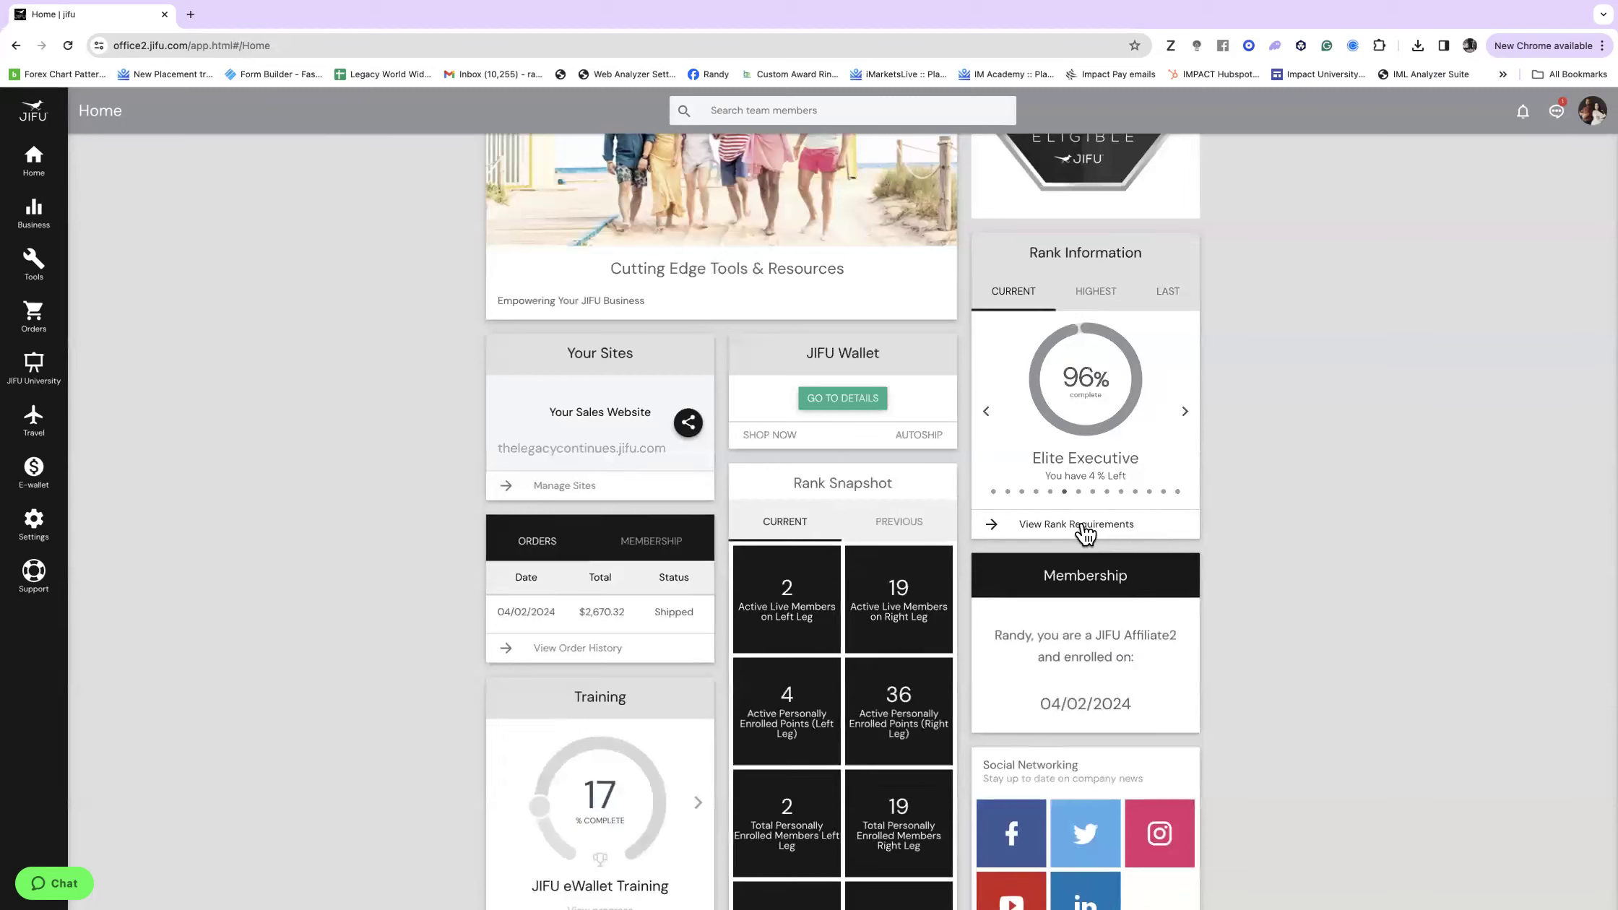
{"action": "left_click", "coordinate": [1075, 524]}
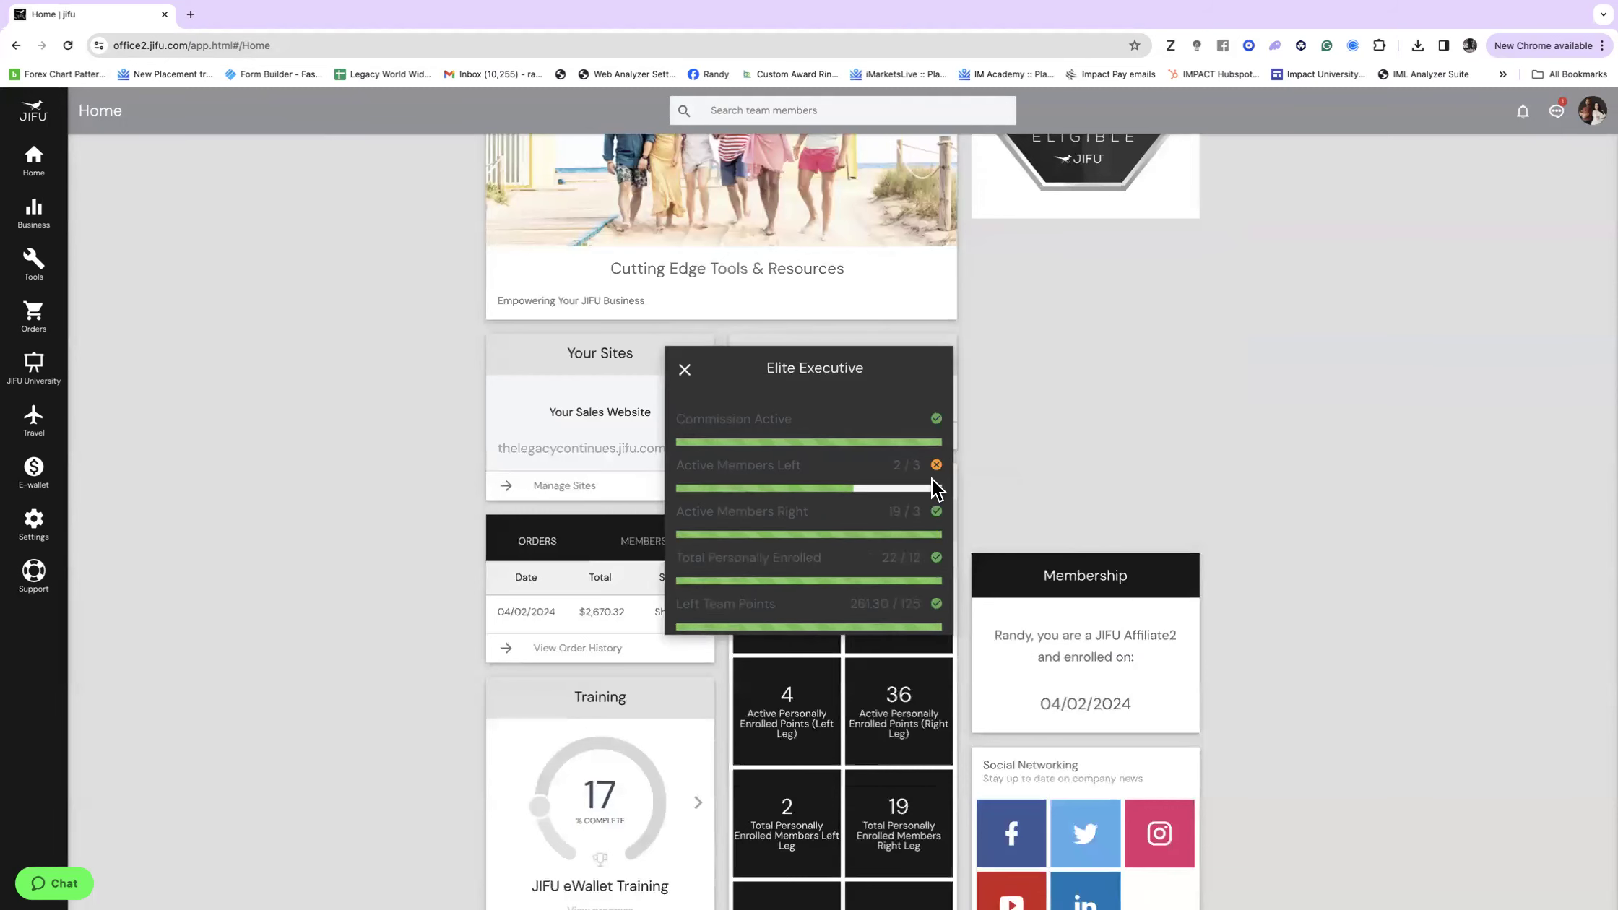
{"action": "scroll", "scroll_direction": "down", "scroll_amount": 3}
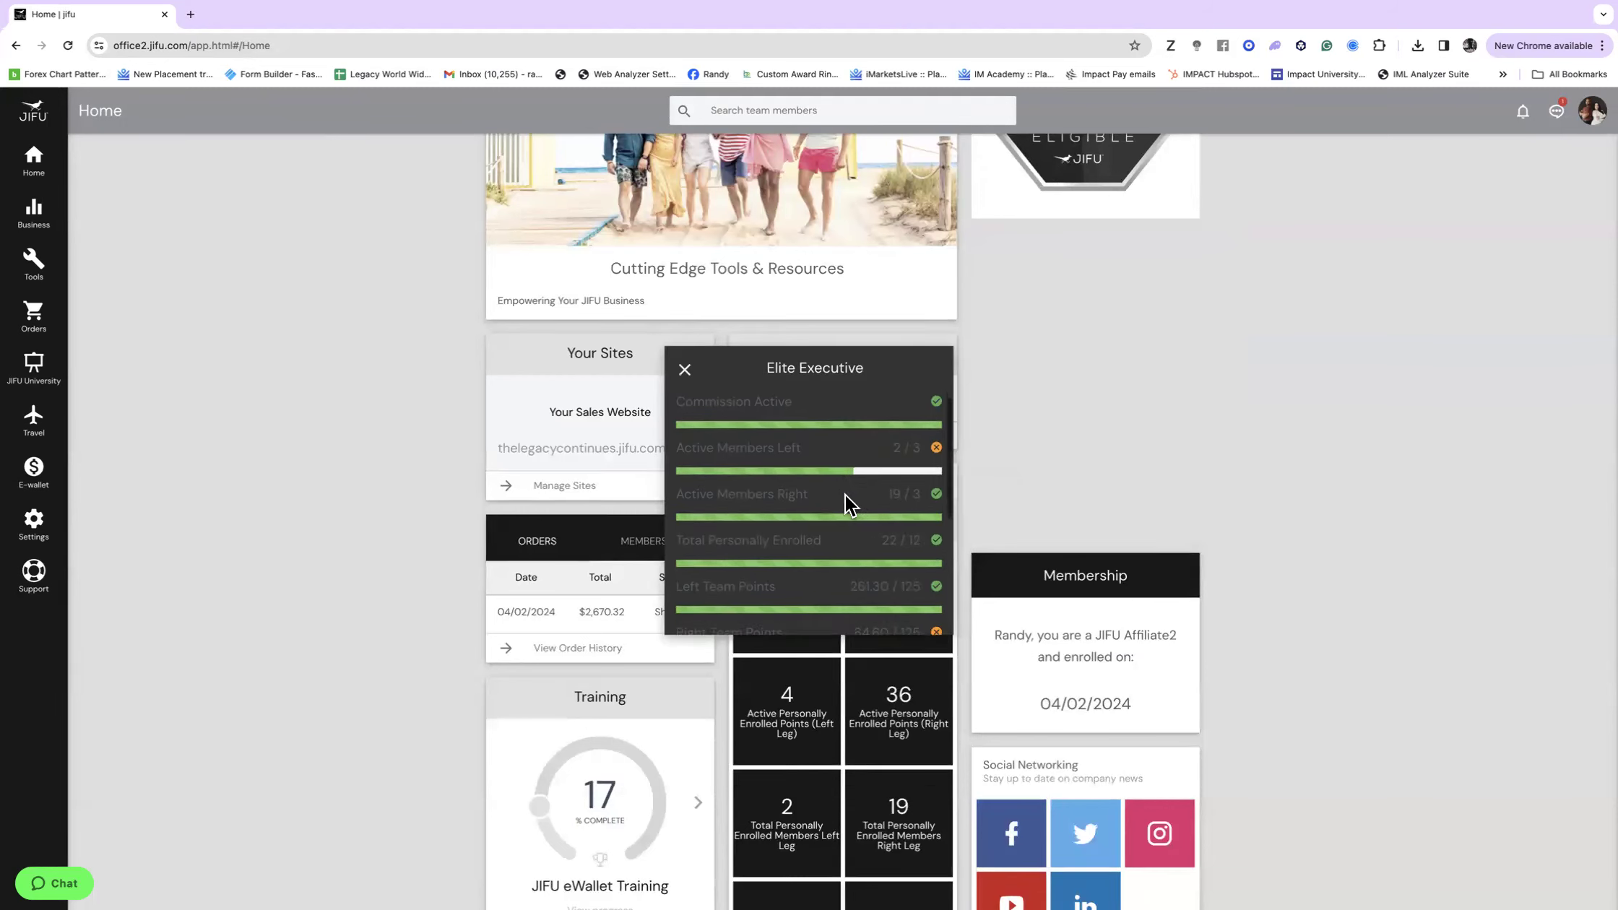
{"action": "scroll", "scroll_direction": "down", "scroll_amount": 3}
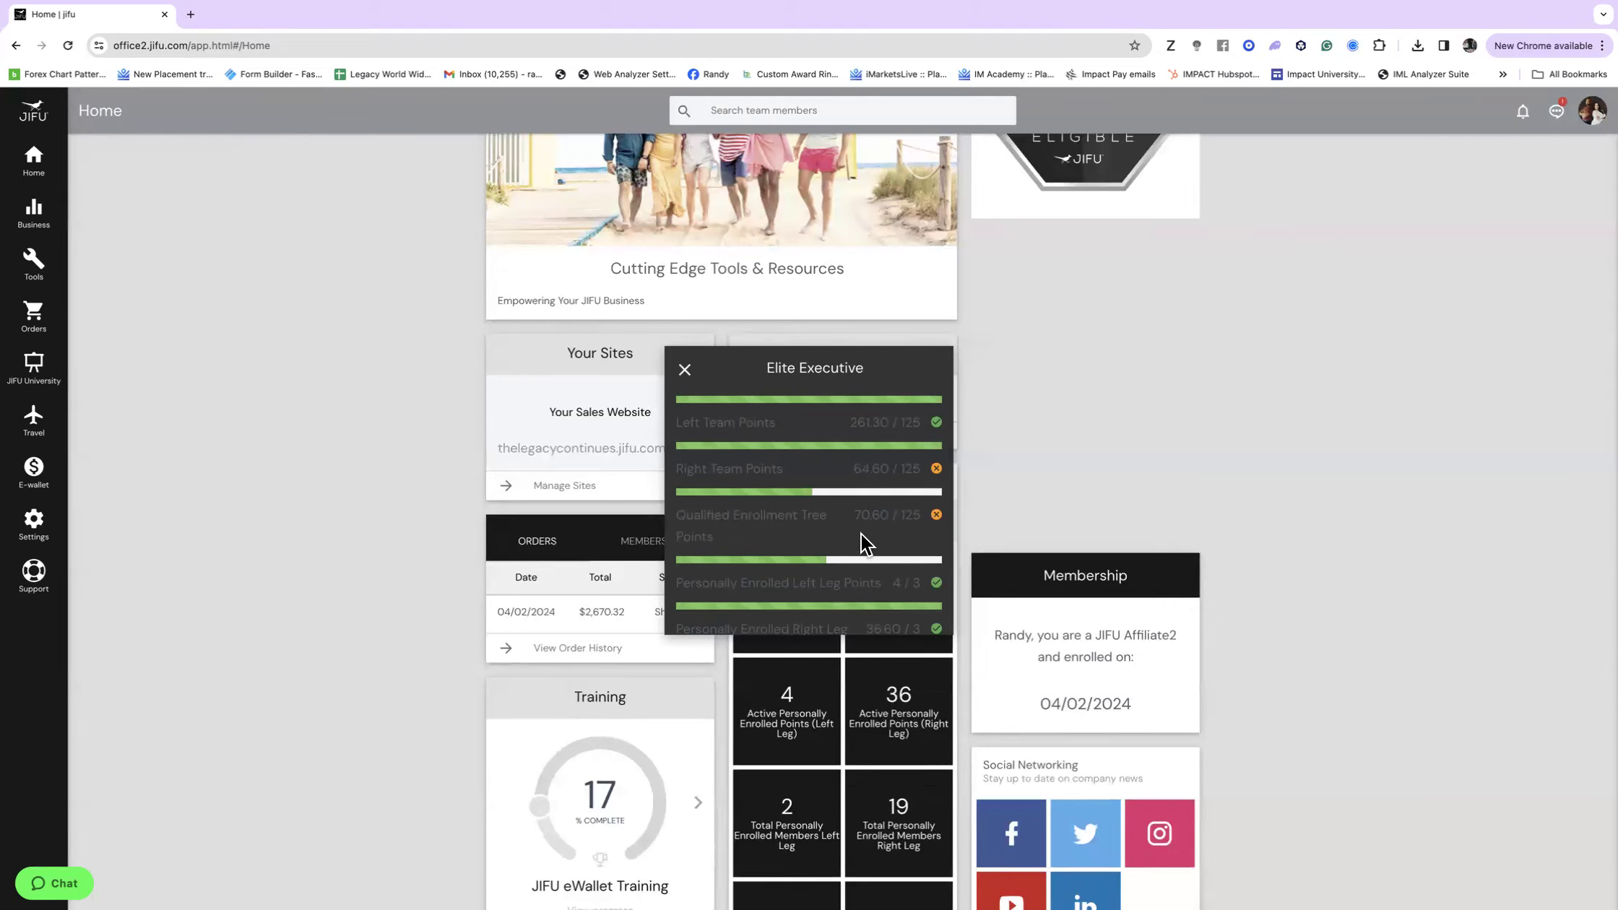
{"action": "left_click", "coordinate": [684, 369]}
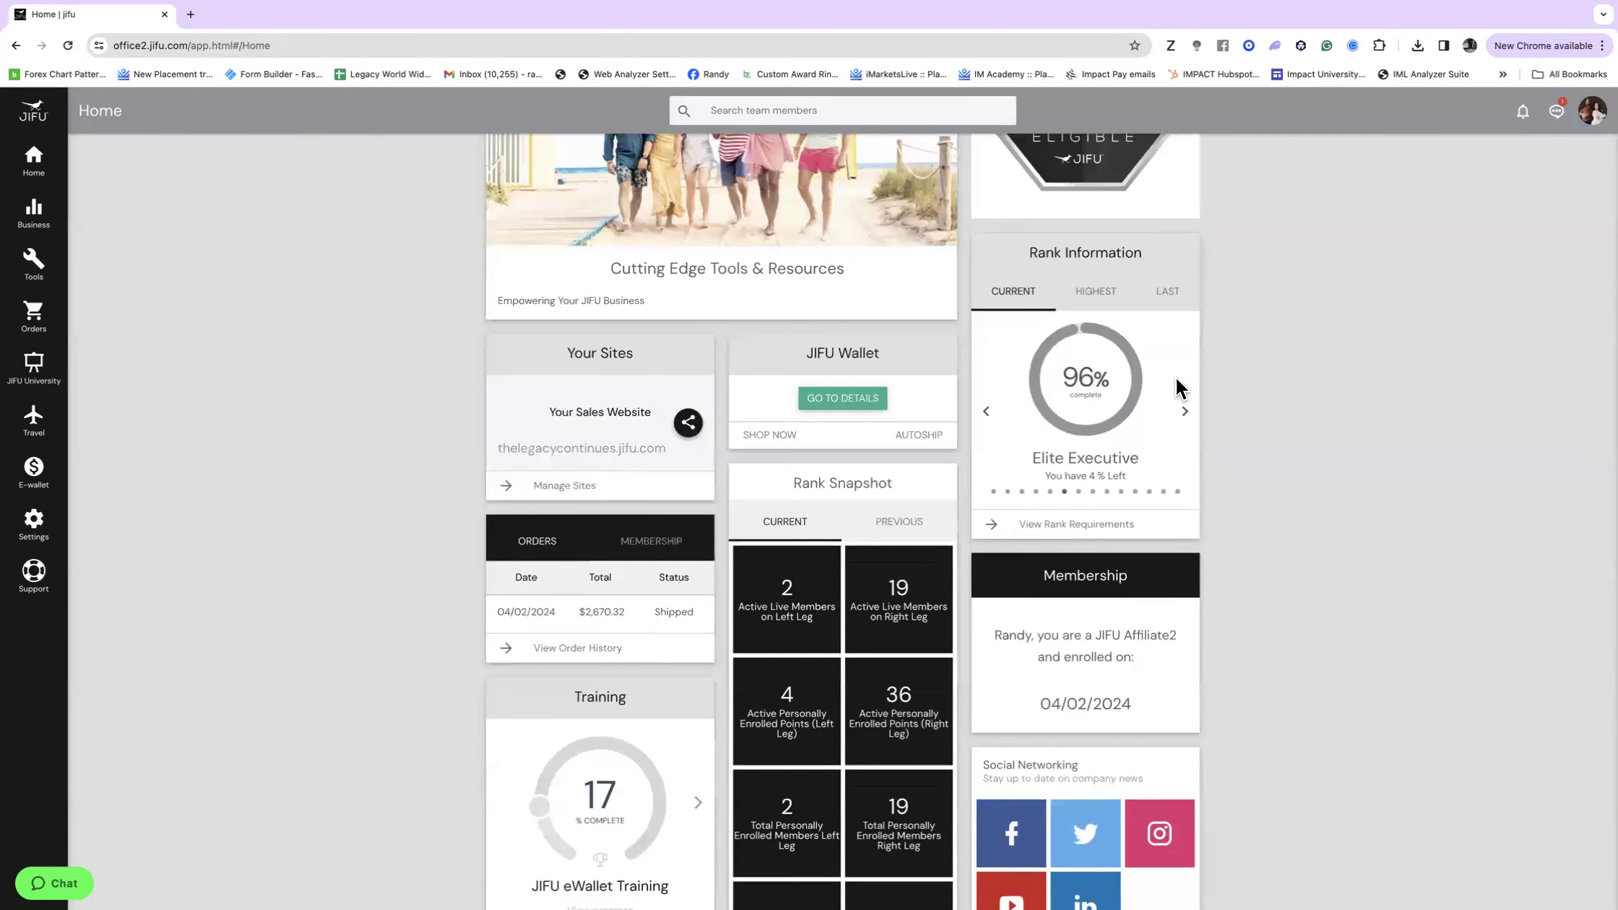
{"action": "scroll", "scroll_direction": "up", "scroll_amount": 3}
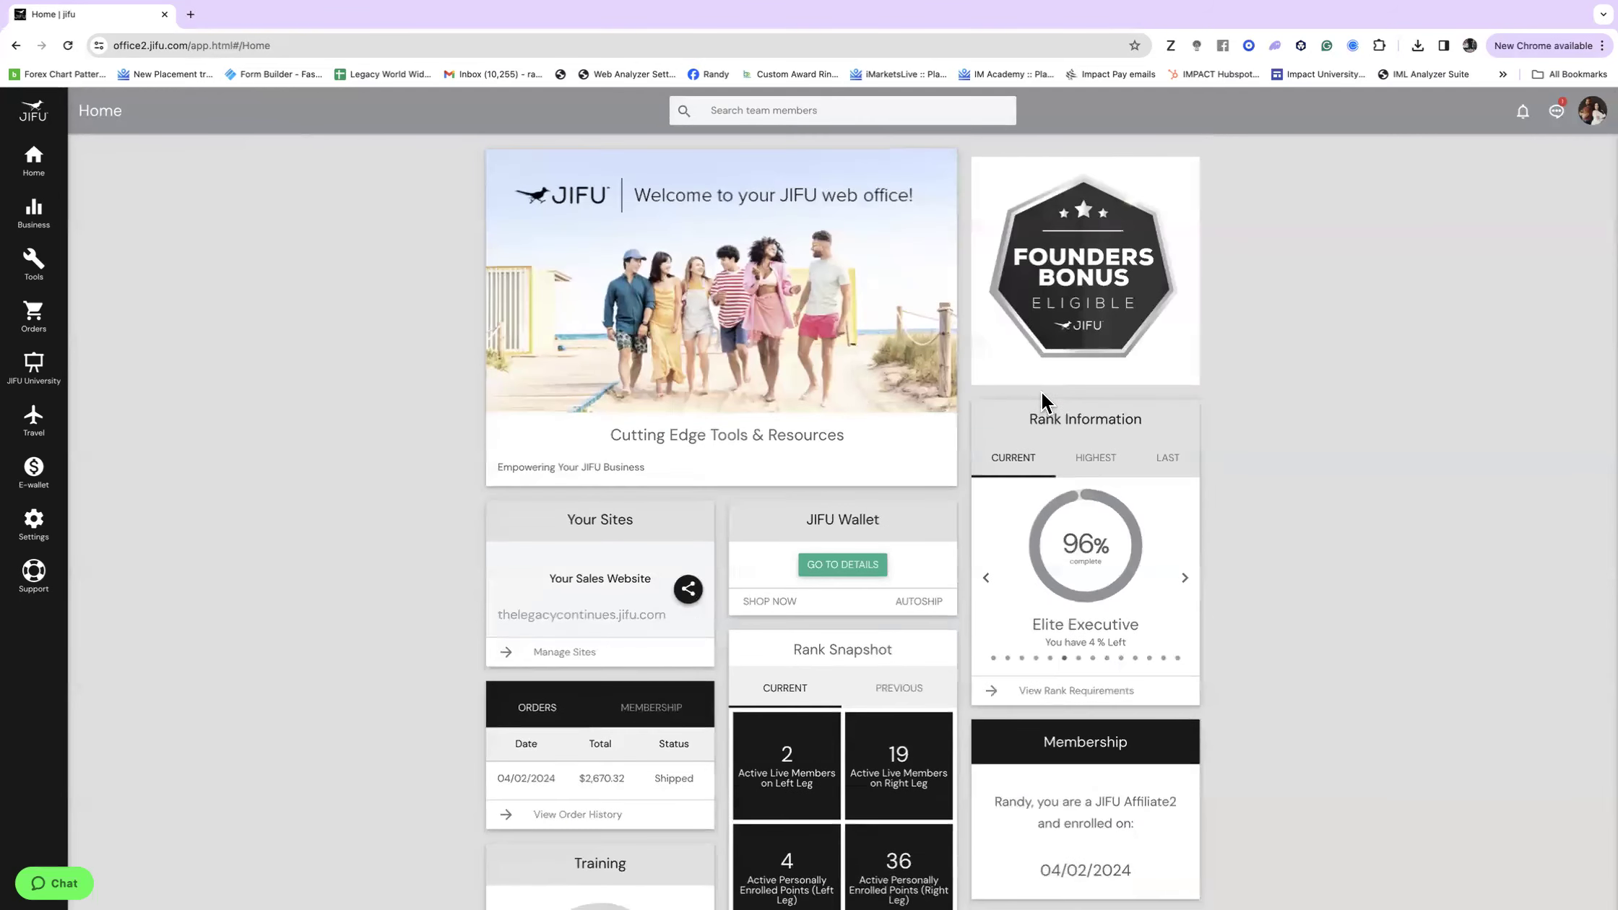
{"action": "mouse_move", "coordinate": [714, 412]}
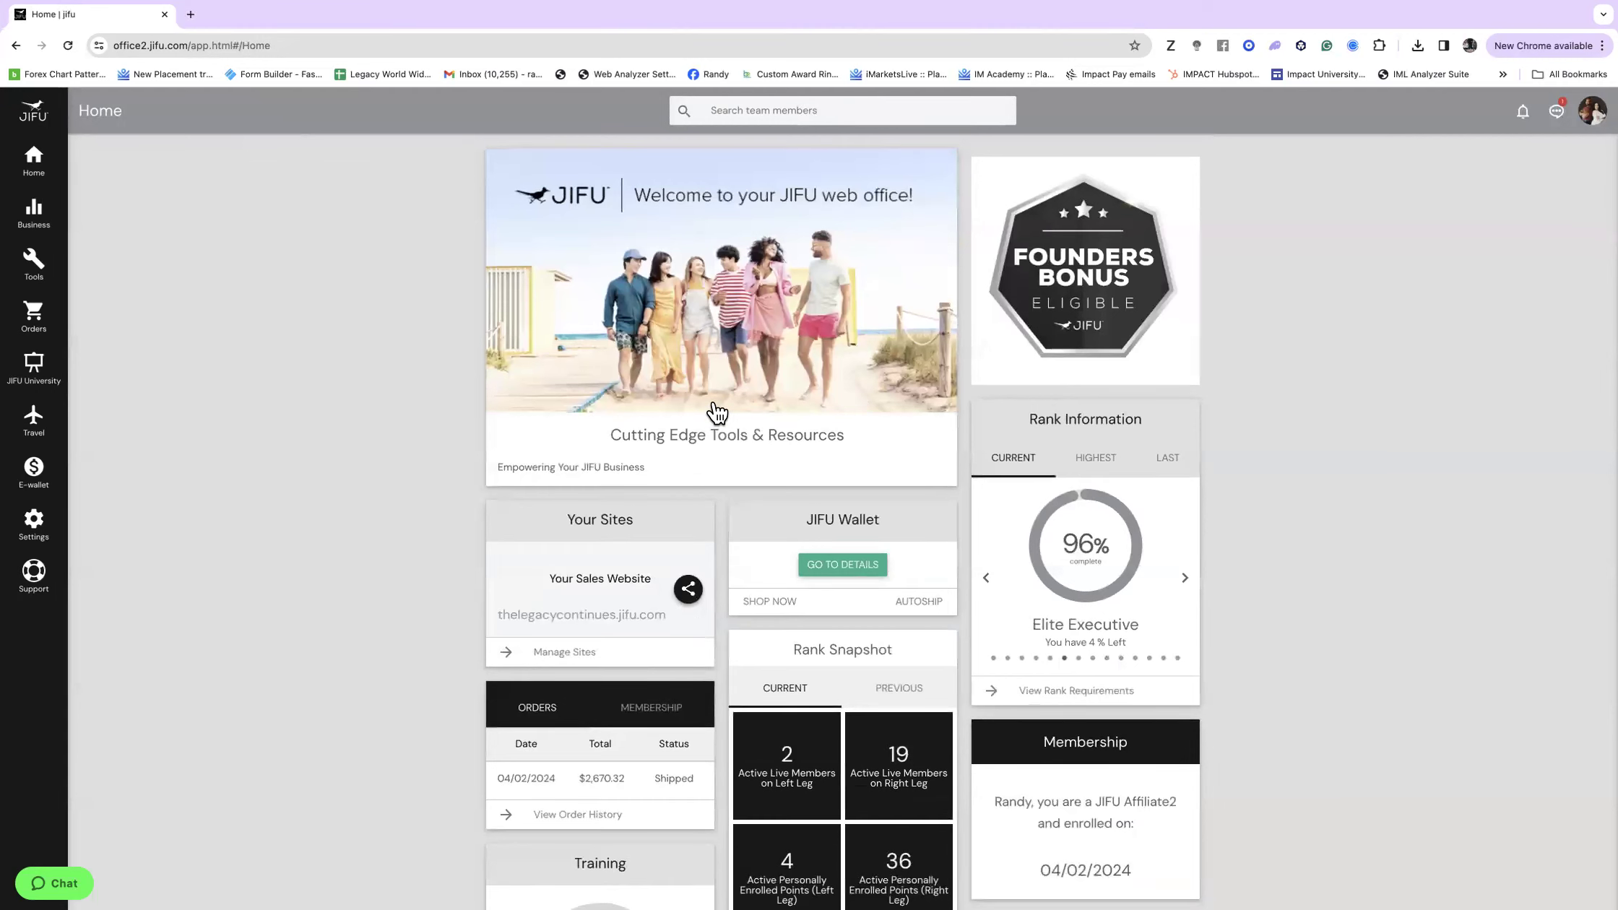
{"action": "mouse_move", "coordinate": [73, 309]}
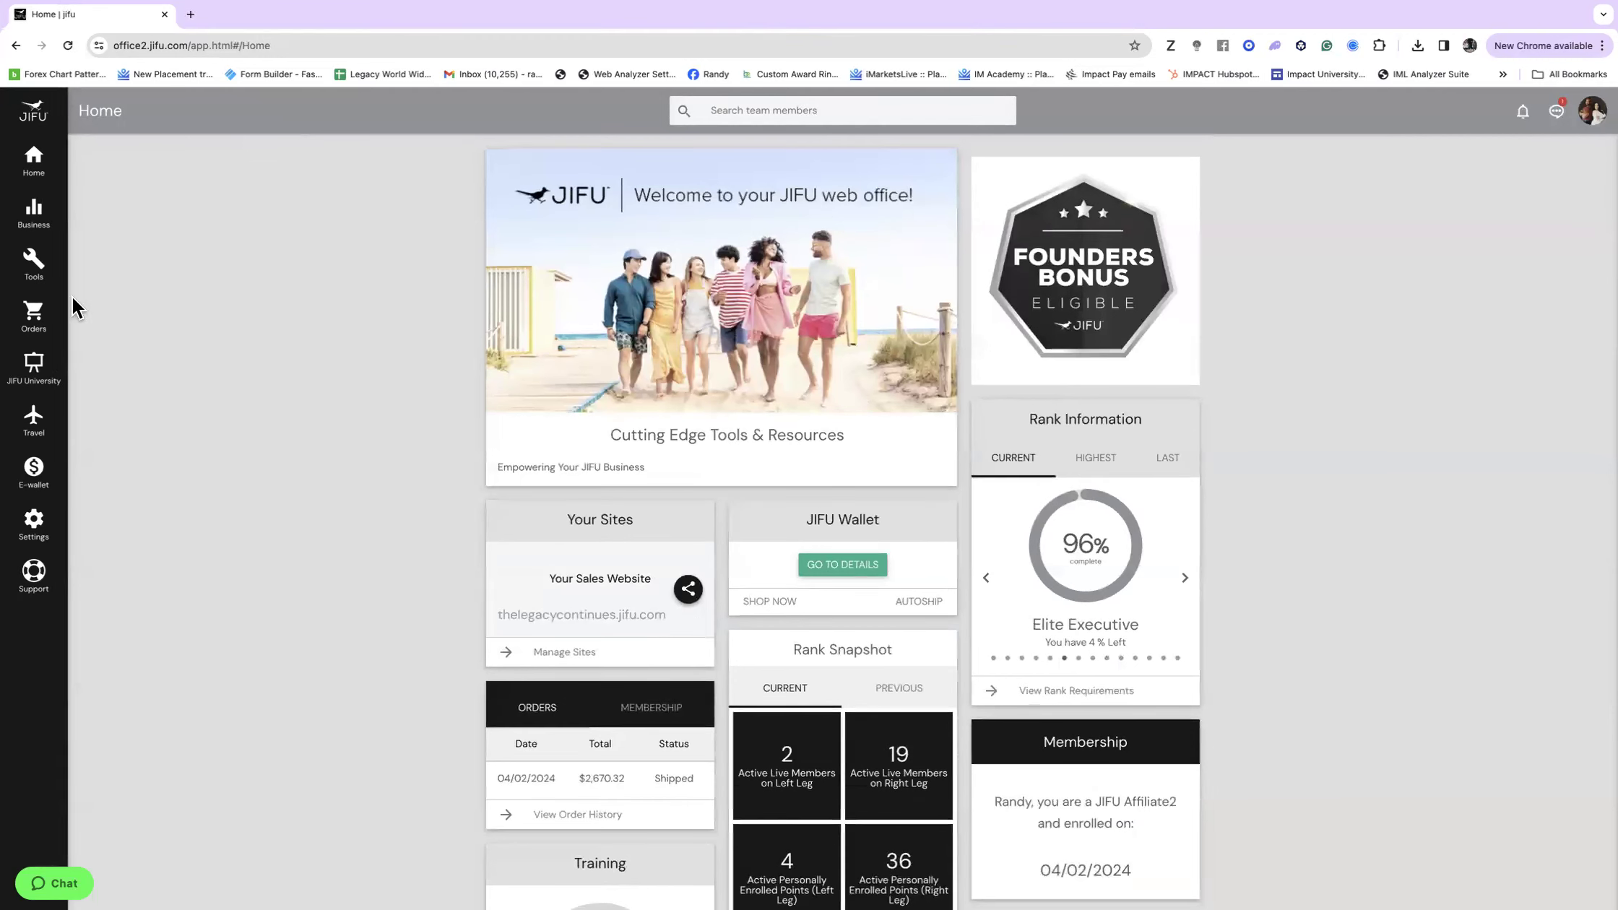